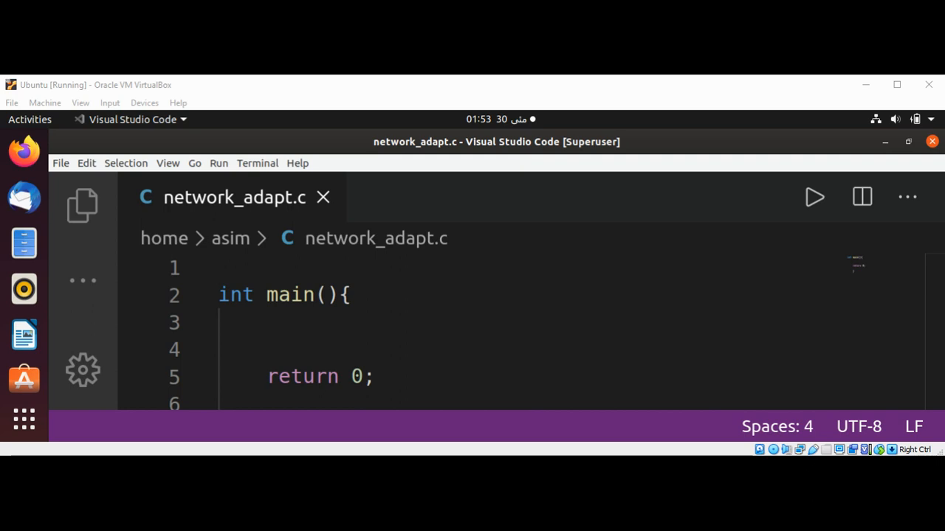
Add #include <sys/socket.h> on the line above main
{"action": "left_click", "coordinate": [221, 267]}
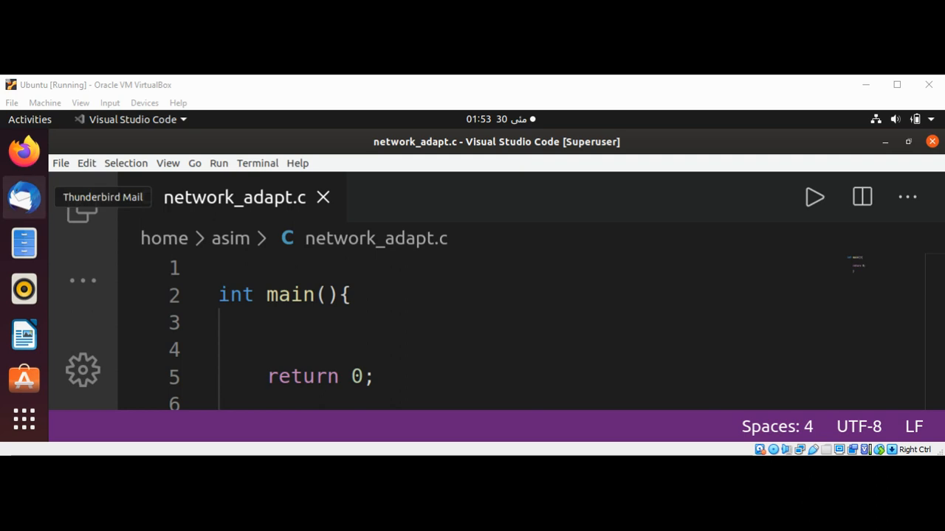
{"action": "left_click", "coordinate": [221, 268]}
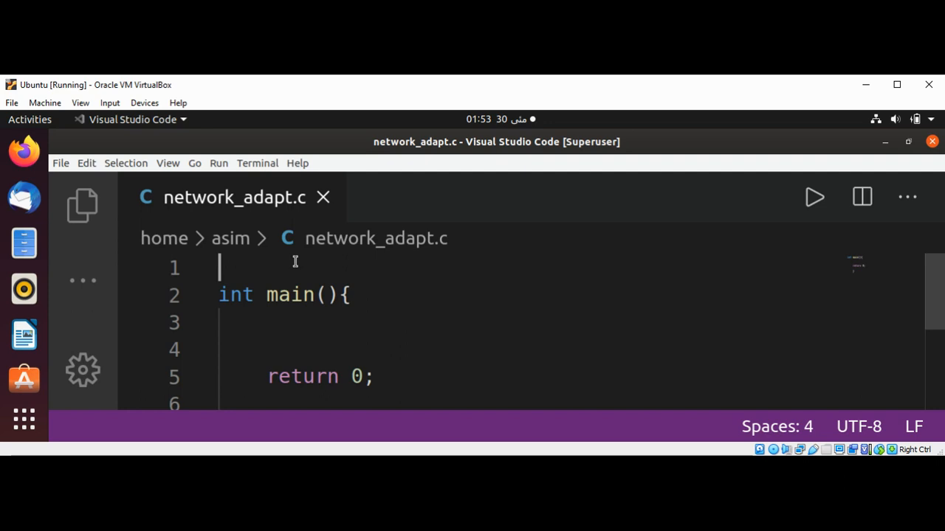
{"action": "type", "text": "#"}
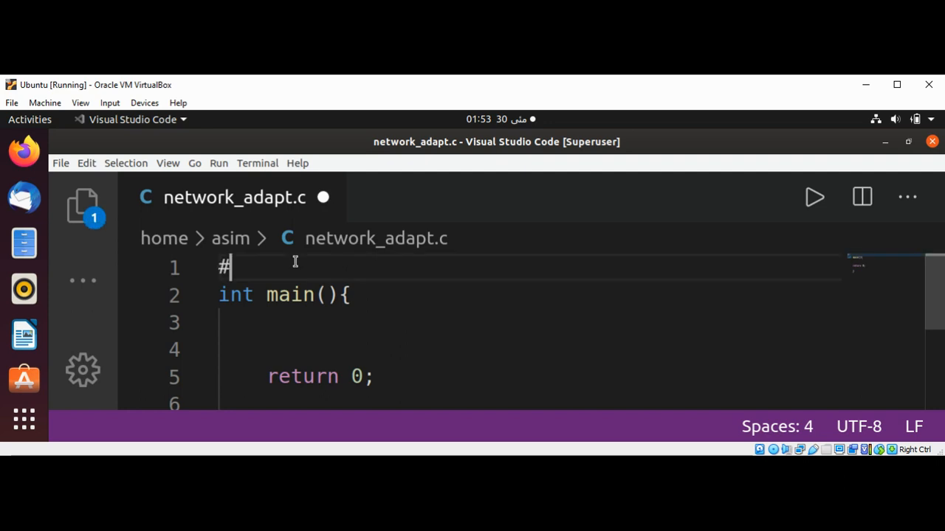
{"action": "type", "text": "include"}
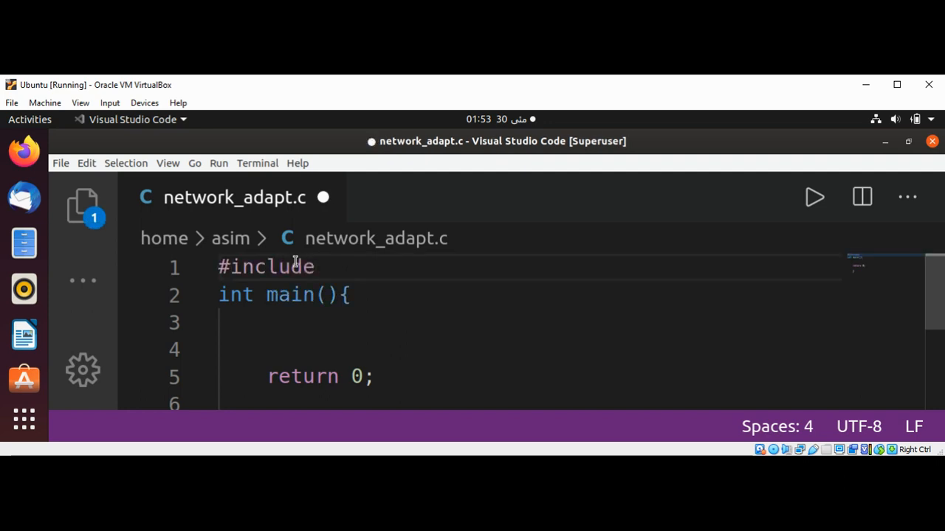
{"action": "left_click", "coordinate": [316, 266]}
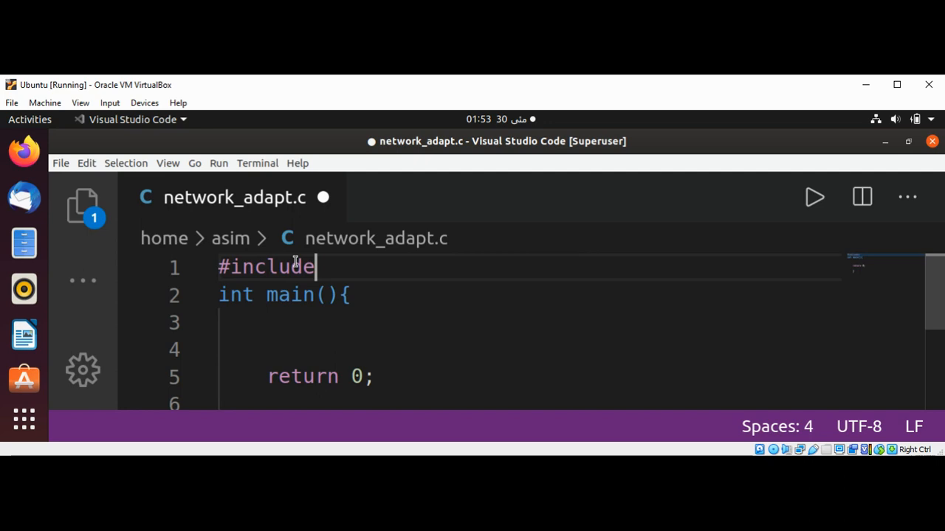
{"action": "type", "text": "<sys/sock"}
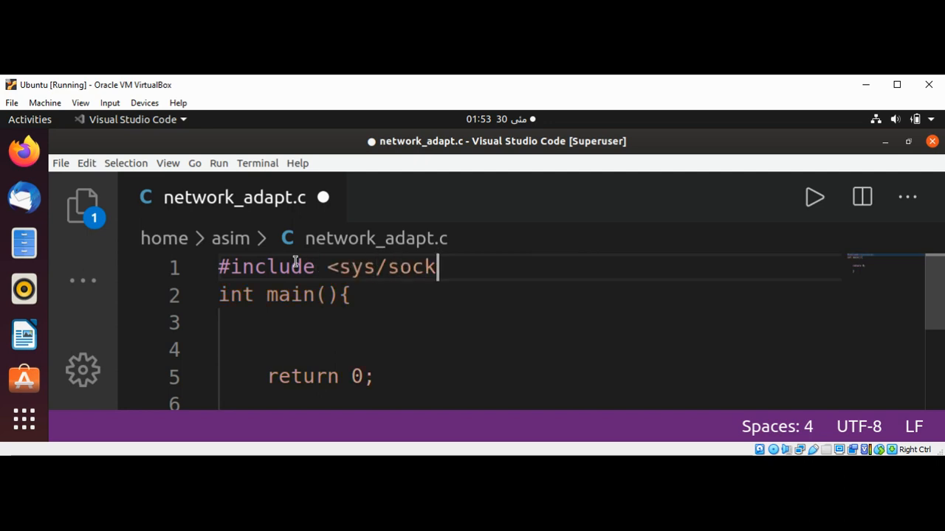
{"action": "type", "text": "et."}
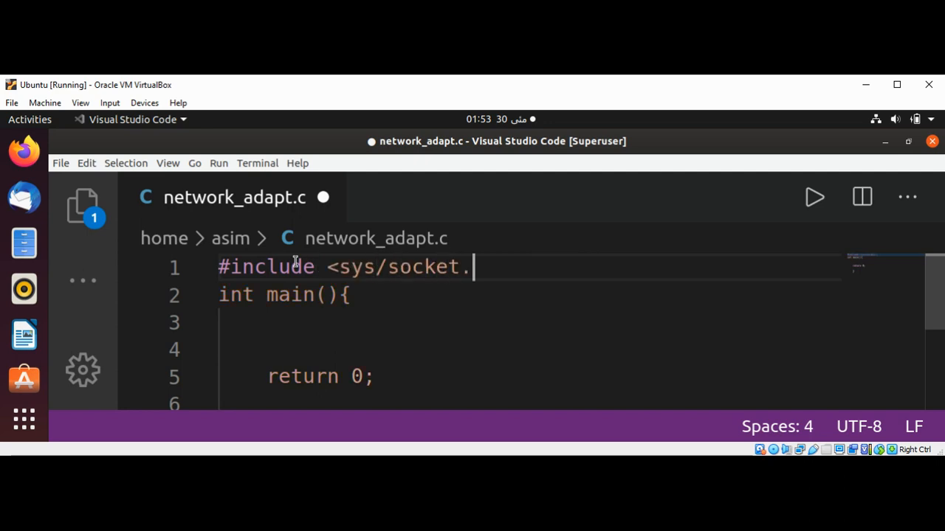
{"action": "type", "text": "h>"}
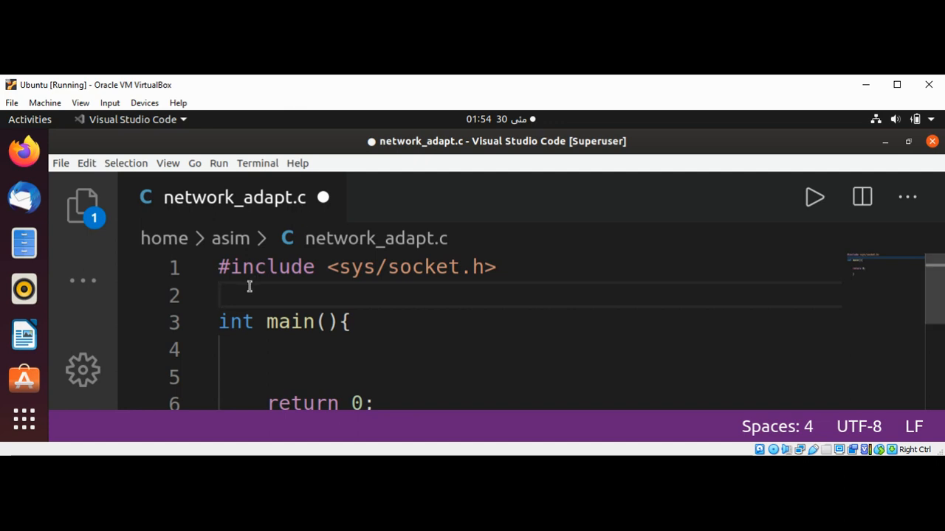
Add the #include lines for netdb.h and ifaddrs.h
{"action": "type", "text": "#"}
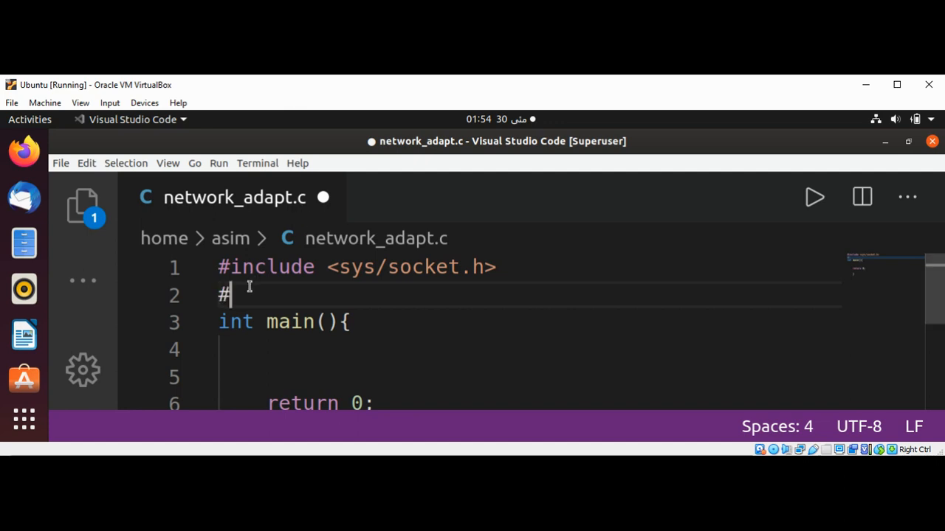
{"action": "type", "text": "include"}
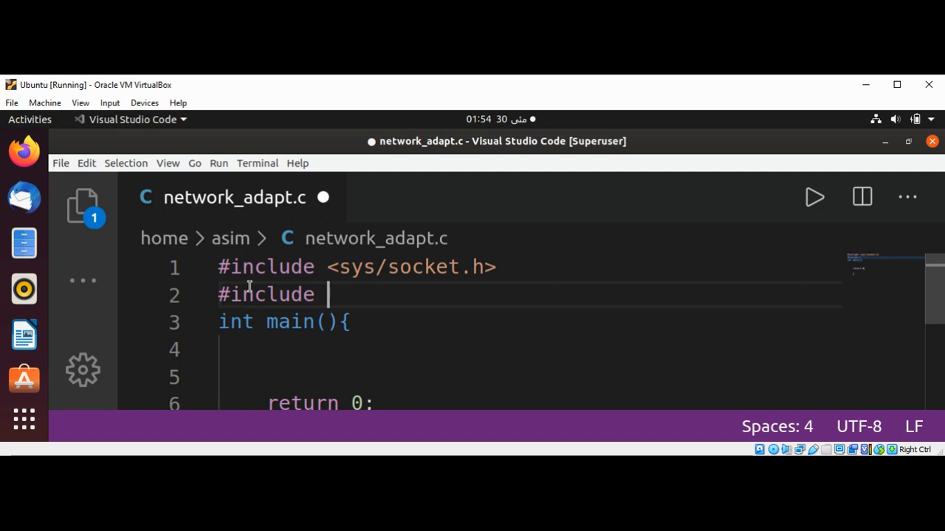
{"action": "type", "text": "<n"}
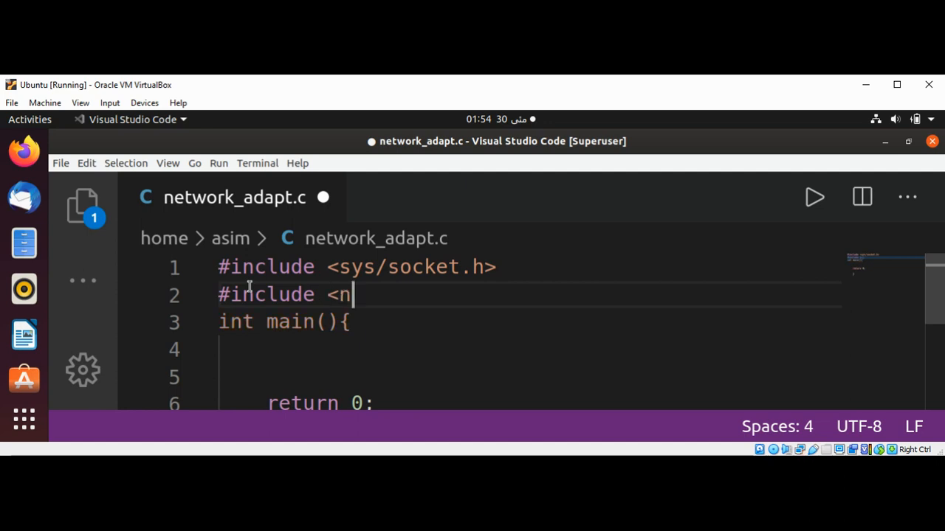
{"action": "type", "text": "et"}
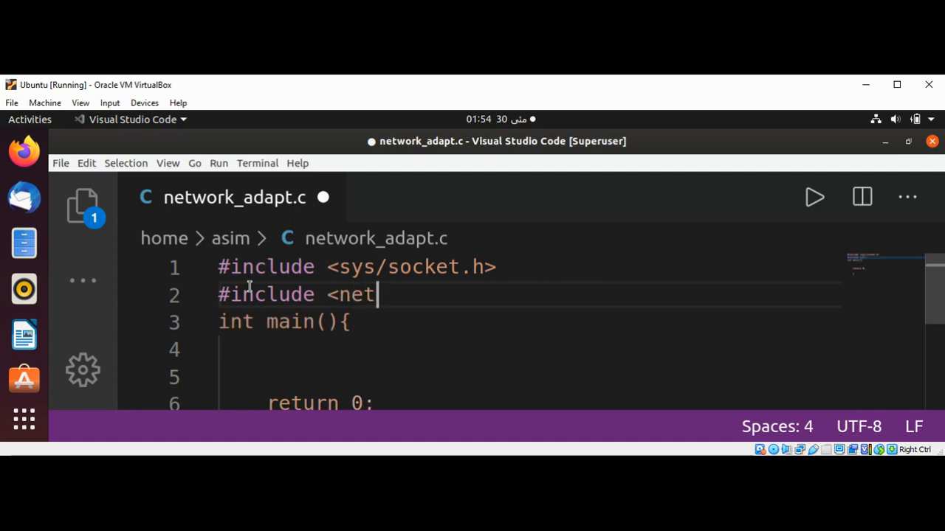
{"action": "type", "text": "db.h"}
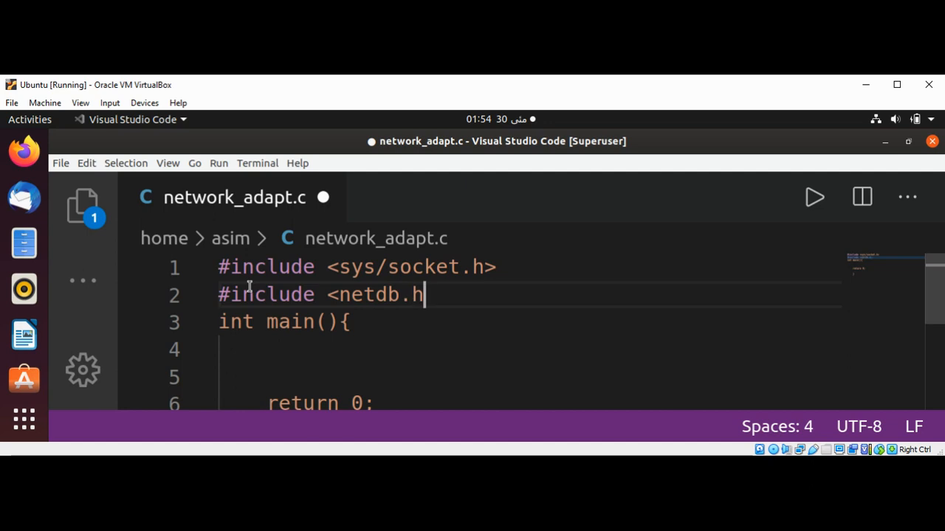
{"action": "type", "text": ">"}
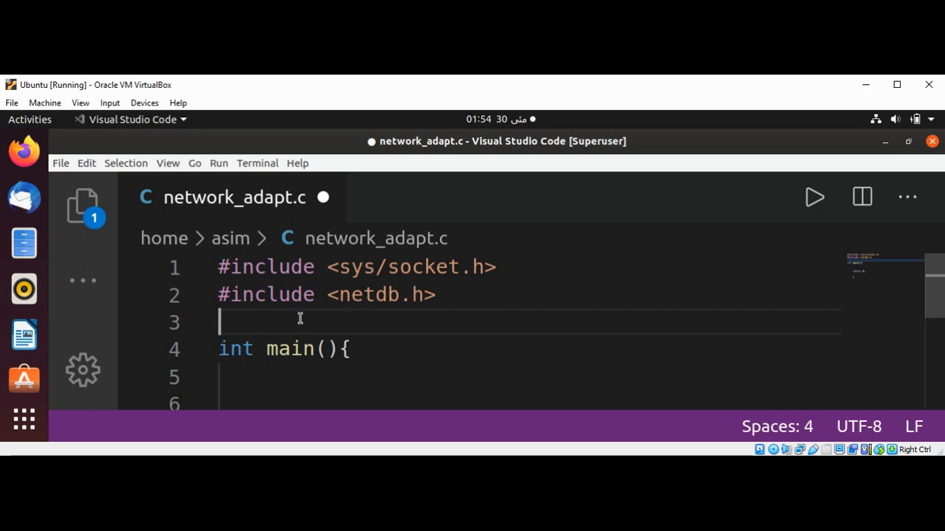
{"action": "type", "text": "#i"}
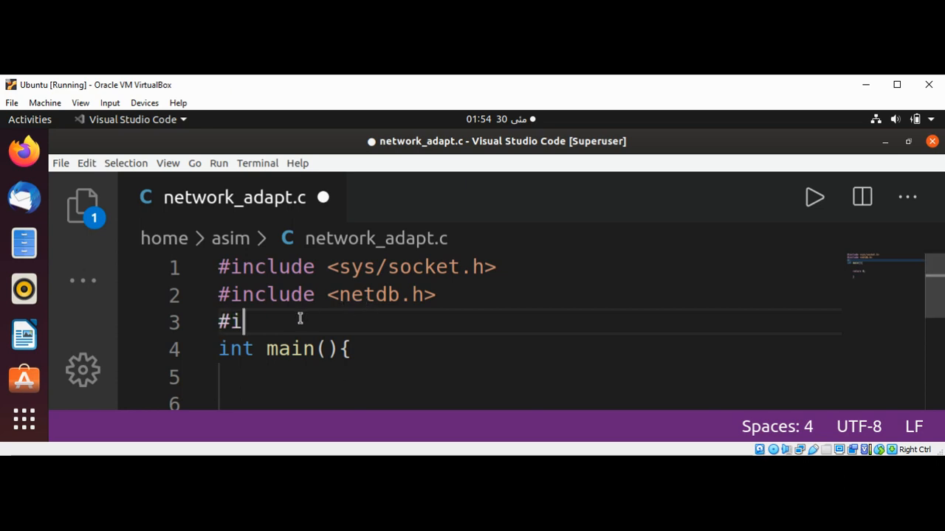
{"action": "type", "text": "nclude"}
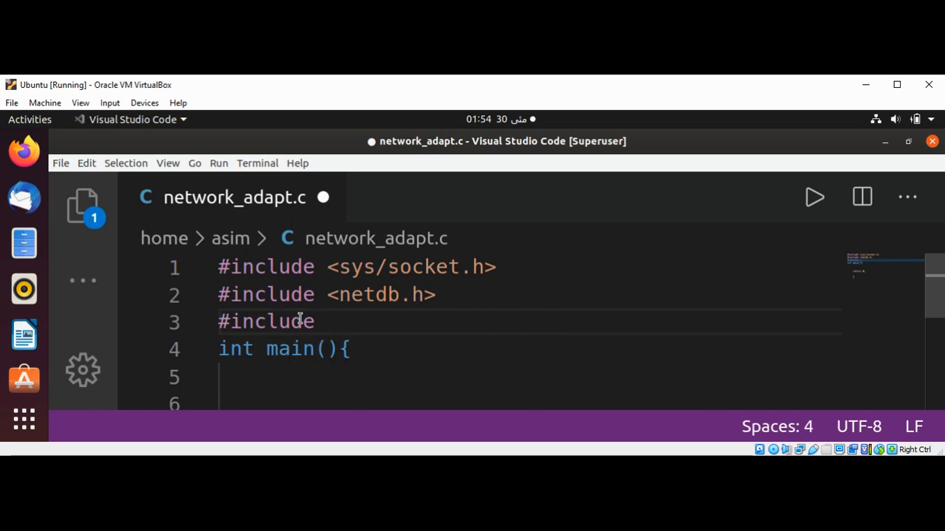
{"action": "type", "text": "<if"}
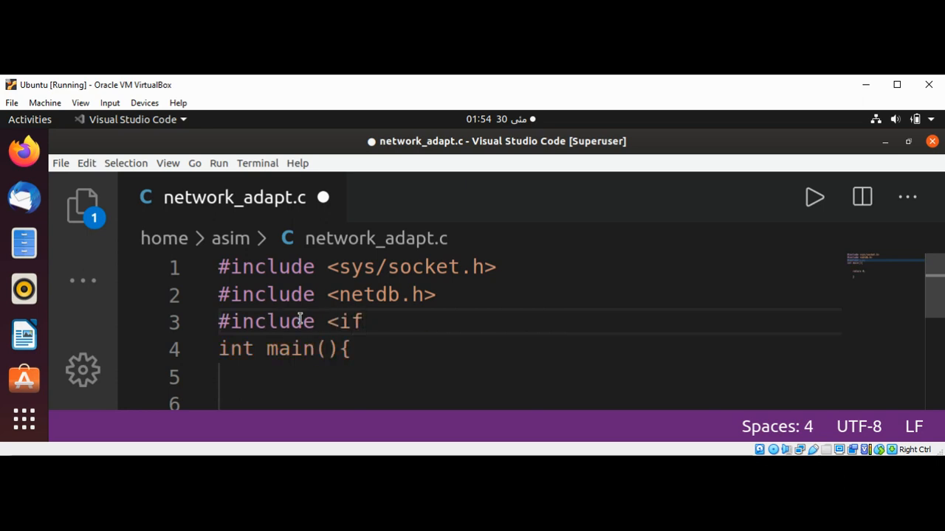
{"action": "type", "text": "add"}
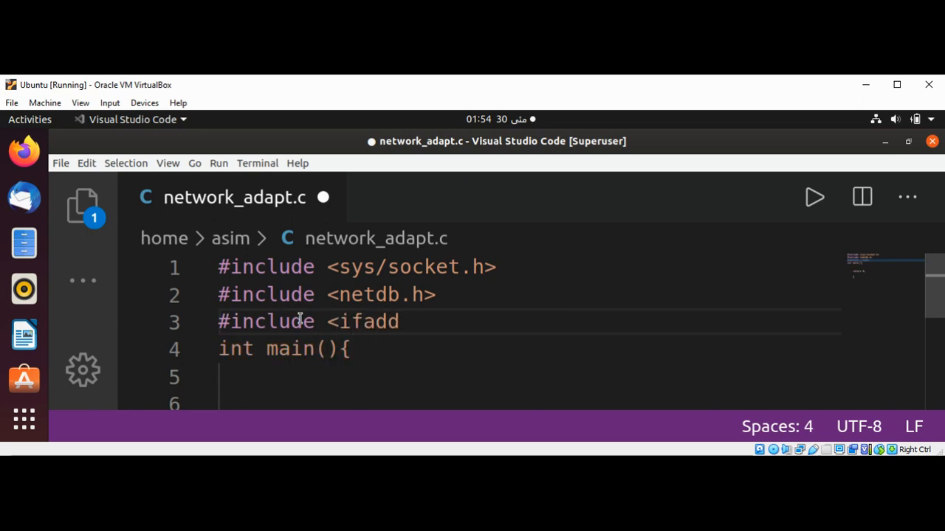
{"action": "type", "text": "rs"}
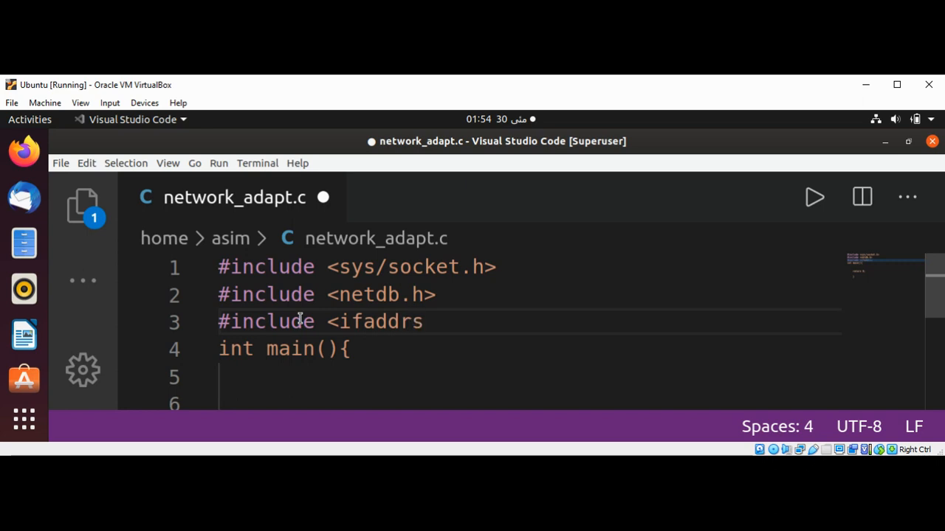
{"action": "type", "text": "."}
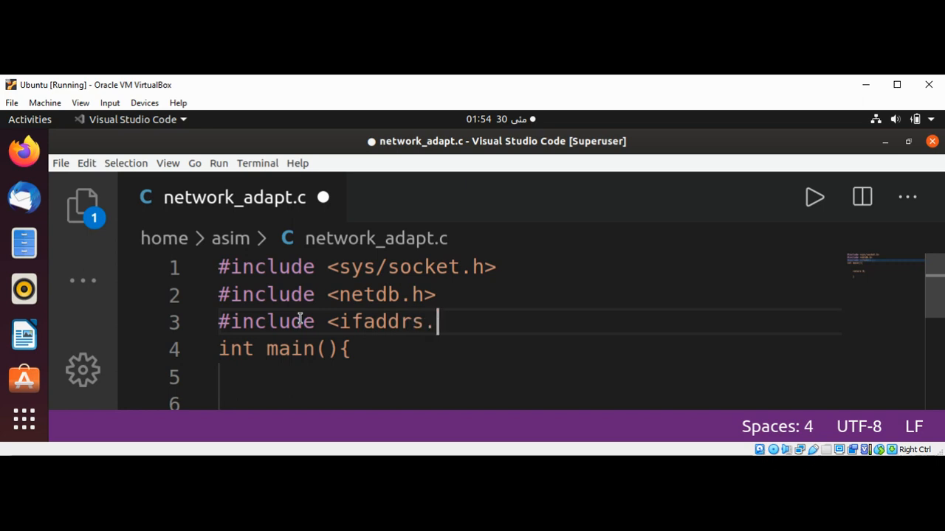
{"action": "type", "text": "h>"}
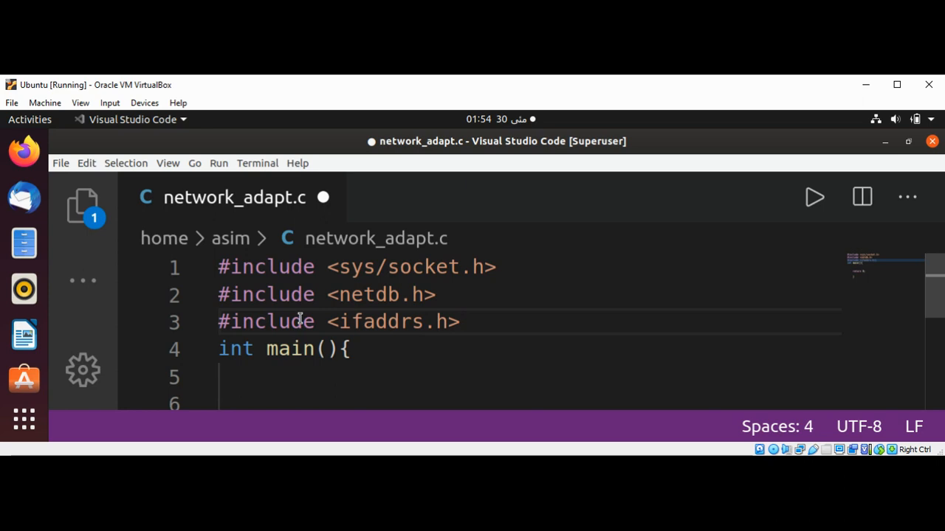
Add the #include lines for stdio.h and stdlib.h above the empty main
{"action": "key", "text": "Enter"}
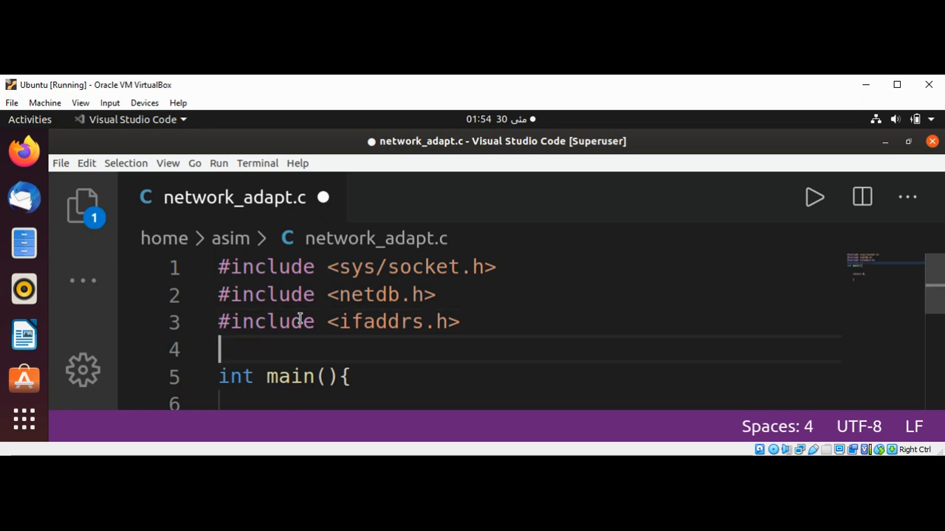
{"action": "type", "text": "#incl"}
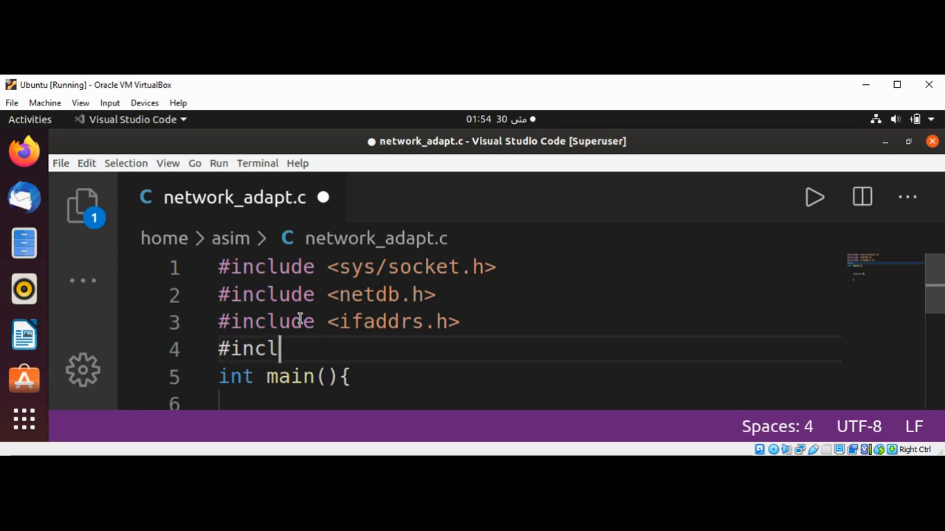
{"action": "type", "text": "ude"}
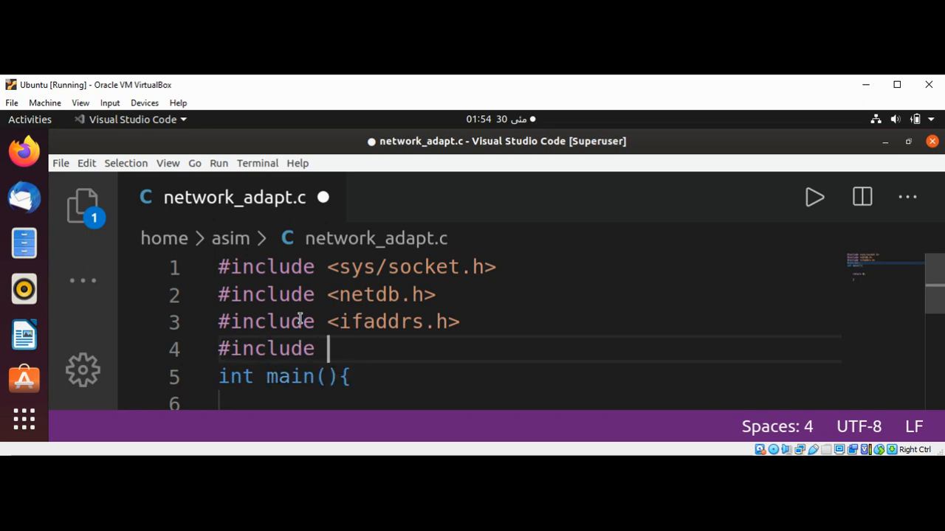
{"action": "type", "text": "<std"}
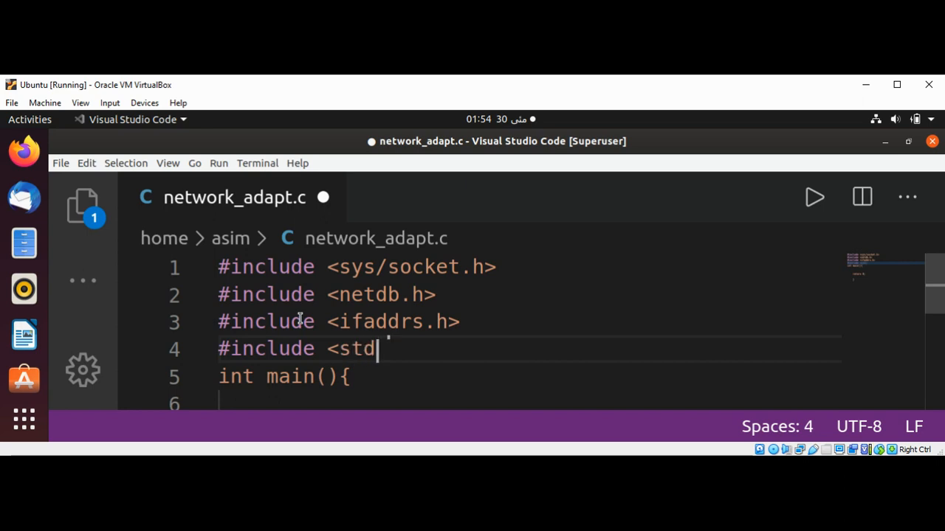
{"action": "type", "text": "io.h>"}
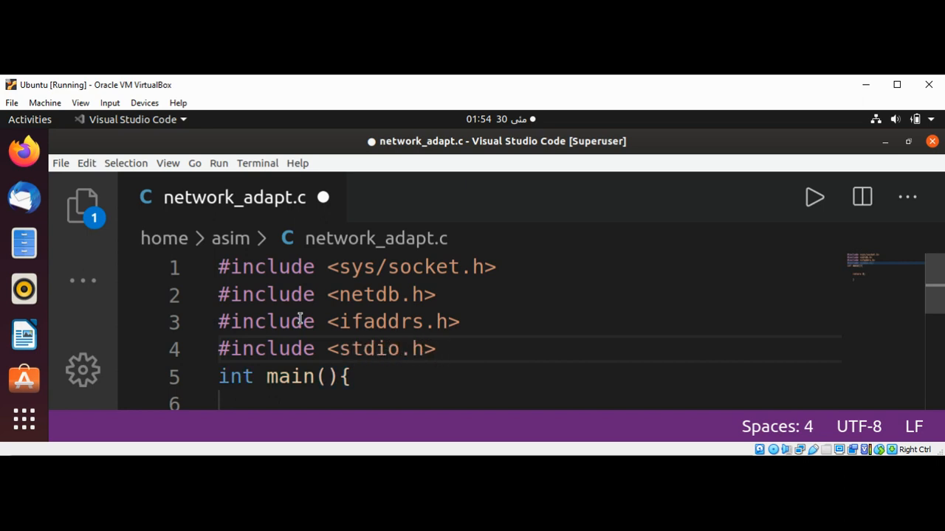
{"action": "key", "text": "Enter"}
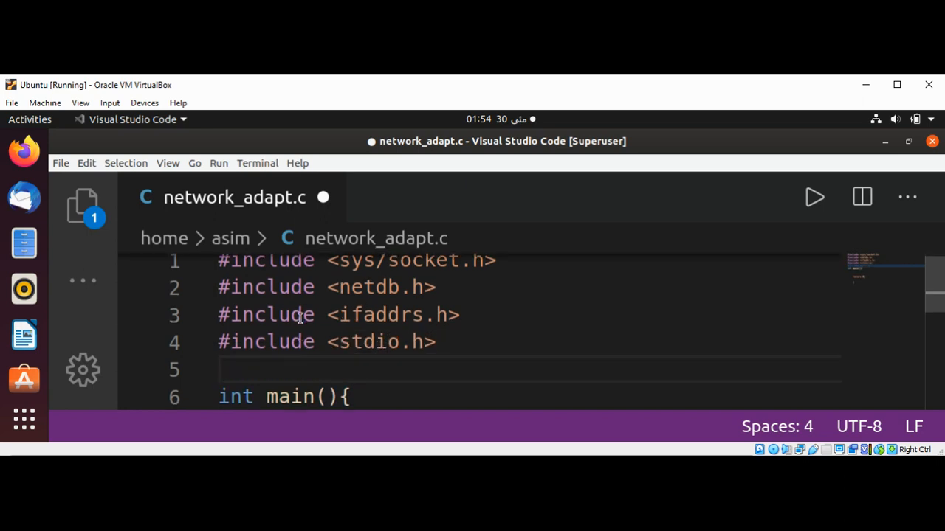
{"action": "type", "text": "#inclu"}
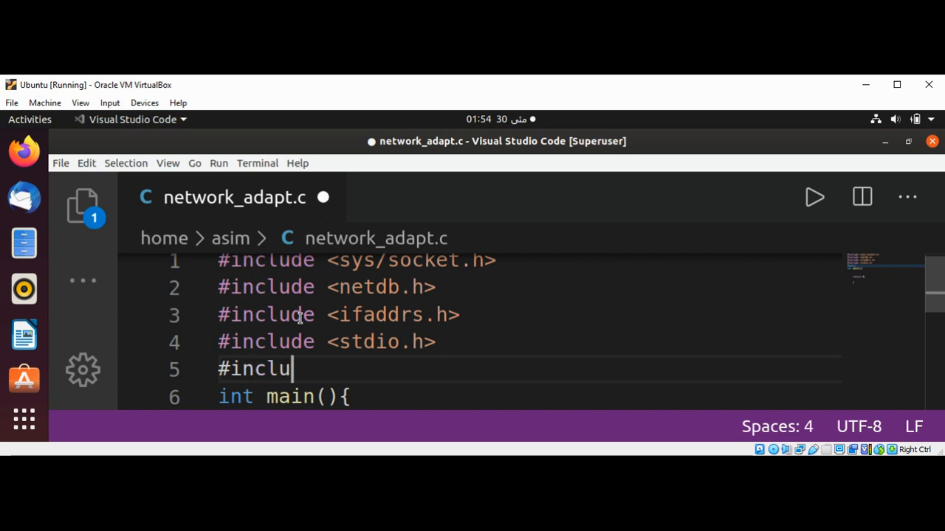
{"action": "type", "text": "de <"}
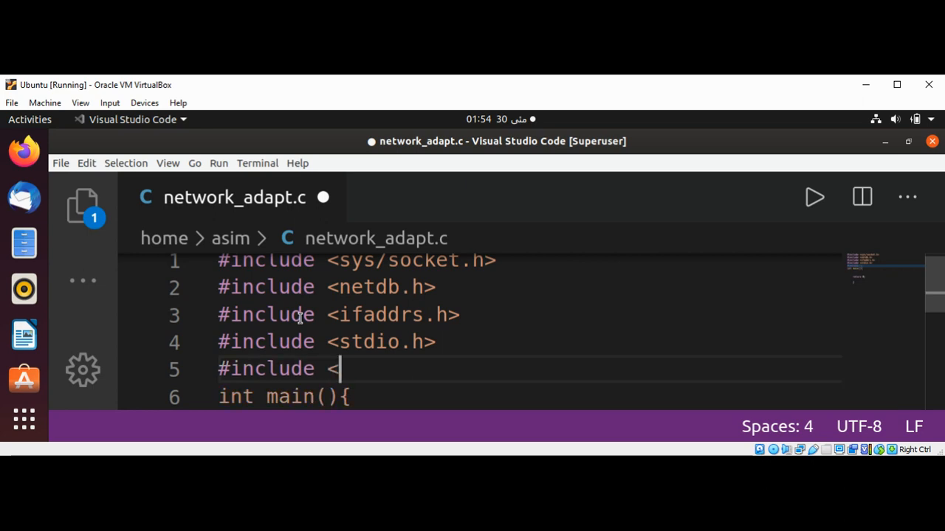
{"action": "type", "text": "stdlib"}
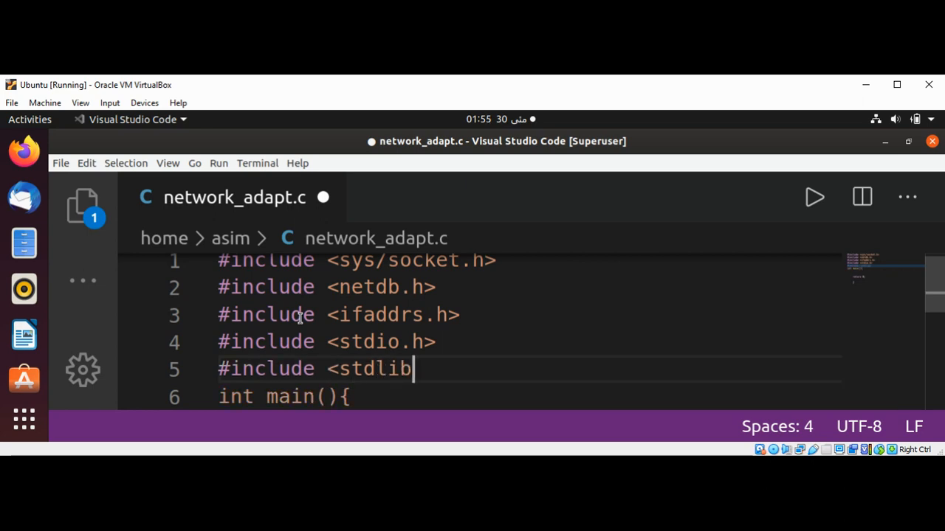
{"action": "type", "text": ".h>"}
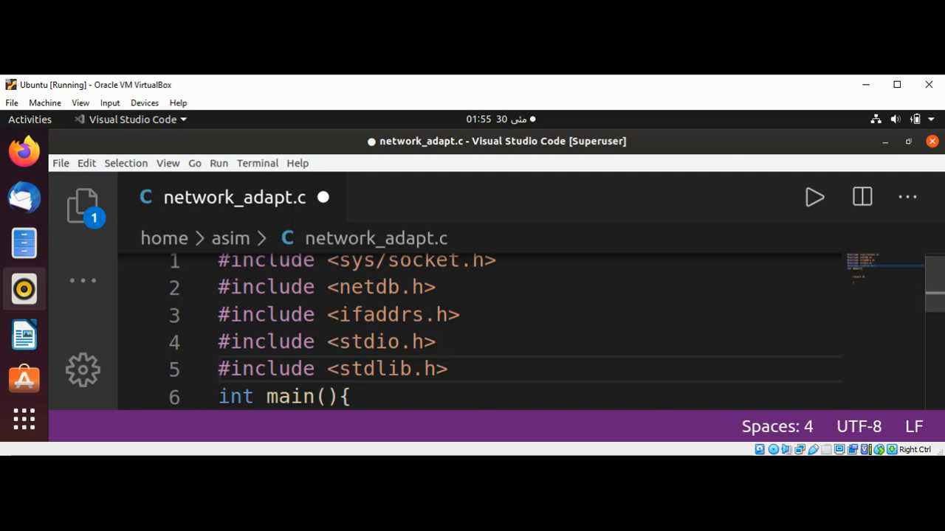
Save the file and write struct ifaddrs *addresses; as main's first statement
{"action": "key", "text": "ctrl+s"}
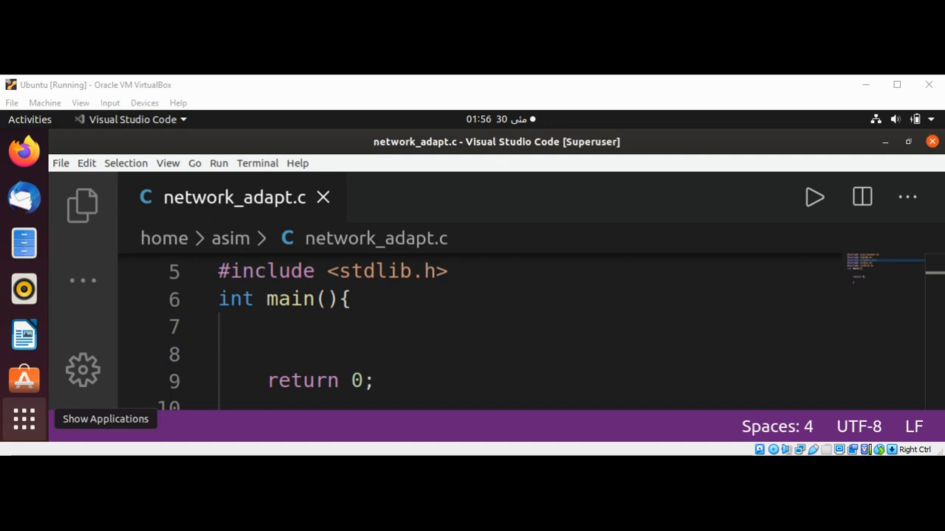
{"action": "mouse_move", "coordinate": [372, 94]}
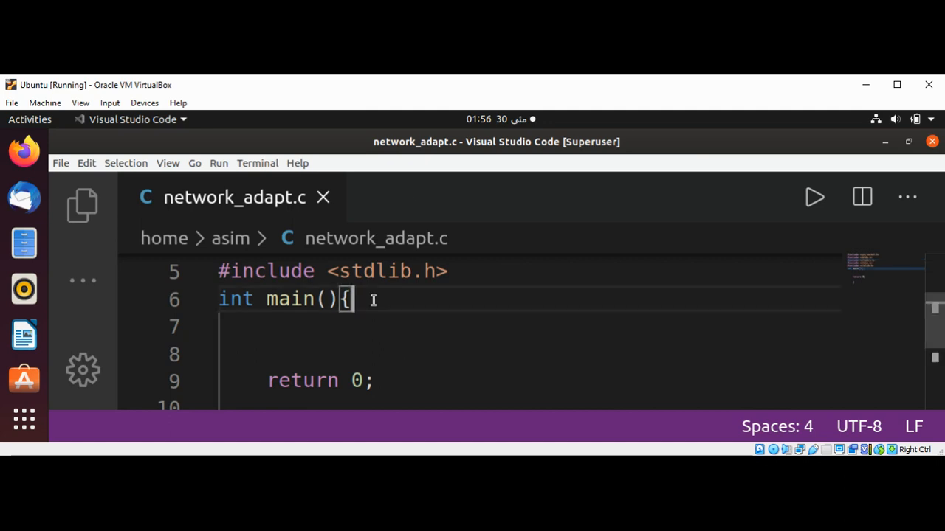
{"action": "key", "text": "Enter"}
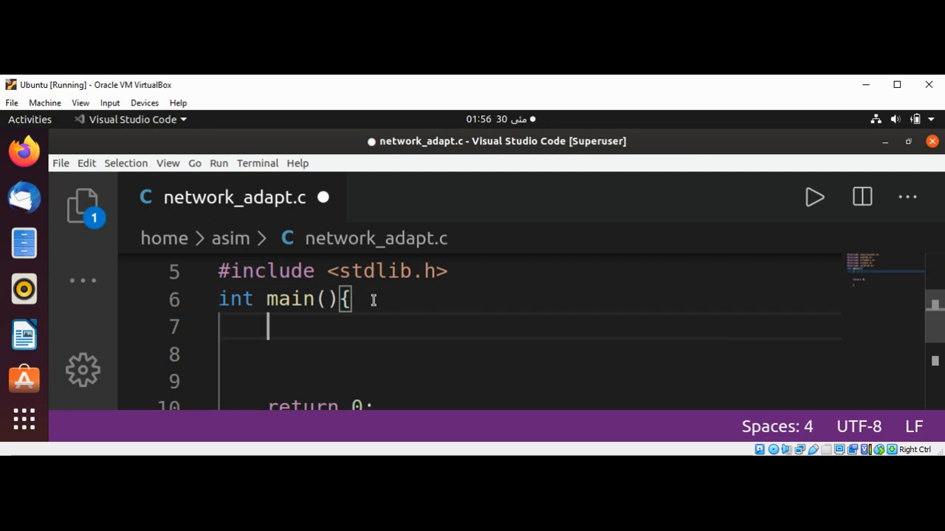
{"action": "type", "text": "struct"}
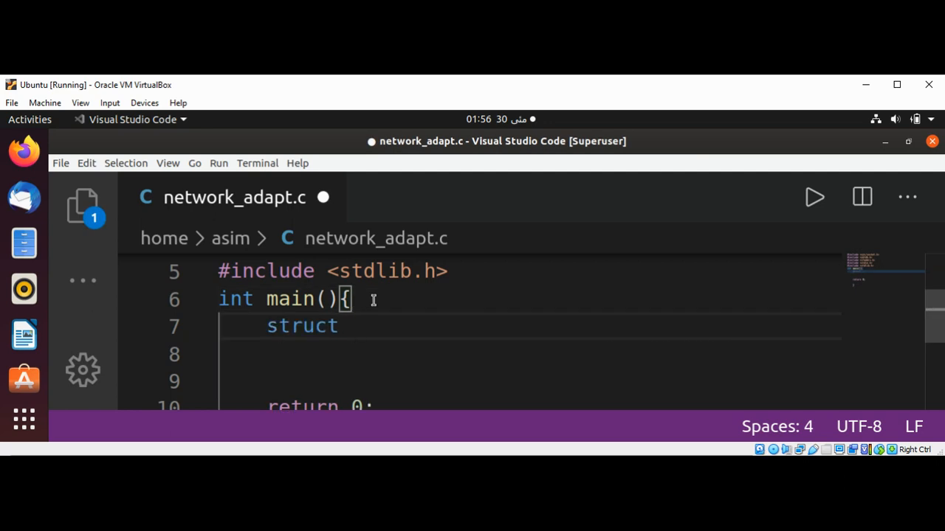
{"action": "type", "text": "ifaddrs"}
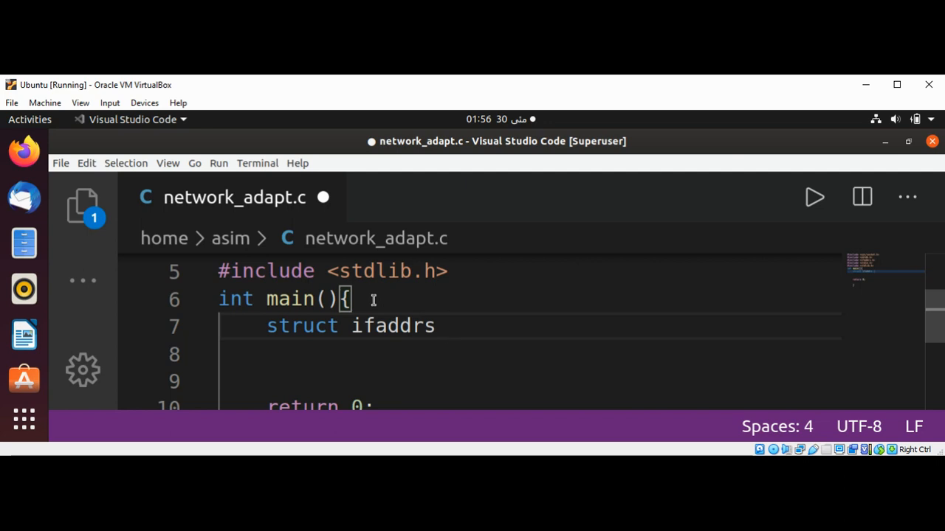
{"action": "type", "text": "*"}
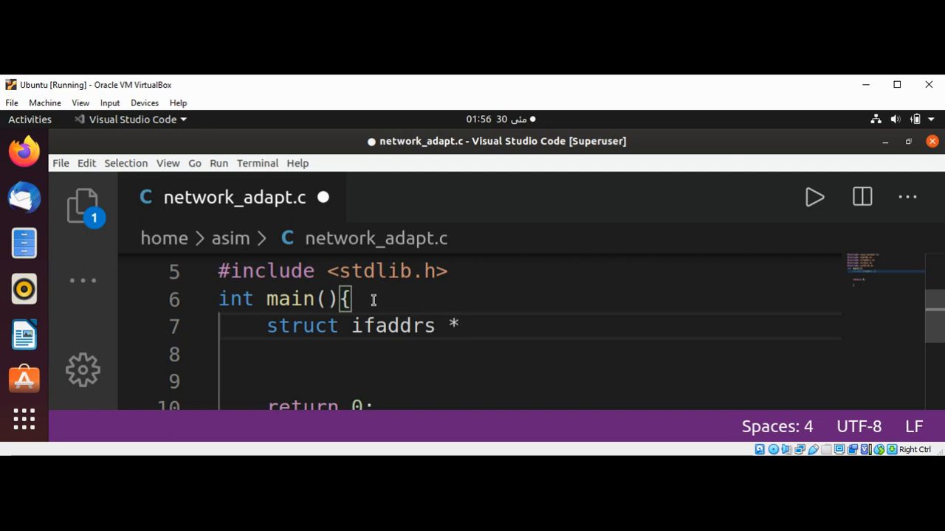
{"action": "type", "text": "addre"}
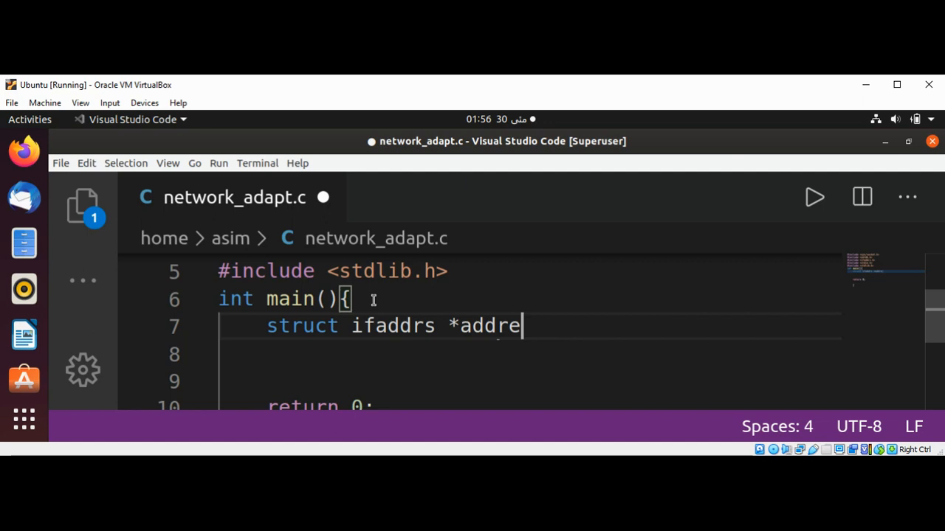
{"action": "type", "text": "sse"}
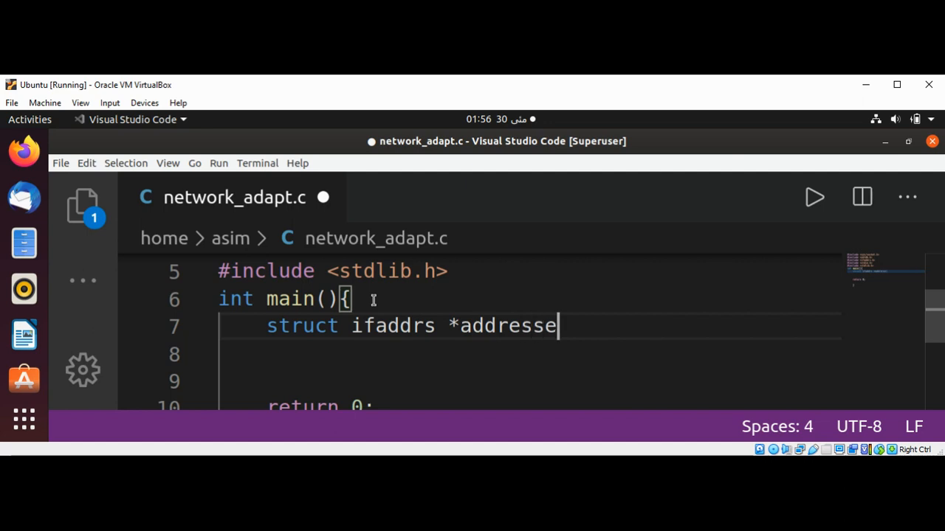
{"action": "type", "text": "s"}
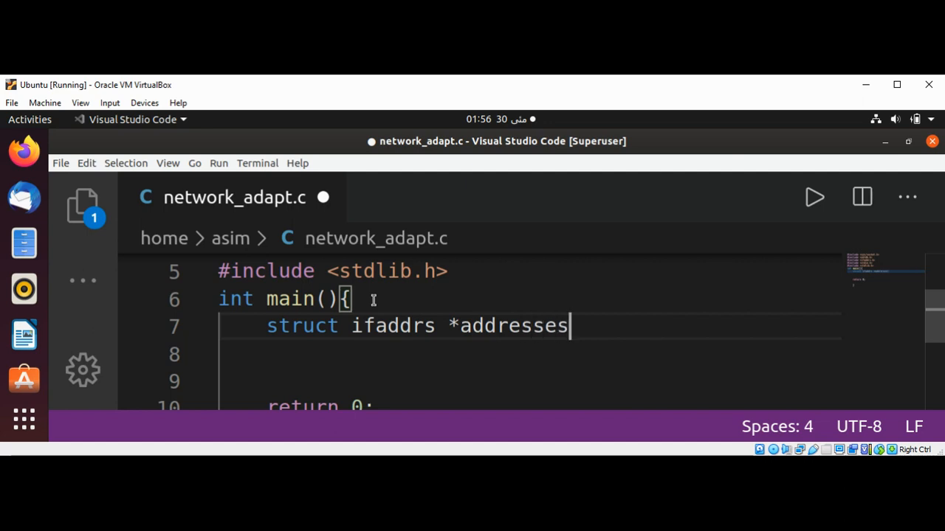
{"action": "type", "text": ";"}
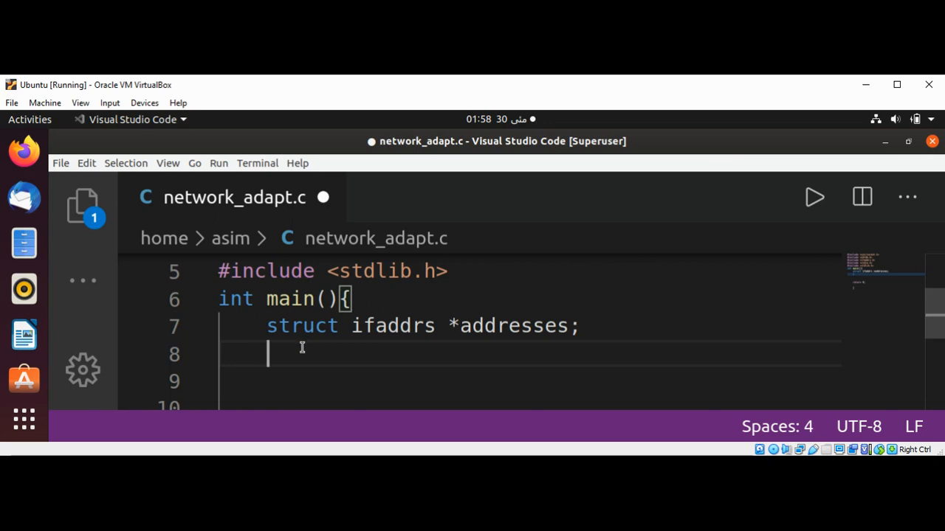
Write the if block testing getifaddrs(&addresses) against -1
{"action": "type", "text": "i"}
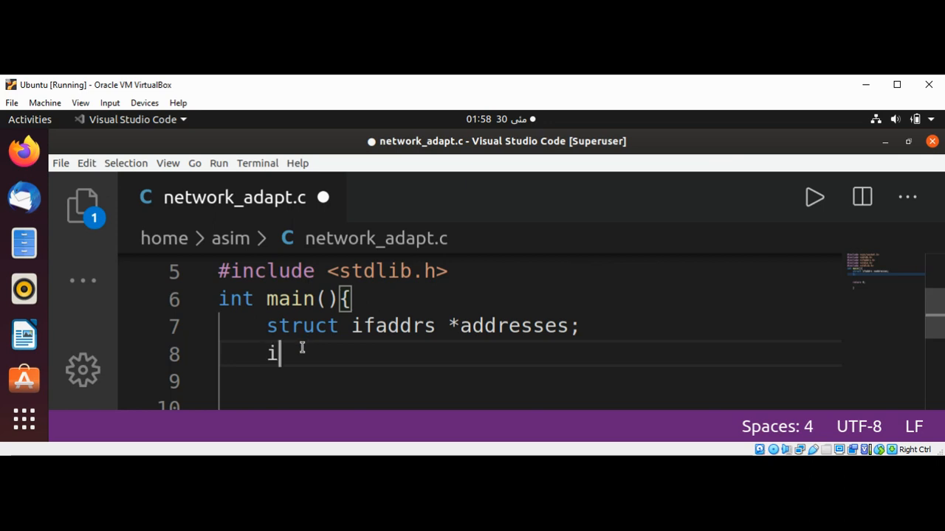
{"action": "type", "text": "f(get)"}
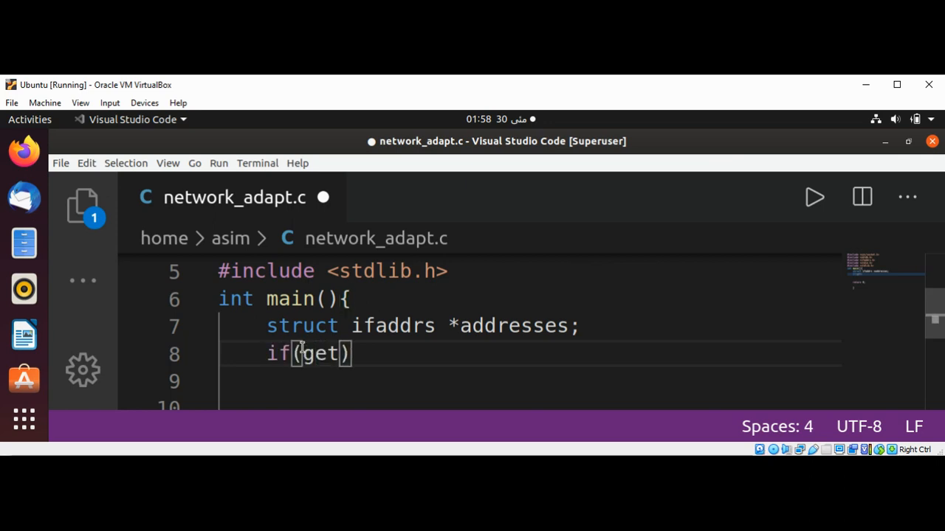
{"action": "type", "text": "ifaddrs"}
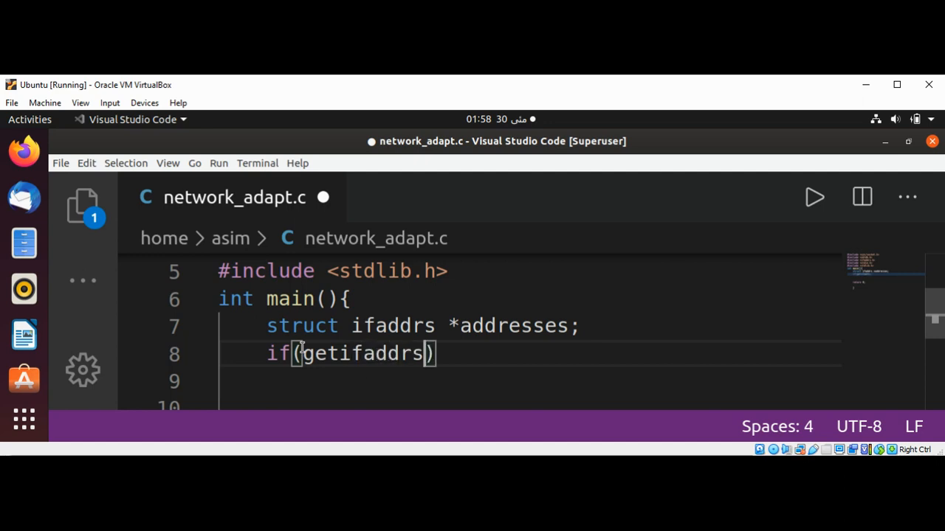
{"action": "type", "text": "()"}
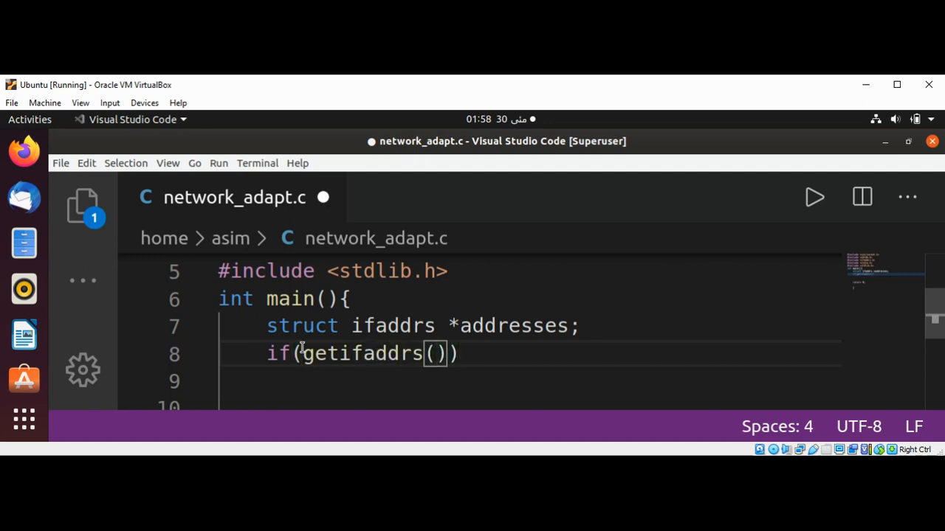
{"action": "type", "text": "&a"}
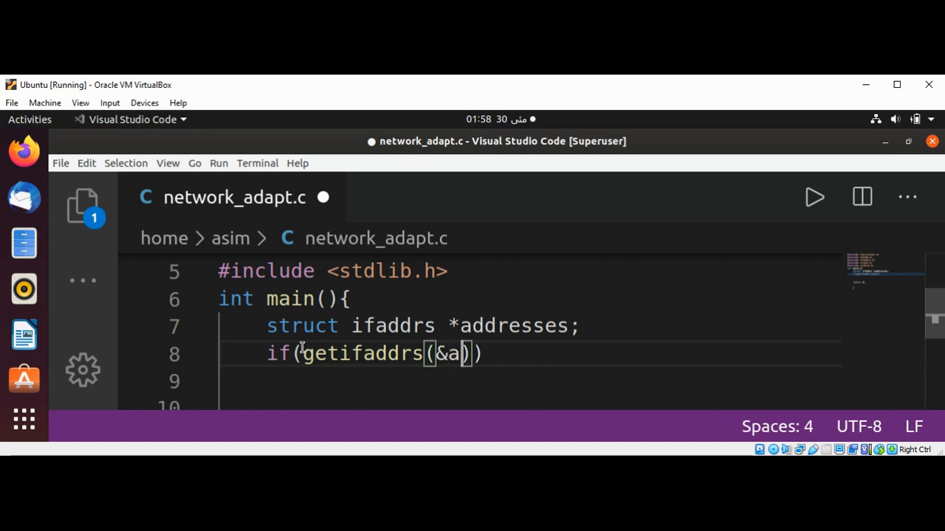
{"action": "type", "text": "ddresses"}
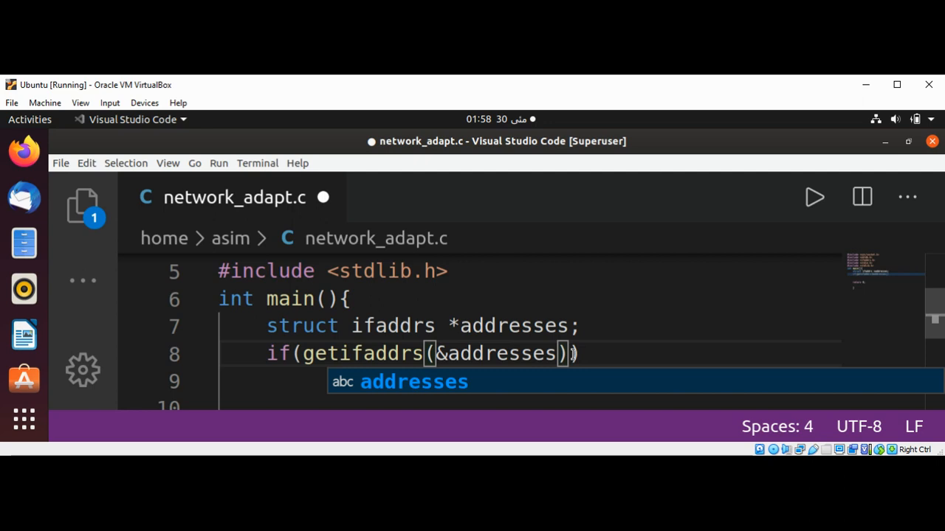
{"action": "key", "text": "Escape"}
{"action": "type", "text": "=="}
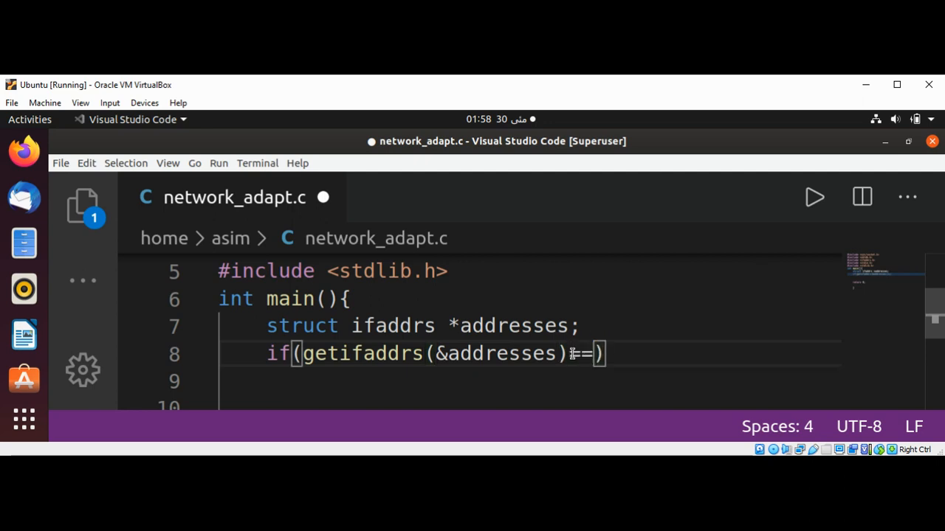
{"action": "type", "text": "-1"}
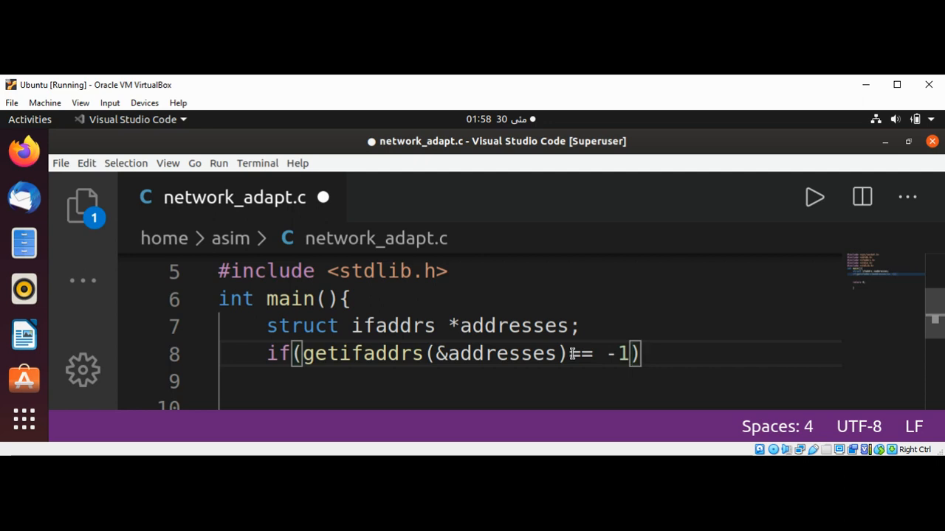
{"action": "type", "text": "{"}
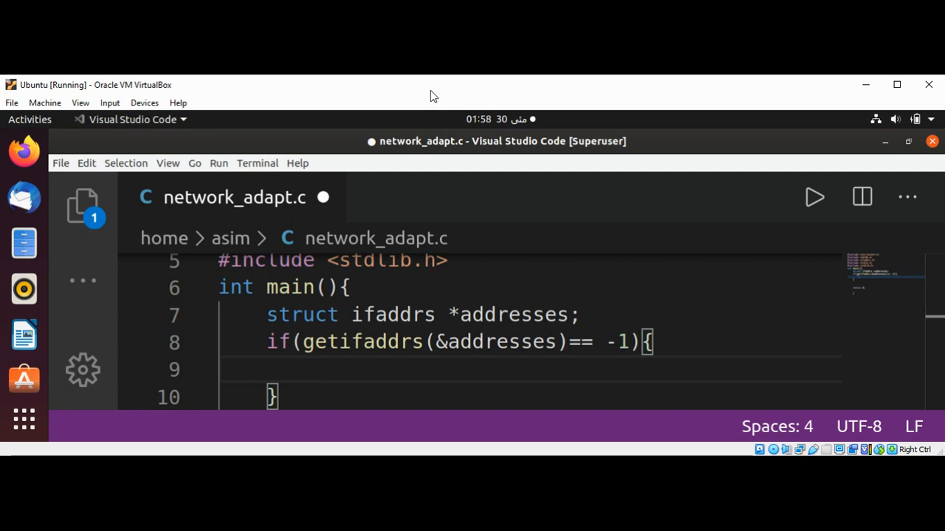
{"action": "mouse_move", "coordinate": [346, 233]}
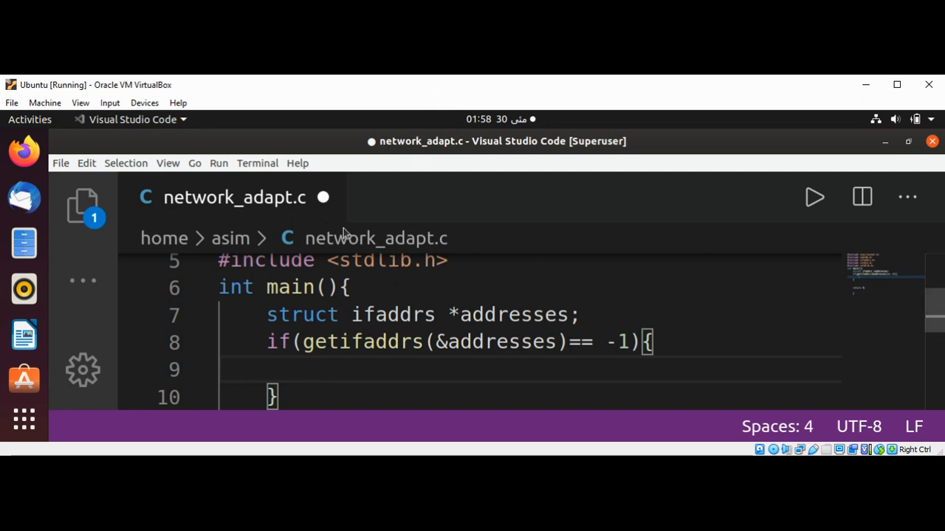
{"action": "mouse_move", "coordinate": [406, 310]}
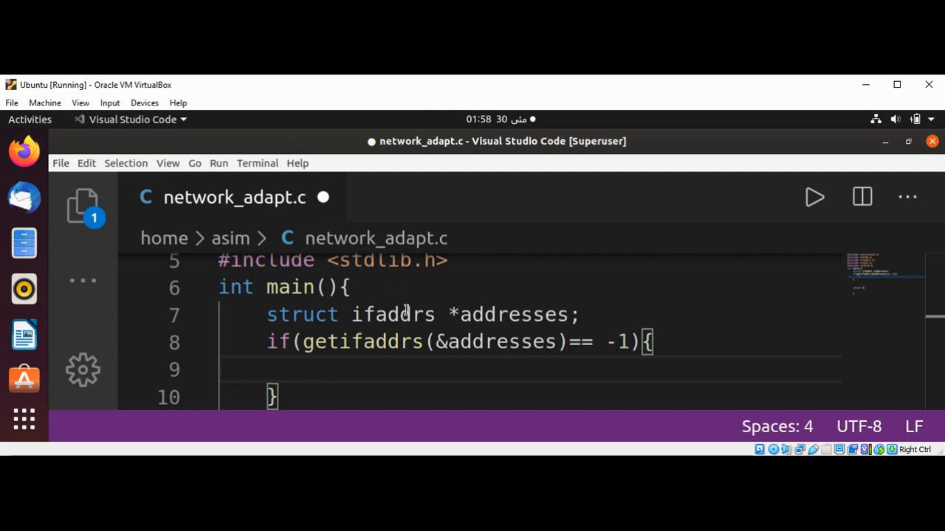
{"action": "mouse_move", "coordinate": [333, 366]}
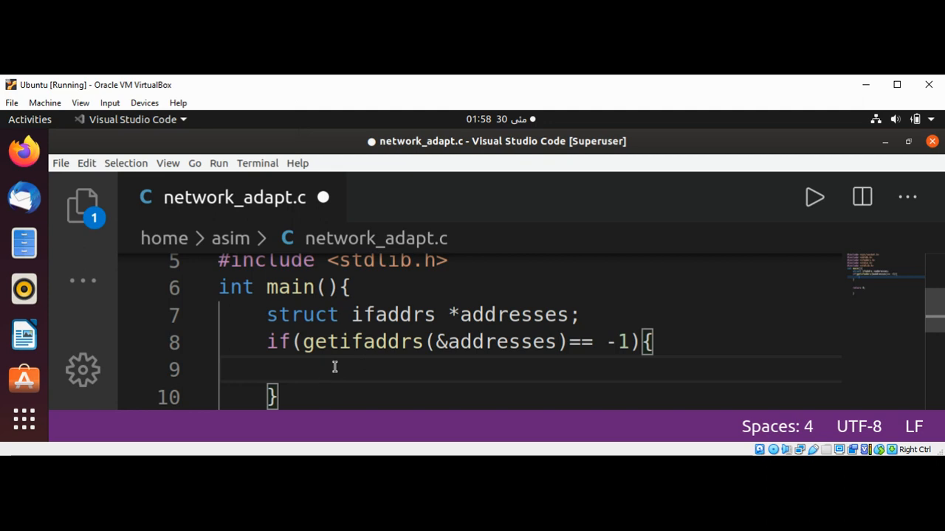
Inside the branch print "call failed to getifaddrs\n" and return -1
{"action": "type", "text": "printf"}
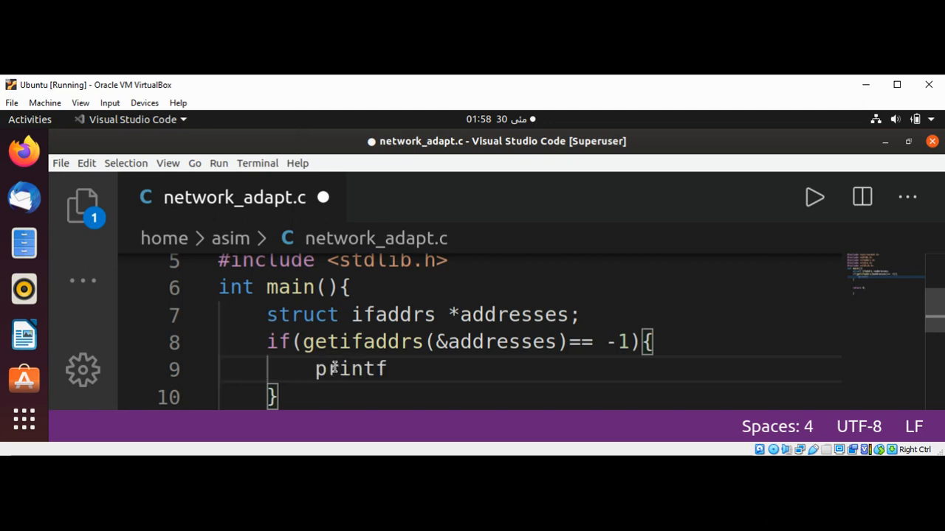
{"action": "type", "text": "(\""}
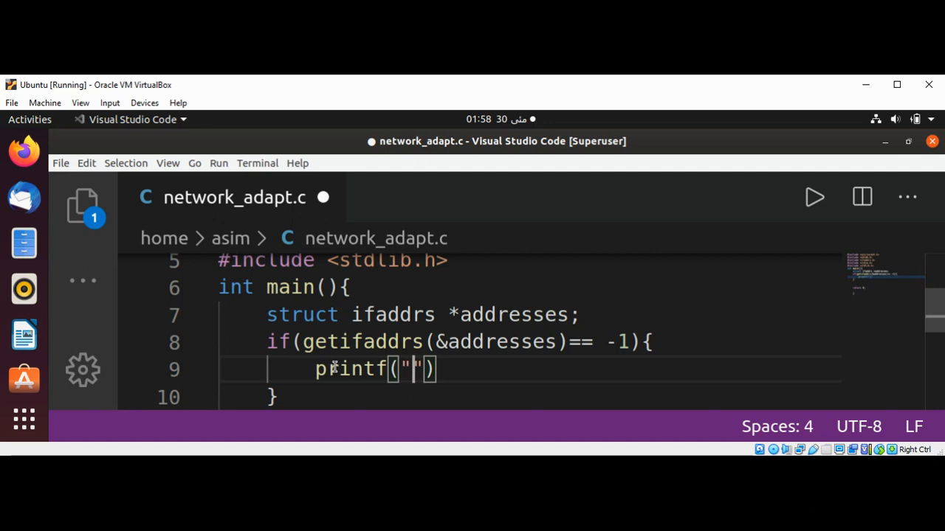
{"action": "type", "text": "call"}
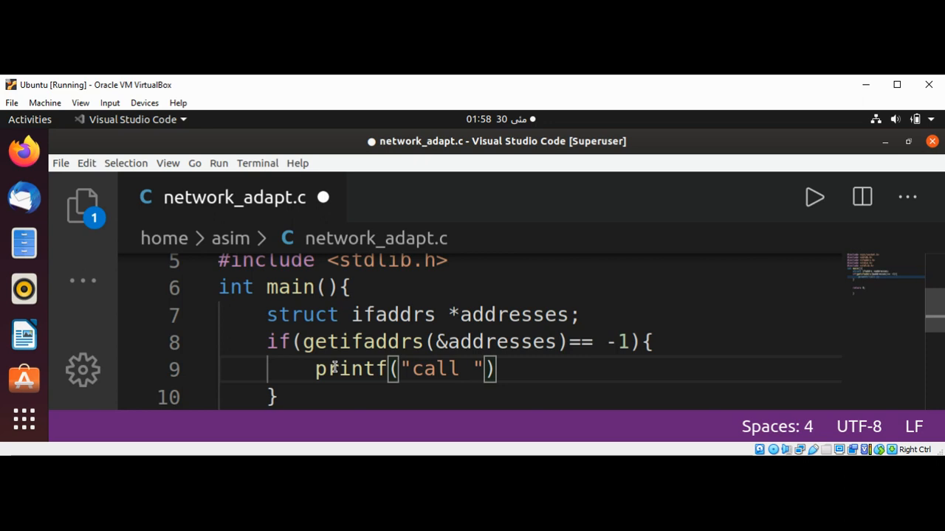
{"action": "type", "text": "failed"}
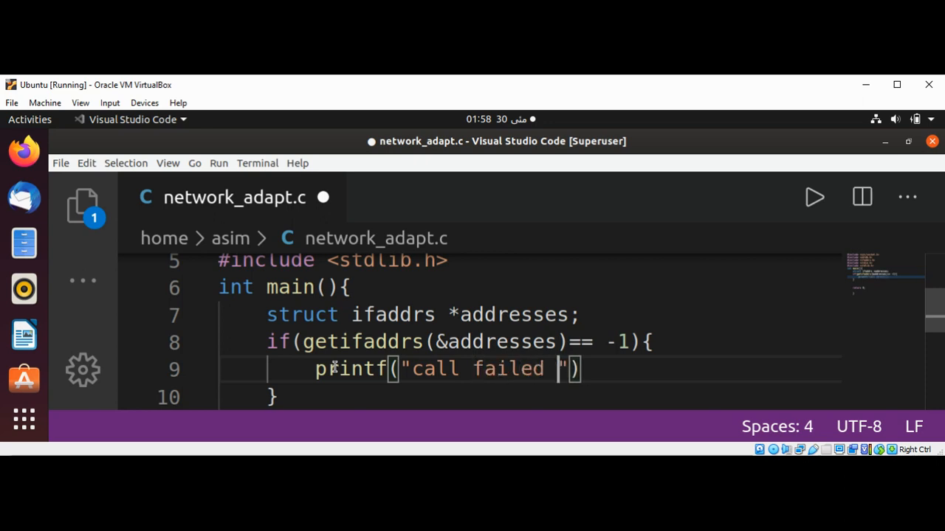
{"action": "type", "text": "to getifadd"}
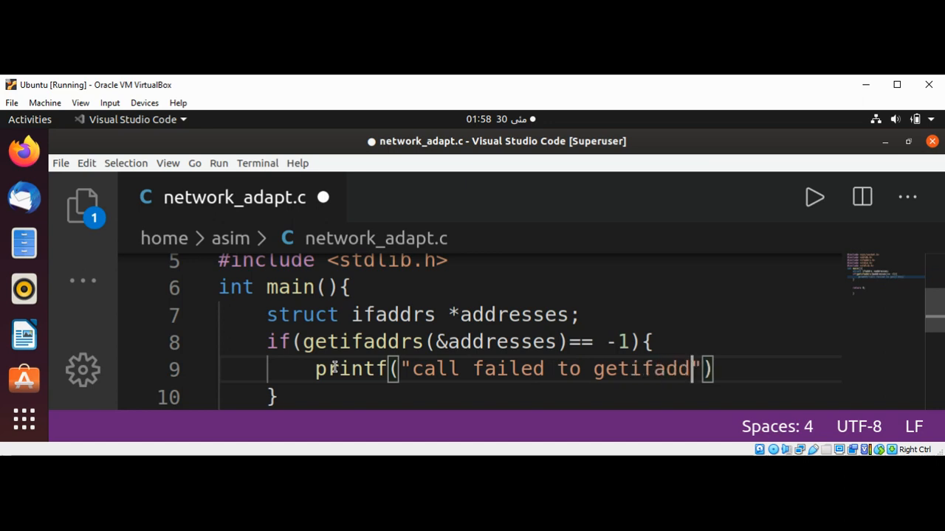
{"action": "type", "text": "rs"}
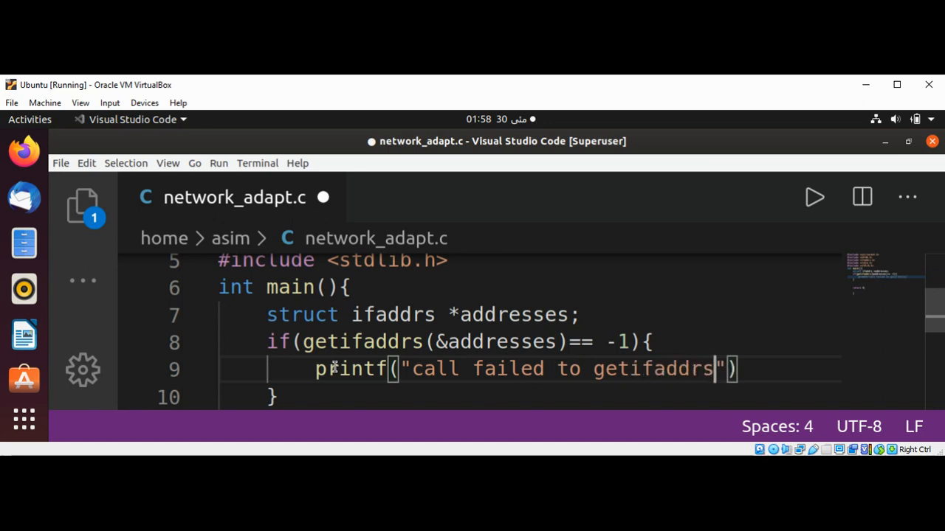
{"action": "type", "text": "\\"}
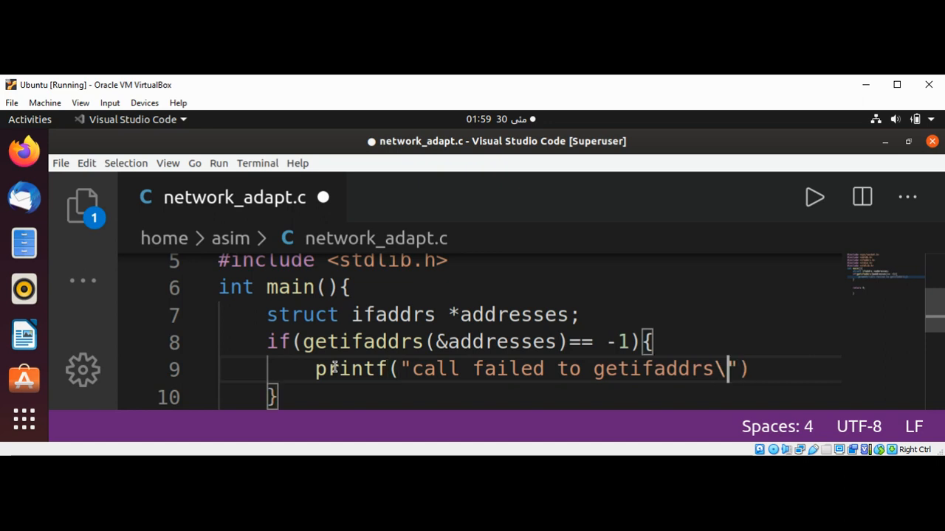
{"action": "type", "text": "n"}
{"action": "type", "text": "return"}
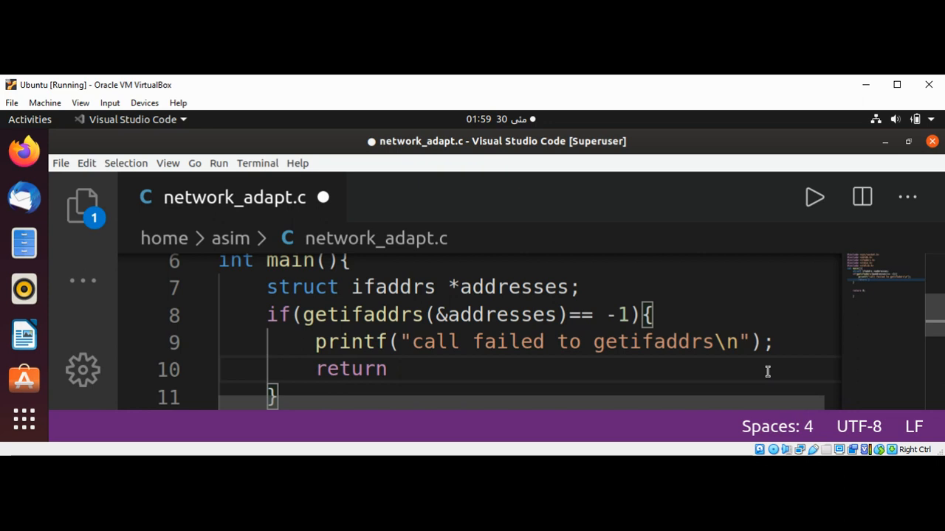
{"action": "type", "text": "-1;"}
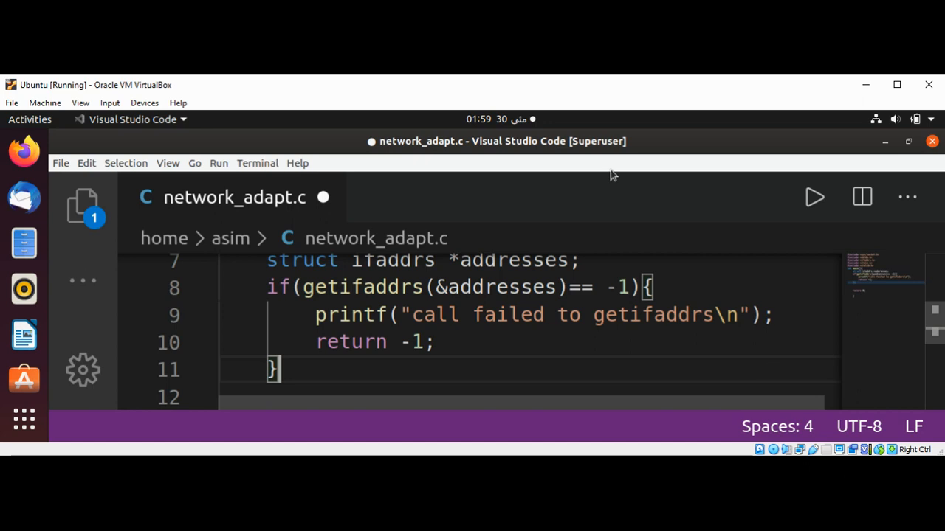
Write struct ifaddrs *address = addresses; on the line after the if block
{"action": "scroll", "scroll_direction": "down", "scroll_amount": 3}
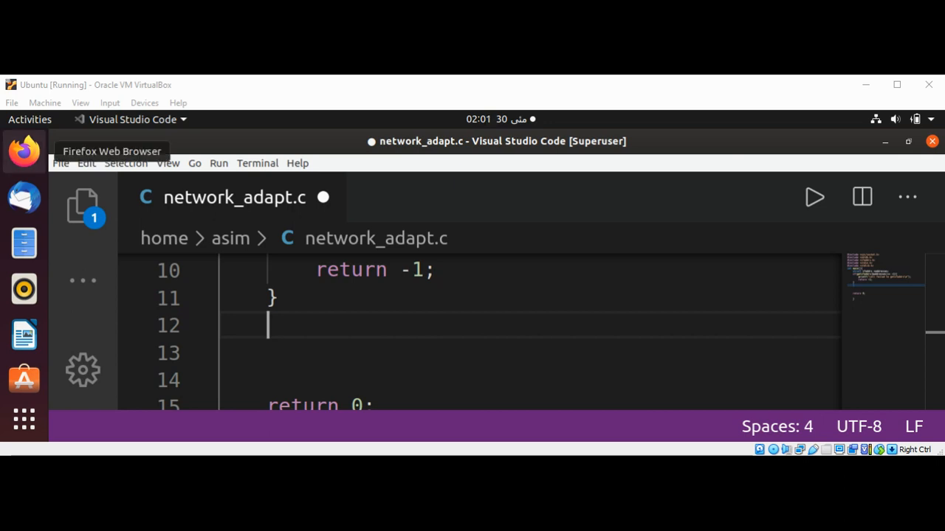
{"action": "mouse_move", "coordinate": [277, 325]}
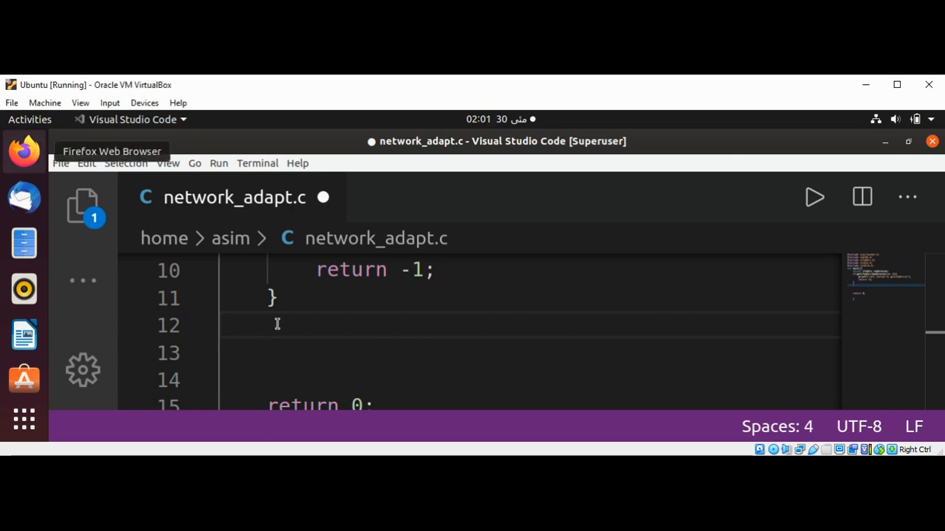
{"action": "left_click", "coordinate": [268, 325]}
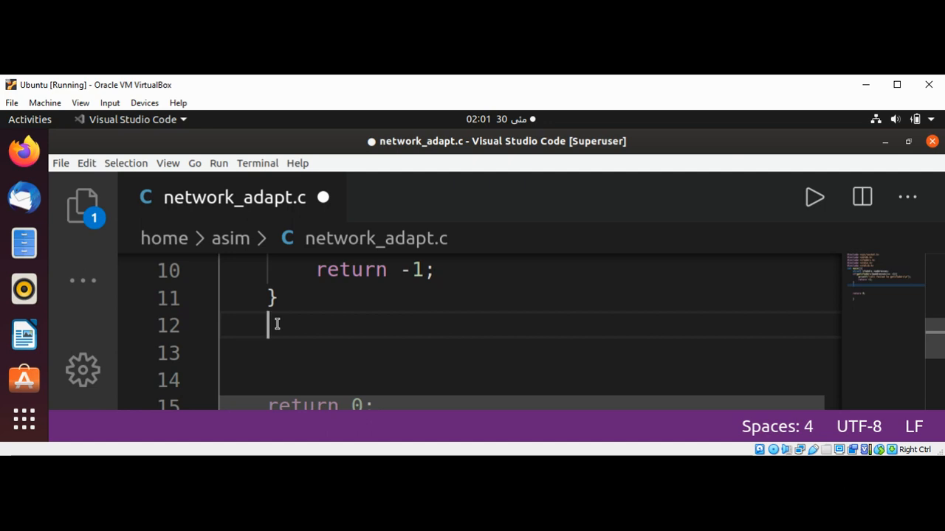
{"action": "type", "text": "struct"}
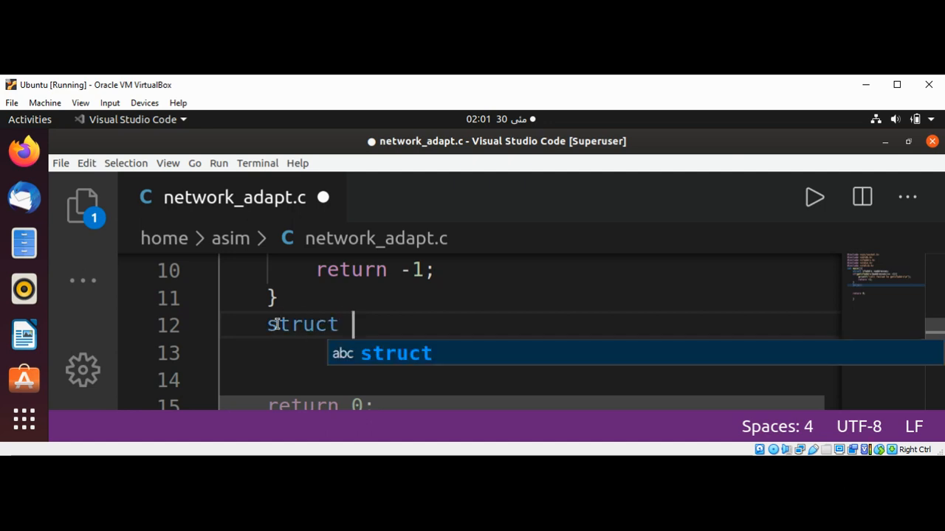
{"action": "type", "text": "ifa"}
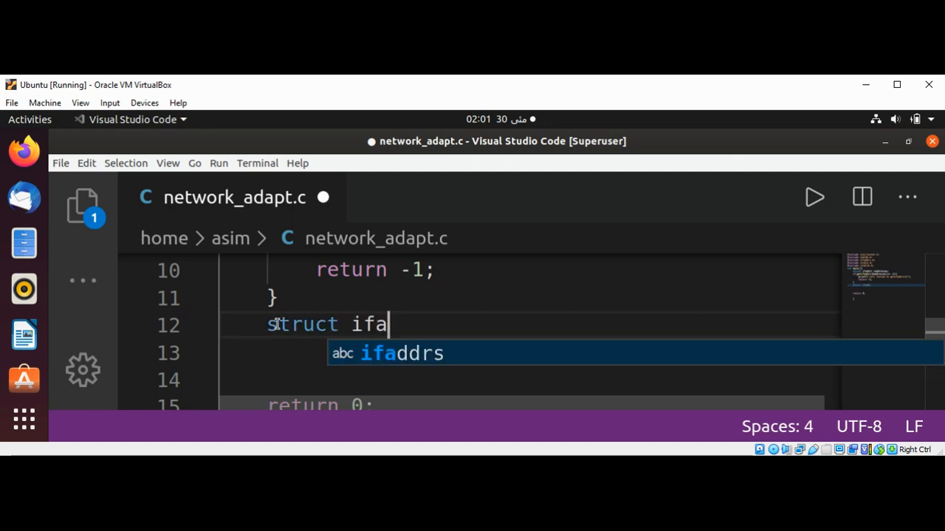
{"action": "key", "text": "Tab"}
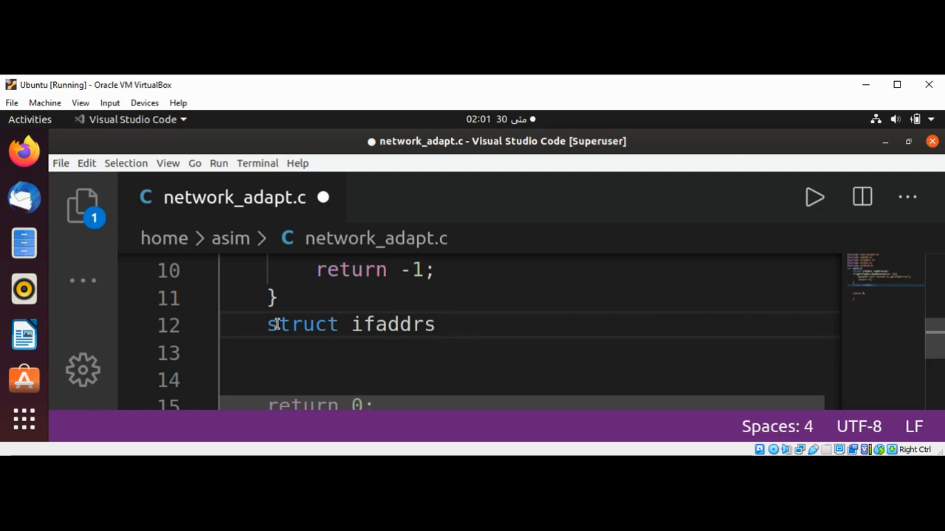
{"action": "type", "text": "*add"}
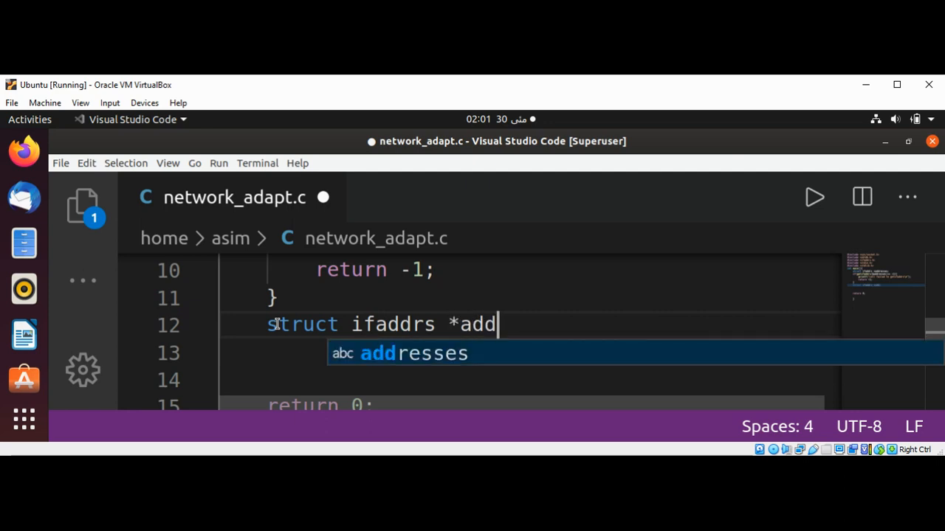
{"action": "type", "text": "ress = a"}
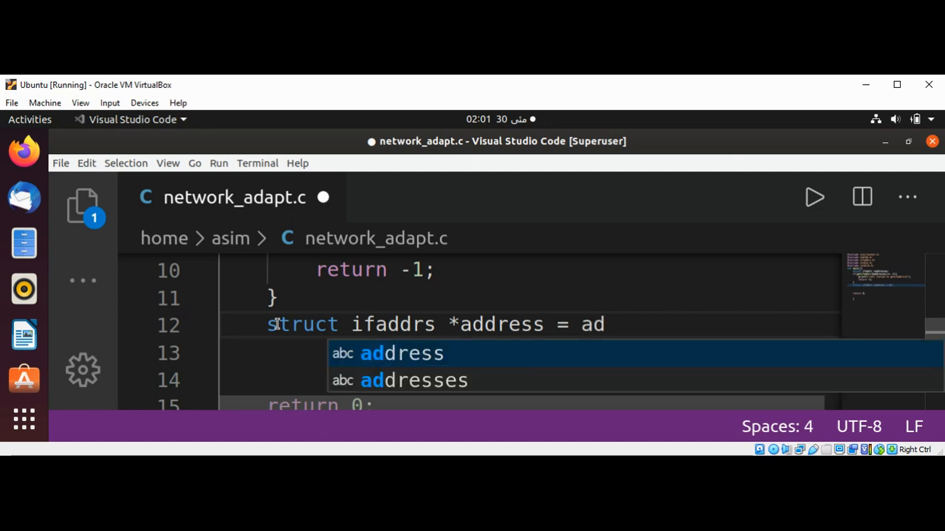
{"action": "type", "text": "dresses;"}
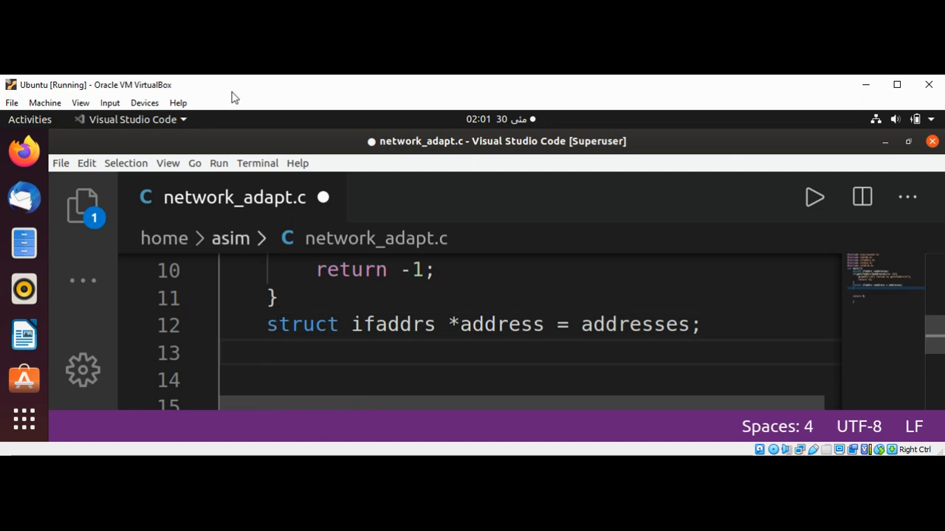
{"action": "mouse_move", "coordinate": [203, 92]}
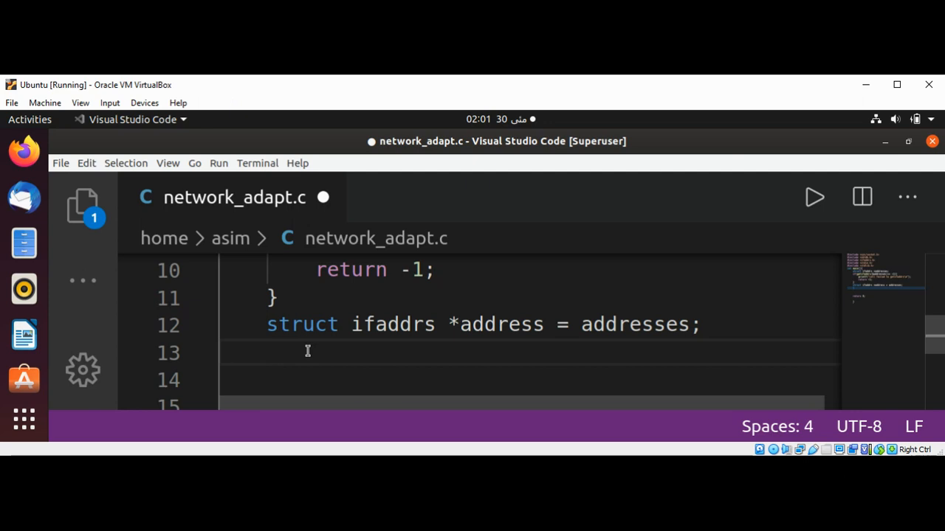
Open a while(address) loop with its brace
{"action": "type", "text": "while"}
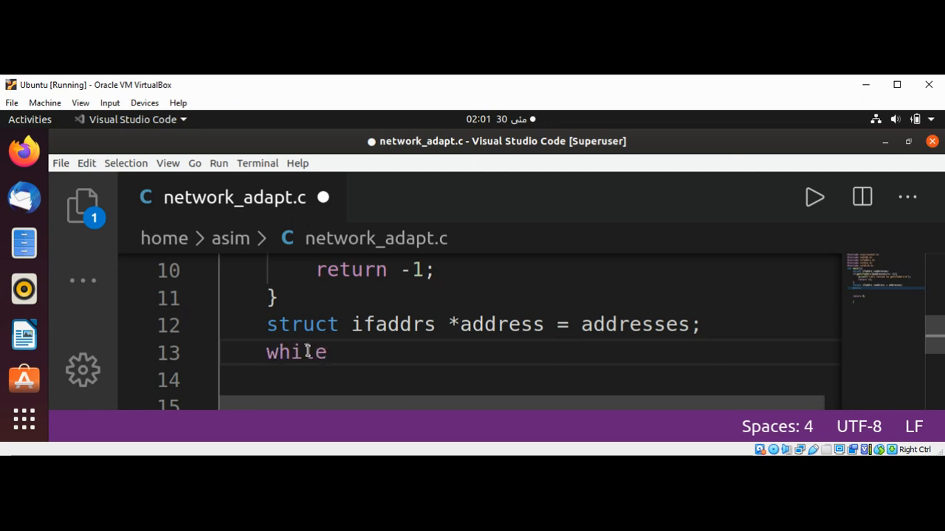
{"action": "type", "text": "(address"}
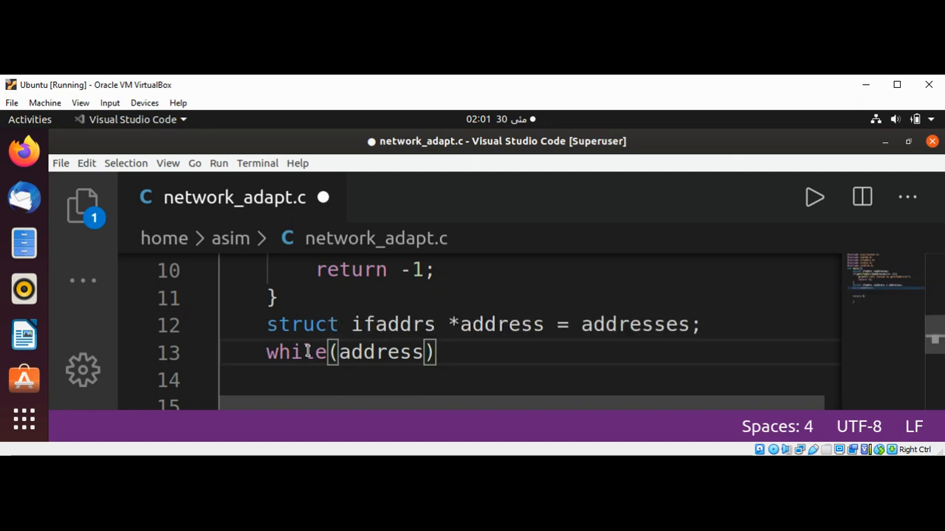
{"action": "type", "text": "{"}
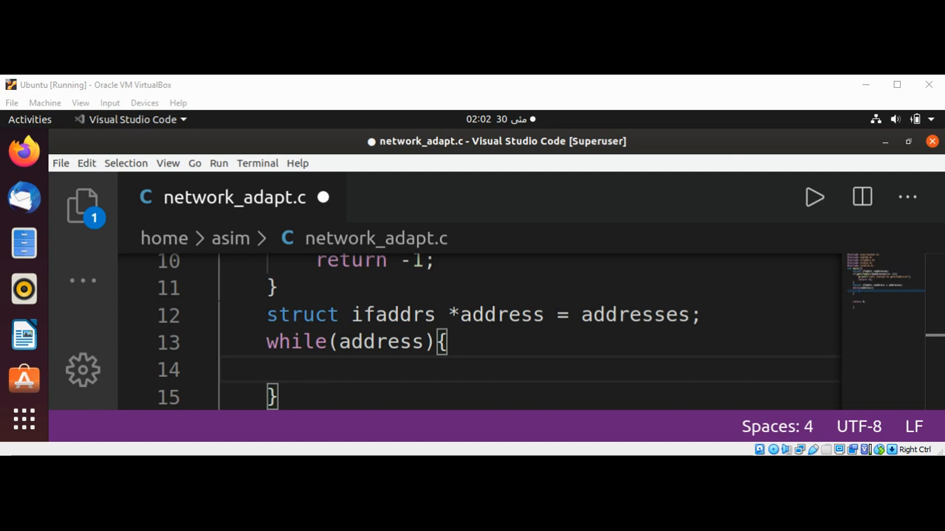
{"action": "mouse_move", "coordinate": [24, 198]}
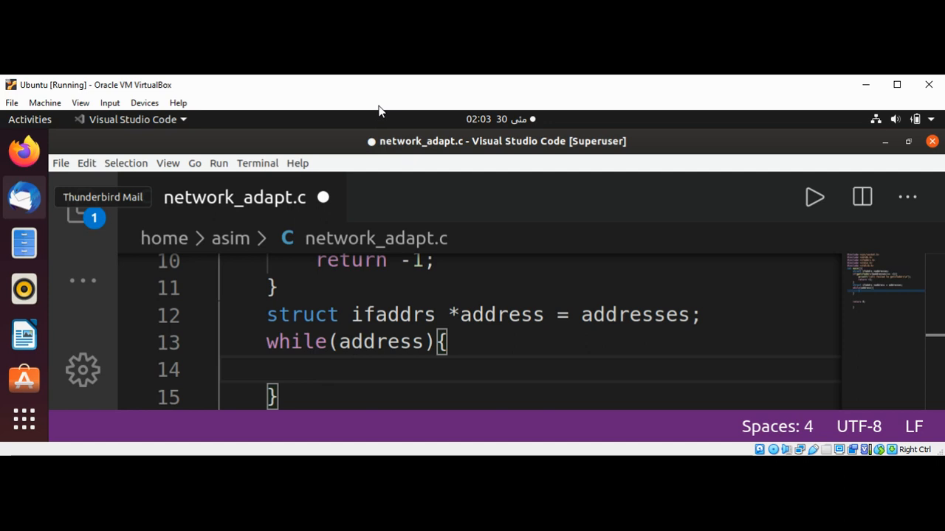
{"action": "mouse_move", "coordinate": [376, 100]}
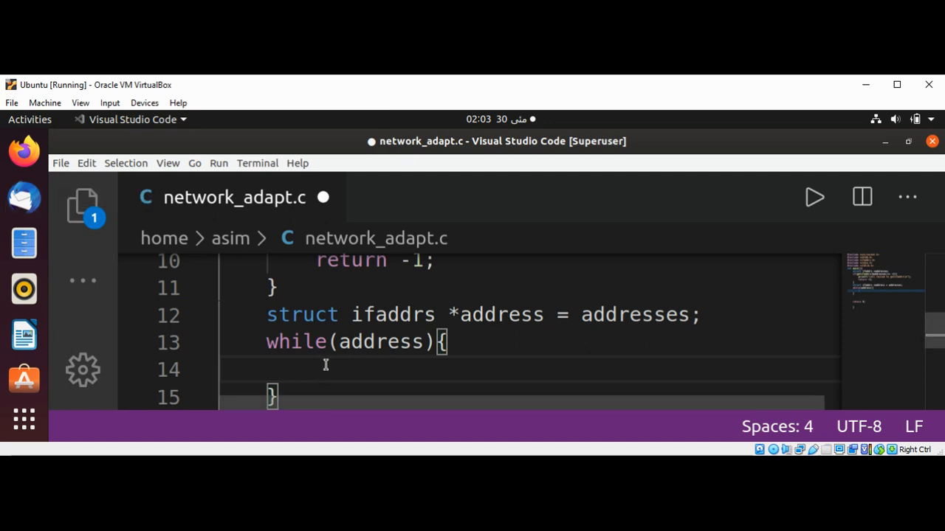
Write int family = address->ifa_addr->sa_family; and begin an if below it
{"action": "type", "text": "int"}
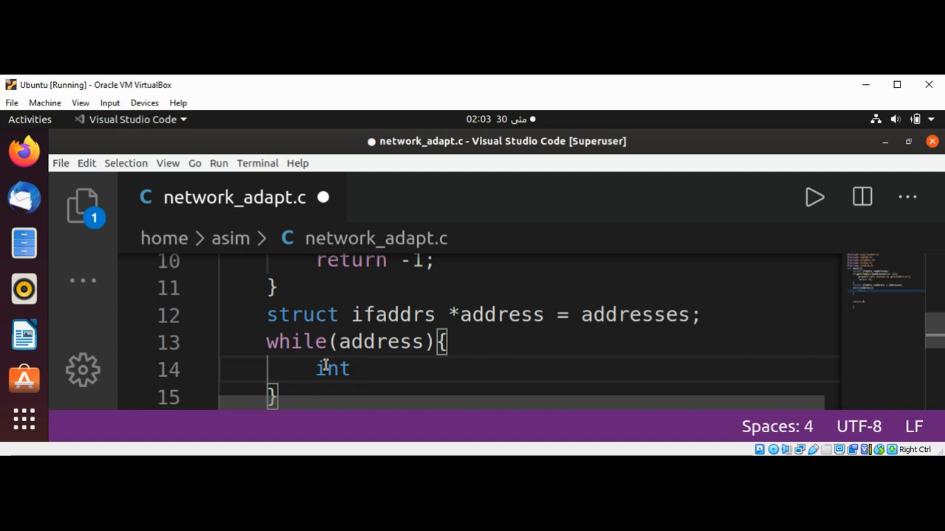
{"action": "type", "text": "family ="}
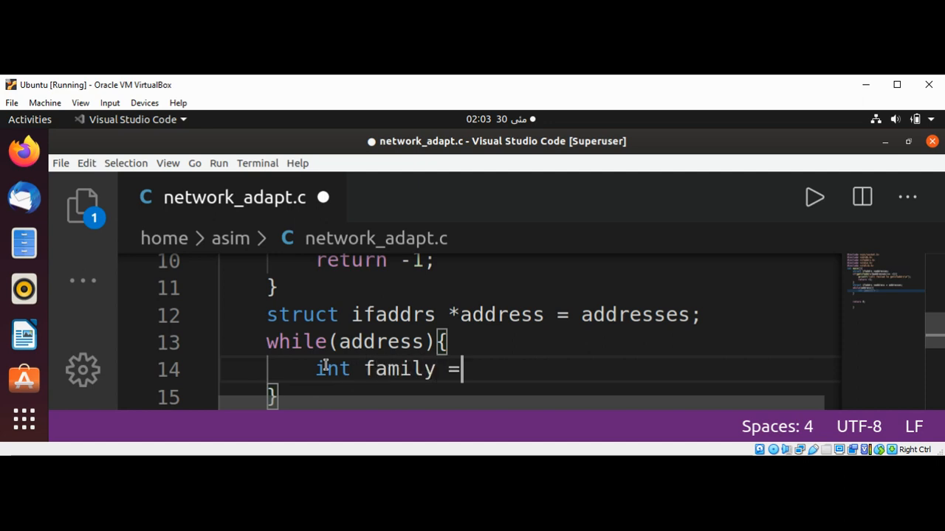
{"action": "type", "text": "address->"}
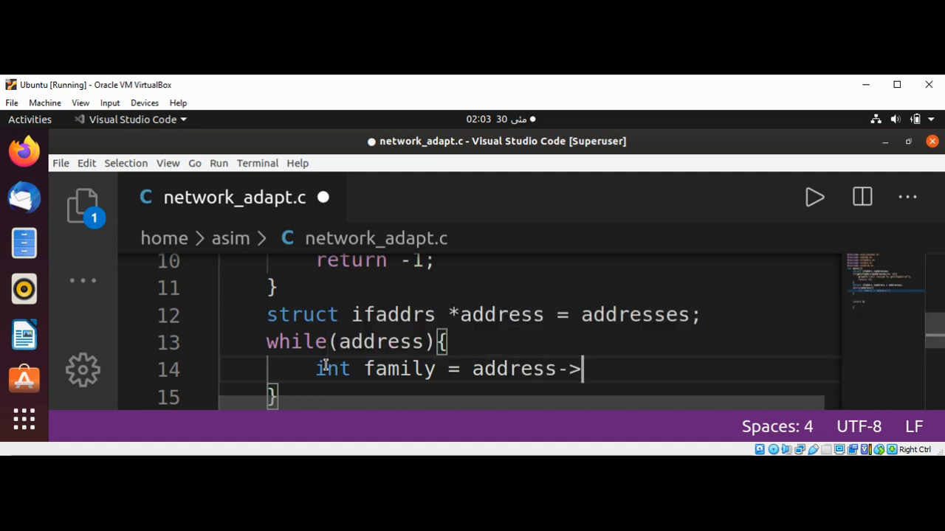
{"action": "type", "text": "i"}
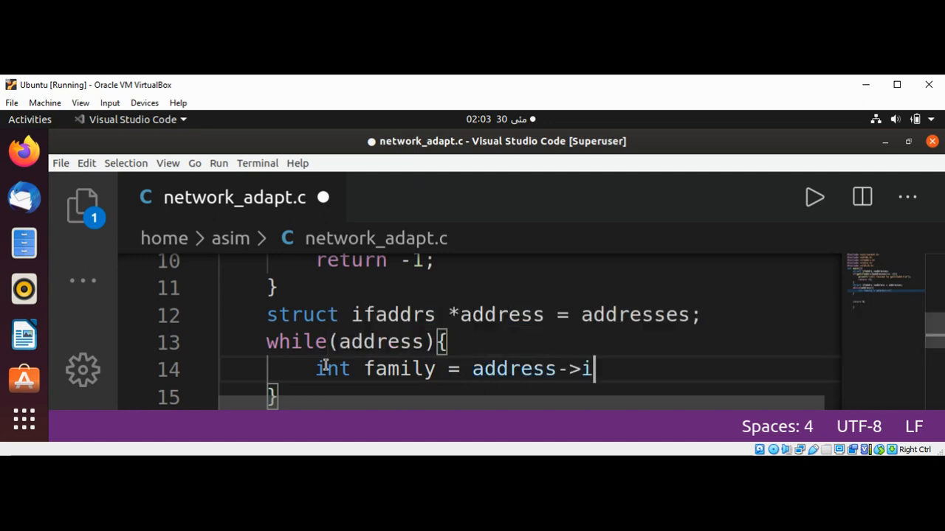
{"action": "type", "text": "fa_addr"}
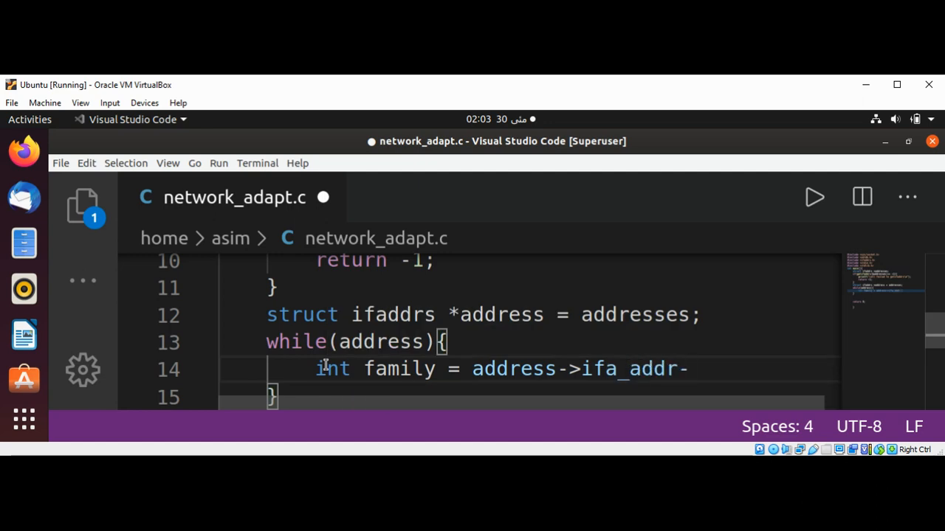
{"action": "type", "text": "->"}
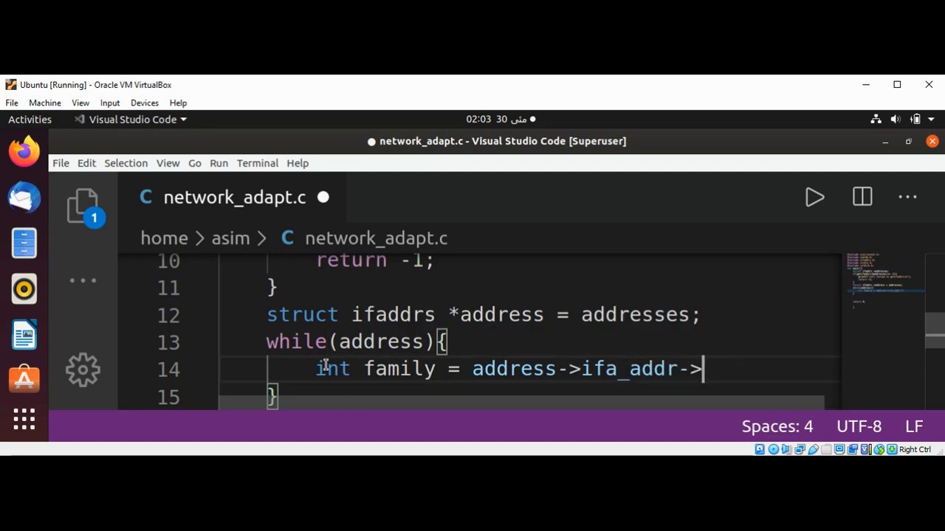
{"action": "type", "text": "sa"}
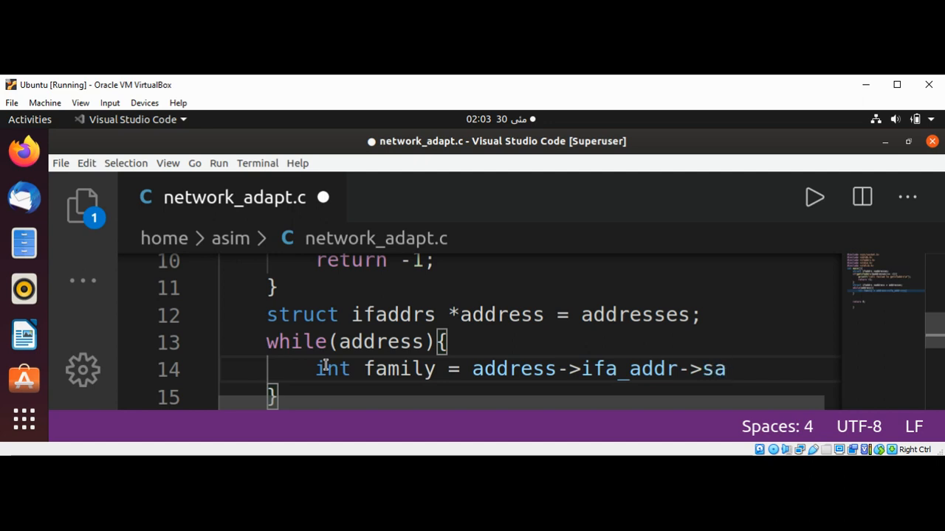
{"action": "type", "text": "_f"}
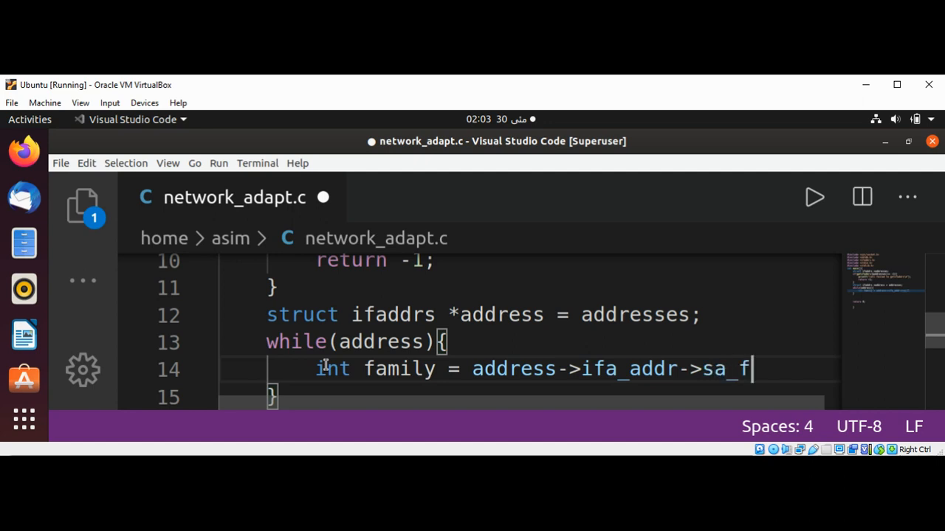
{"action": "type", "text": "amily"}
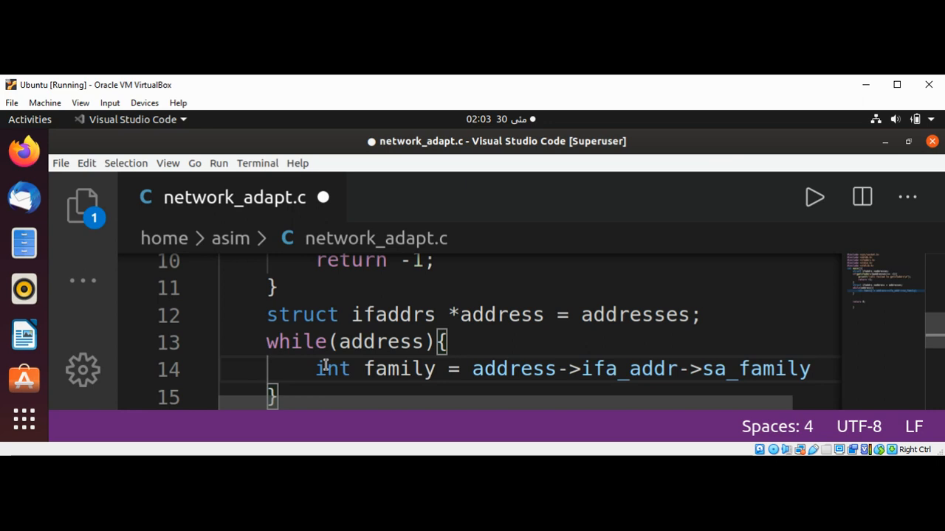
{"action": "type", "text": ";"}
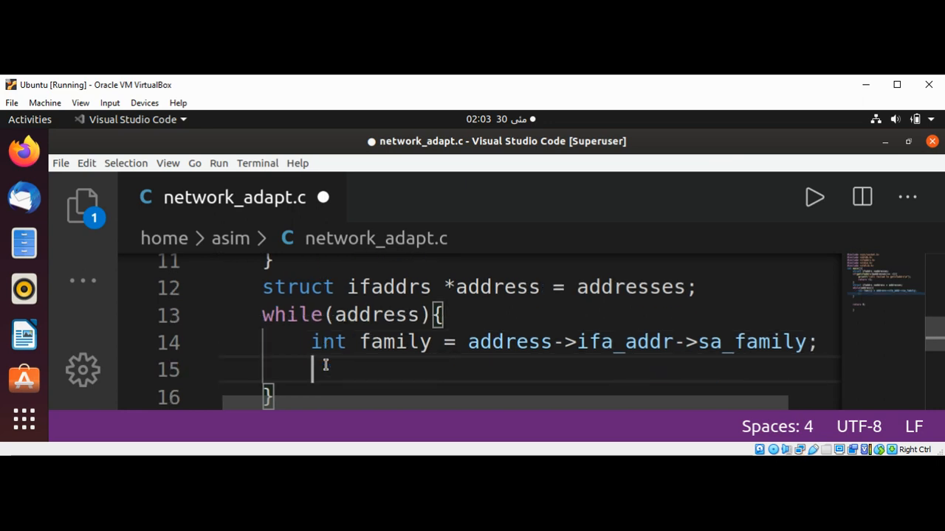
{"action": "type", "text": "if(f"}
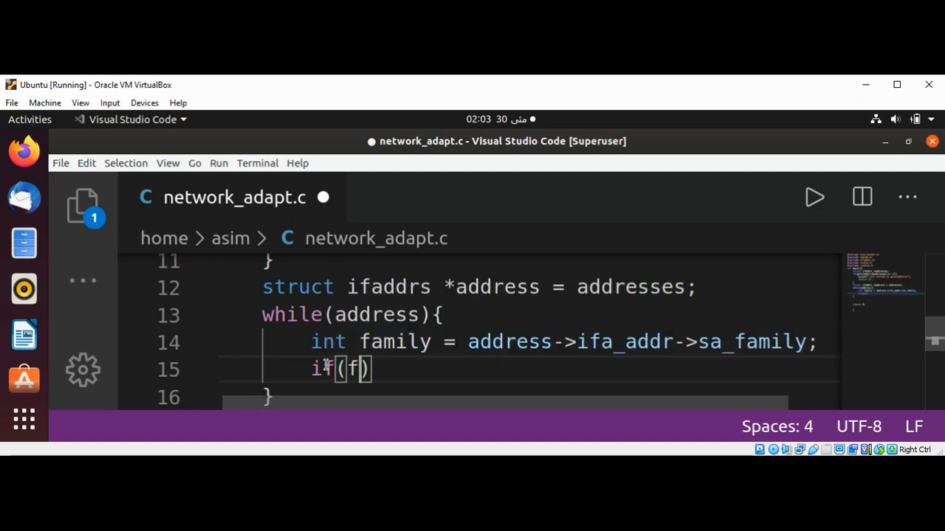
Write the condition family == AF_INET || family == AF_INET6 with an empty braced body
{"action": "type", "text": "amily"}
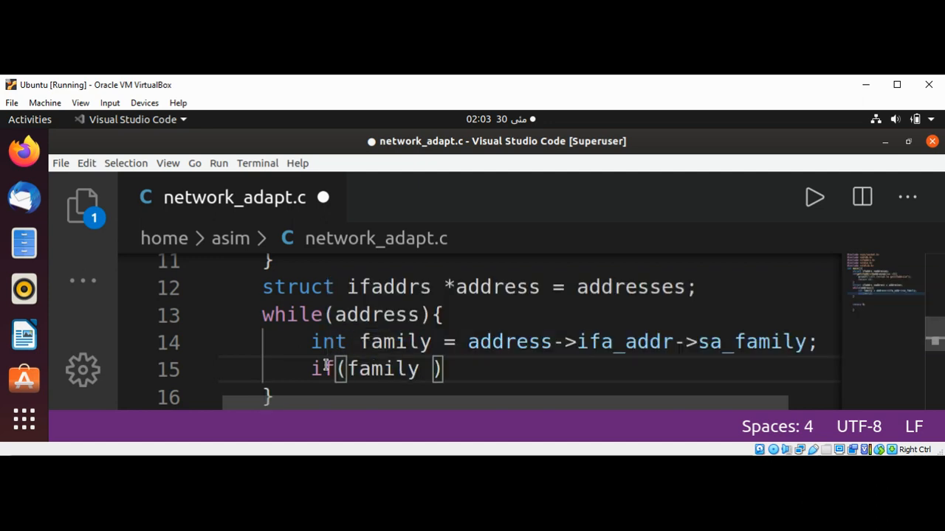
{"action": "type", "text": "== AF"}
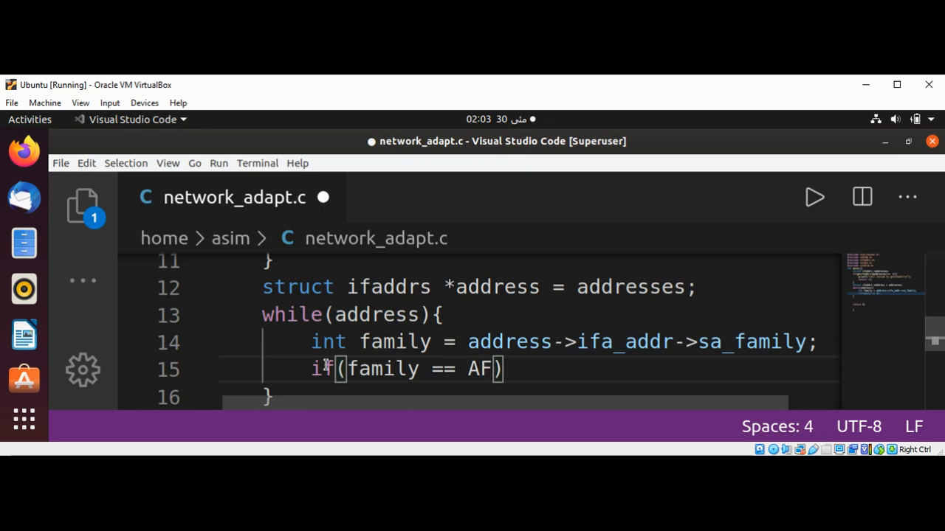
{"action": "type", "text": "_IN"}
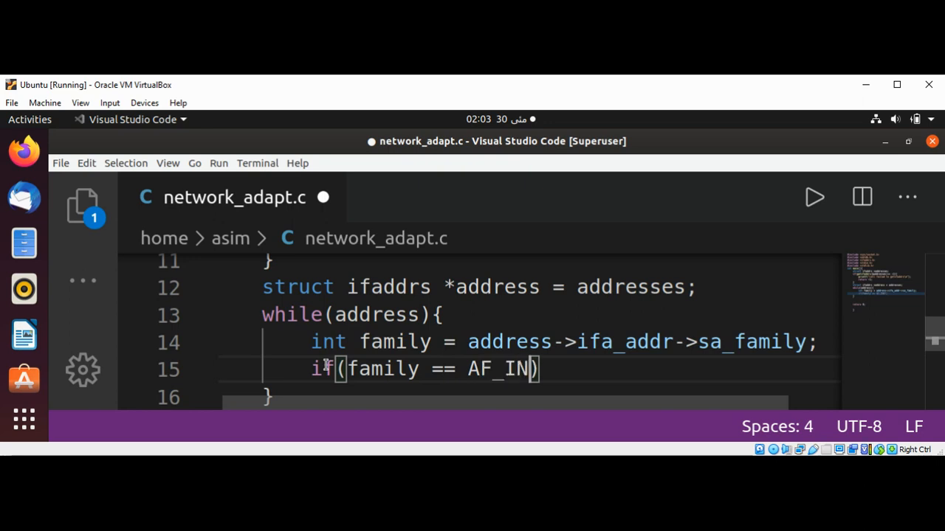
{"action": "type", "text": "ET"}
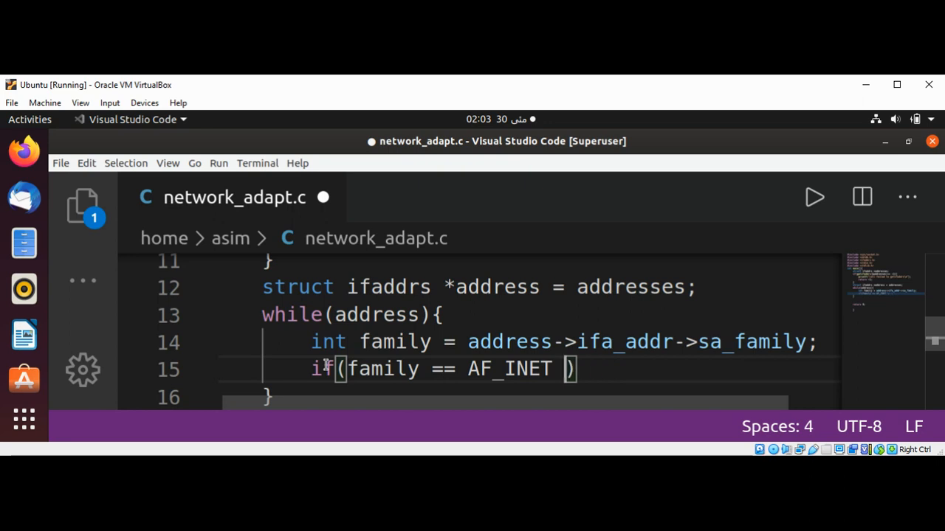
{"action": "type", "text": "||"}
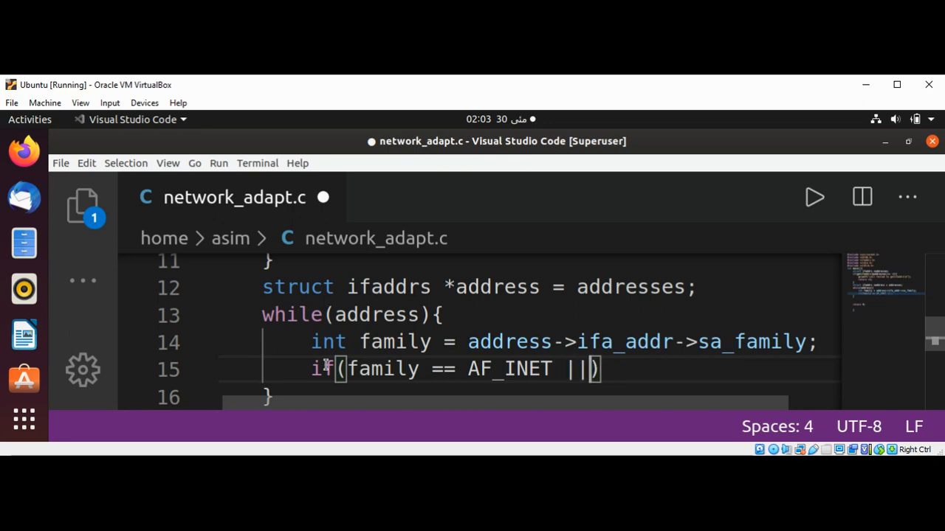
{"action": "type", "text": "family"}
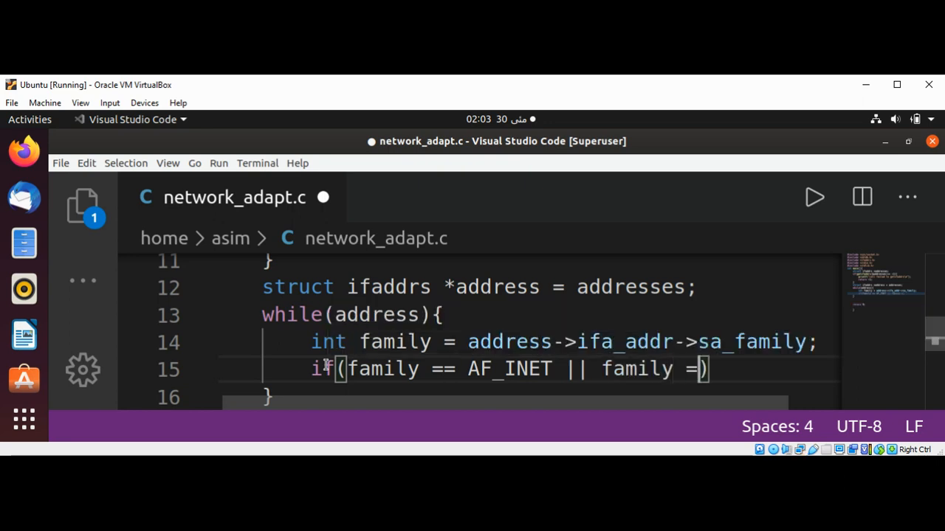
{"action": "type", "text": "="}
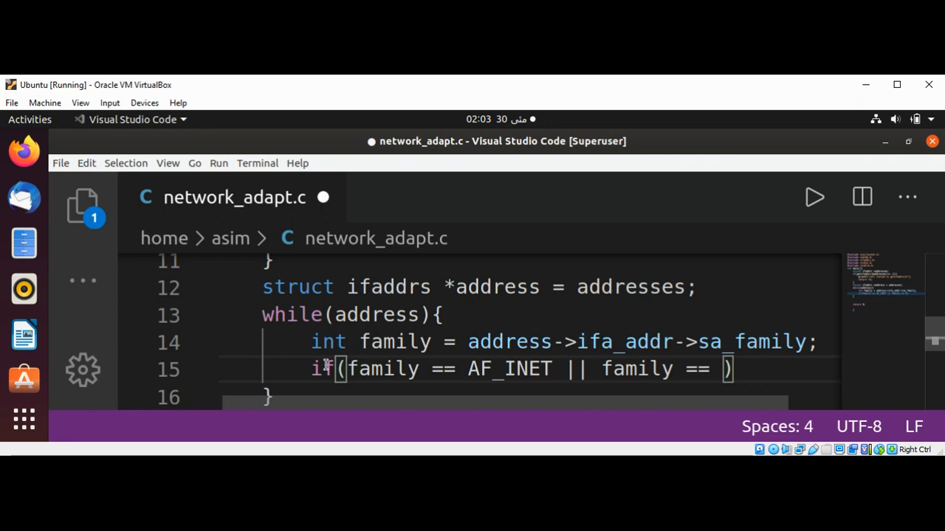
{"action": "type", "text": "AF_INET"}
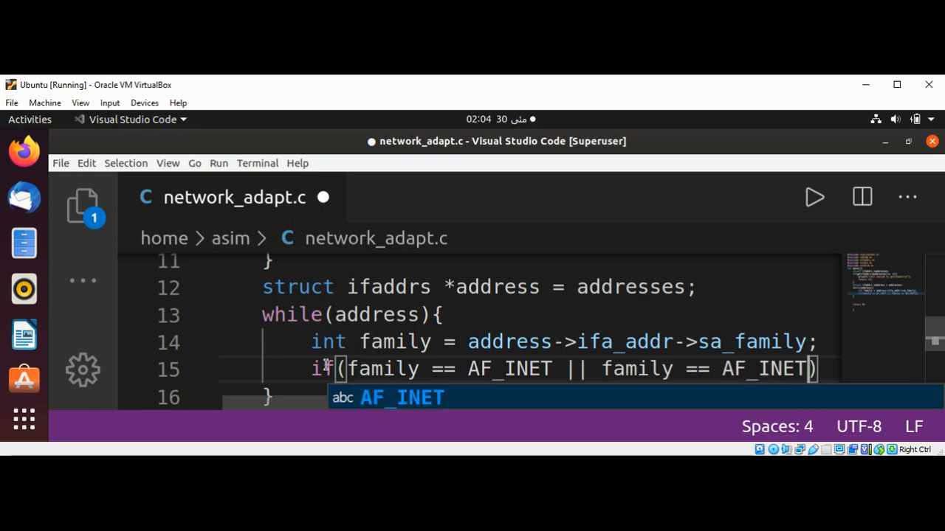
{"action": "type", "text": "6"}
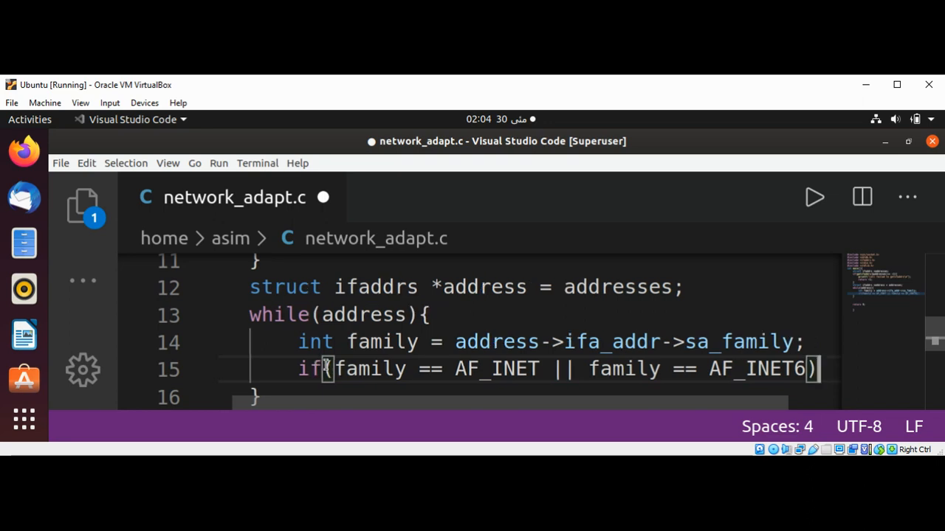
{"action": "scroll", "scroll_direction": "down", "scroll_amount": 3}
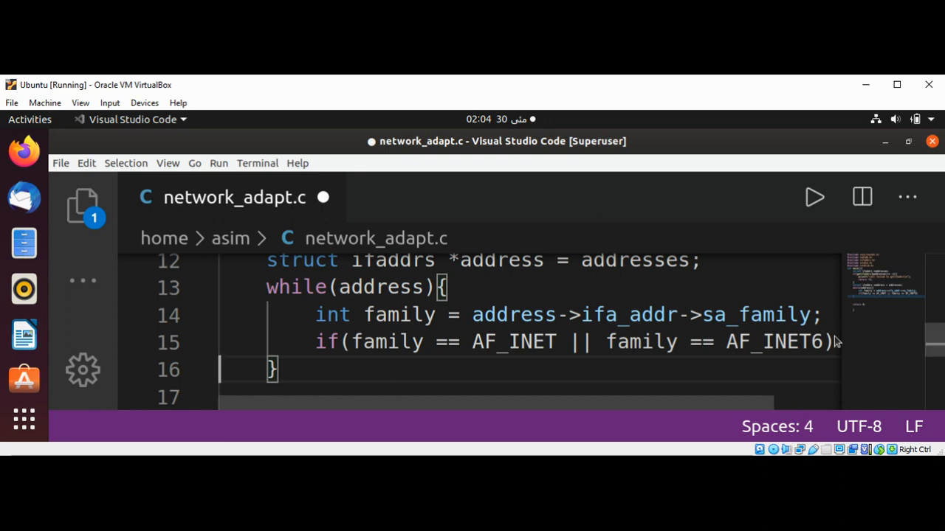
{"action": "mouse_move", "coordinate": [834, 342]}
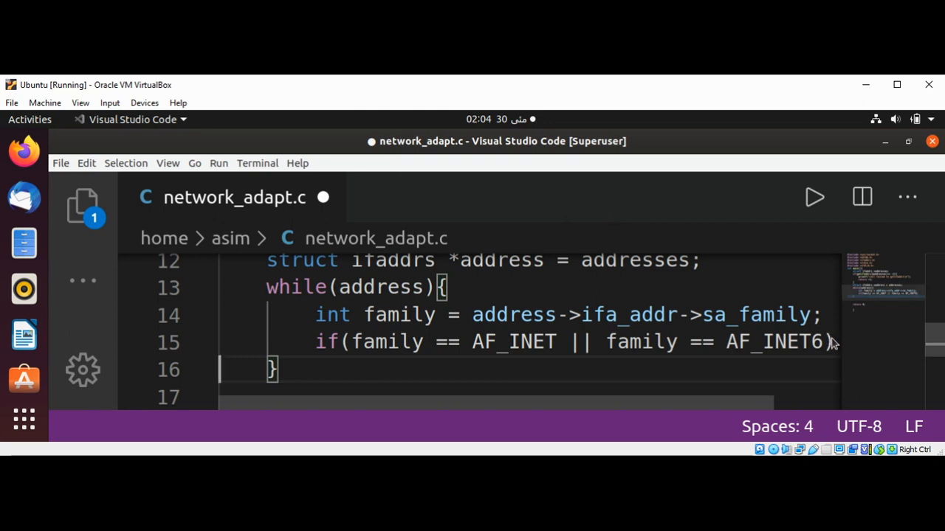
{"action": "scroll", "scroll_direction": "down", "scroll_amount": 3}
{"action": "type", "text": "{"}
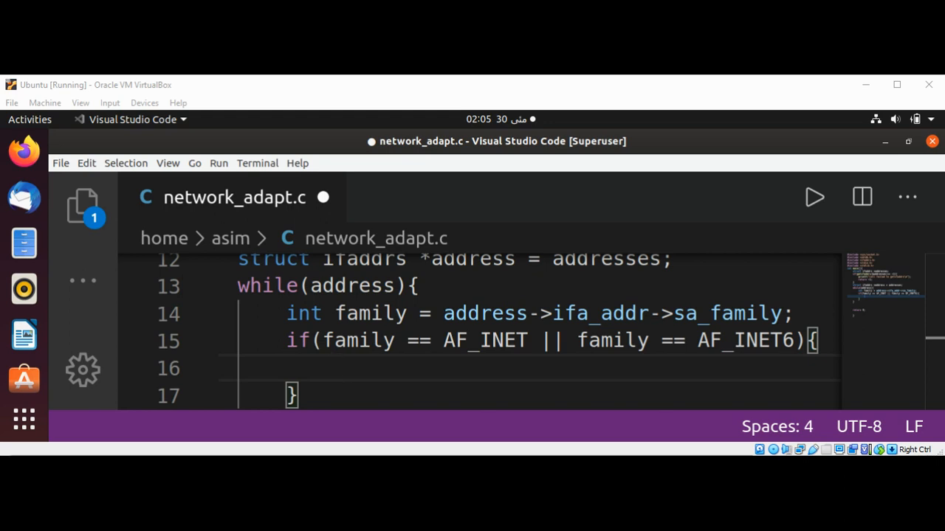
{"action": "mouse_move", "coordinate": [438, 94]}
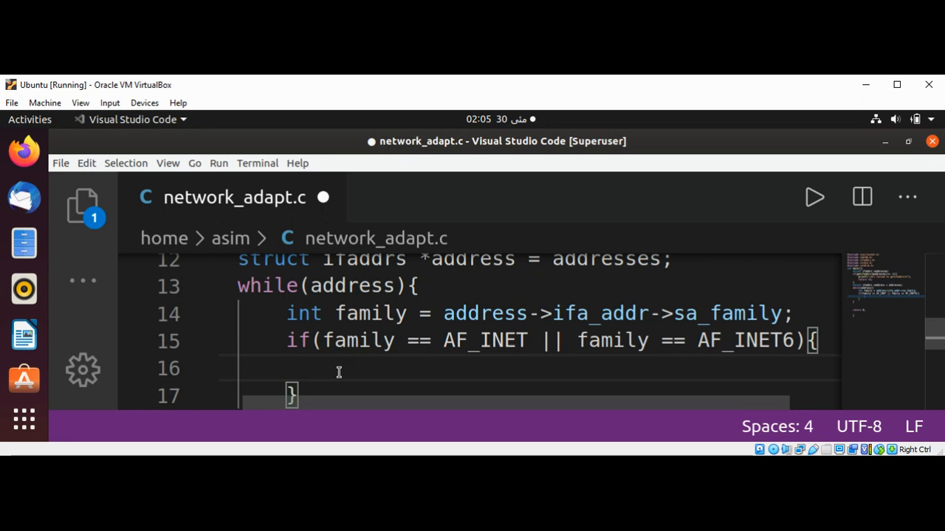
Write printf("%s\t", address->ifa_name); and begin a second printf
{"action": "type", "text": "printf(\""}
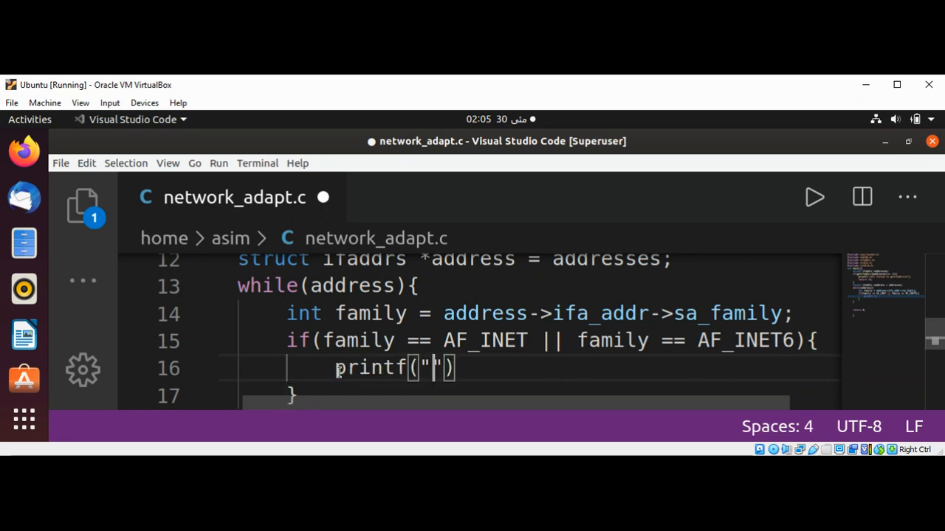
{"action": "type", "text": "%s"}
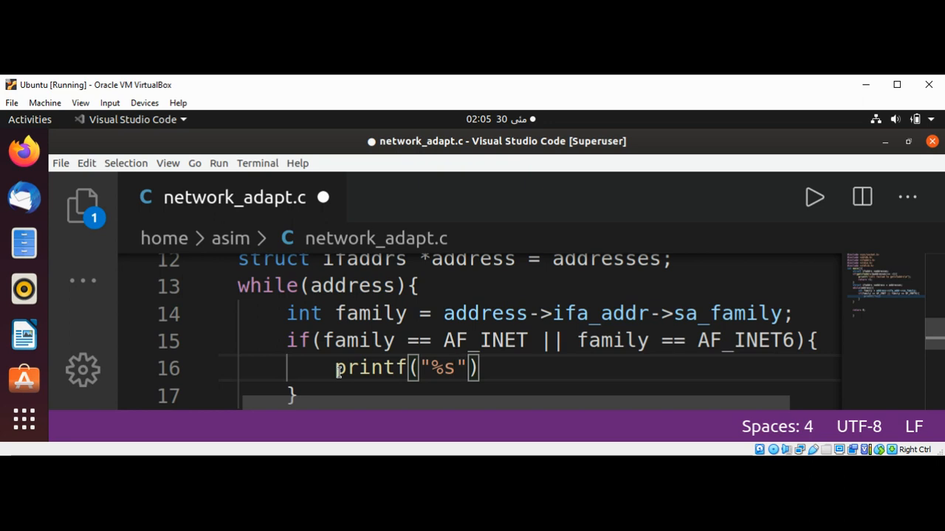
{"action": "type", "text": "\\"}
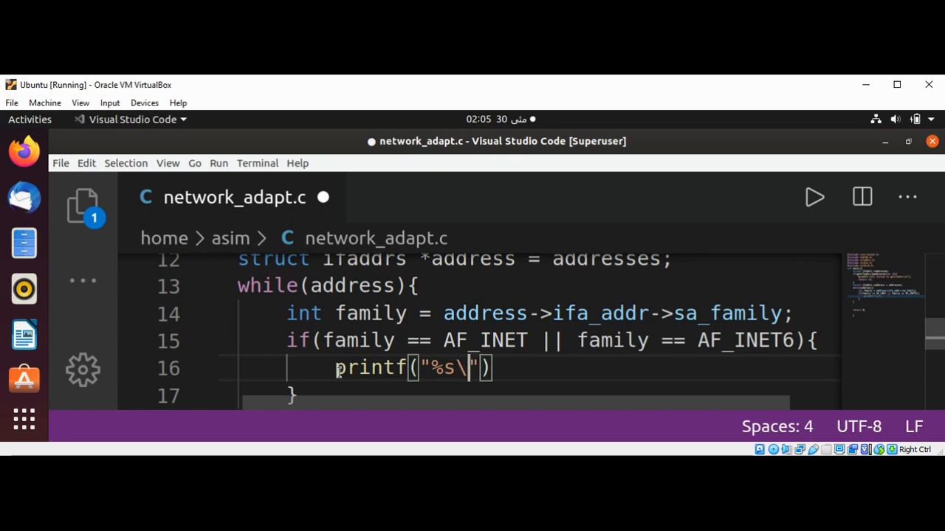
{"action": "type", "text": "t"}
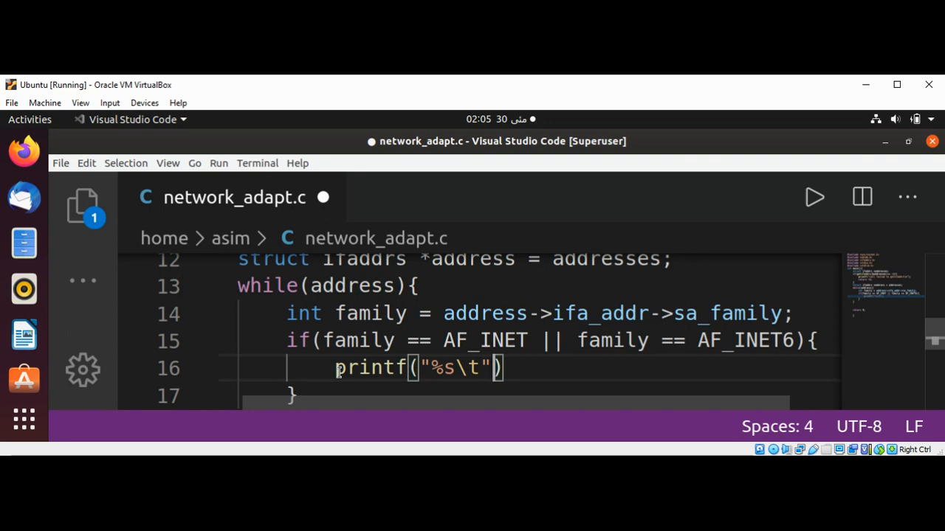
{"action": "type", "text": ", a"}
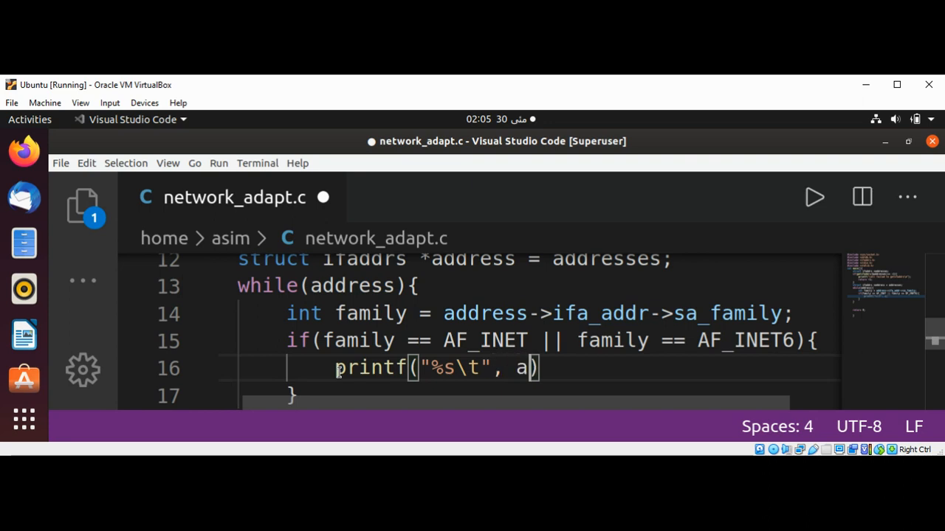
{"action": "type", "text": "ddress"}
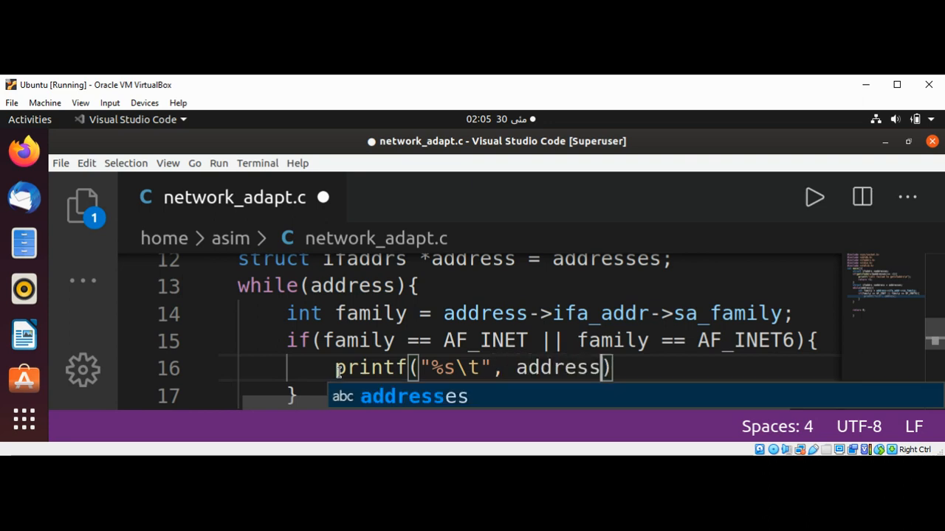
{"action": "type", "text": "->i"}
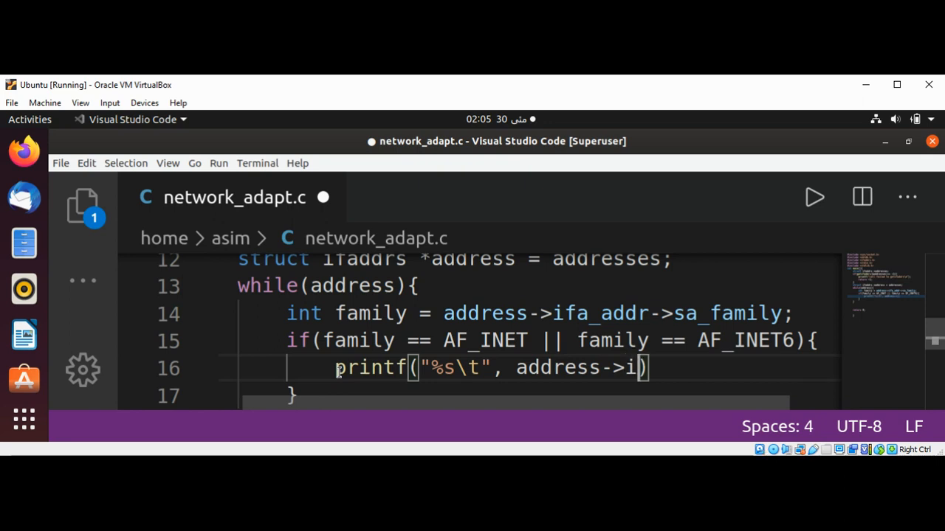
{"action": "type", "text": "fa_name"}
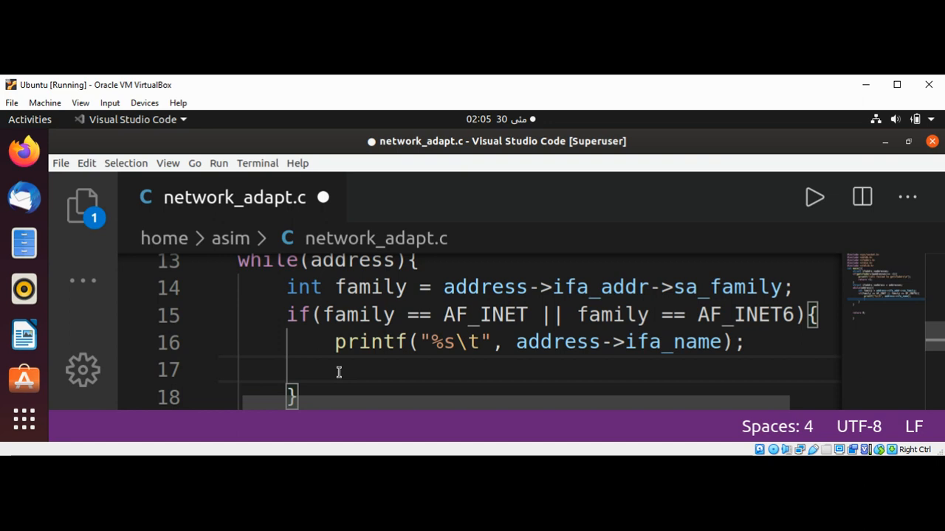
{"action": "type", "text": "printf(\""}
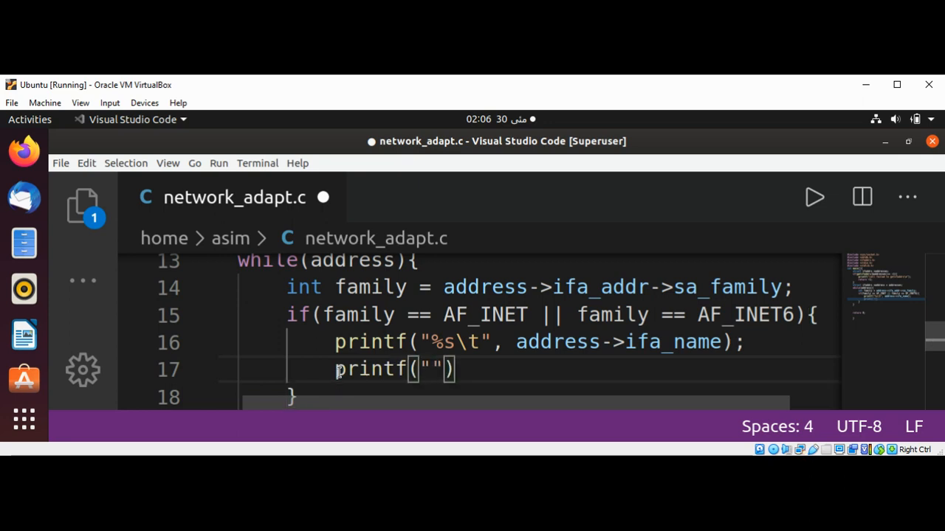
Complete the printf with "%s\t" and family == AF_INET ? "IPv4" : "IPv6"
{"action": "type", "text": "%"}
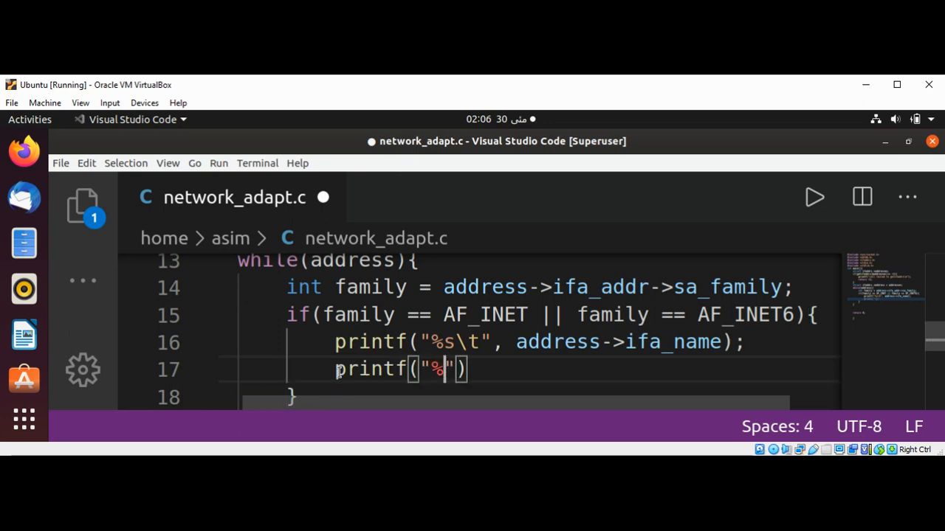
{"action": "type", "text": "s\\"}
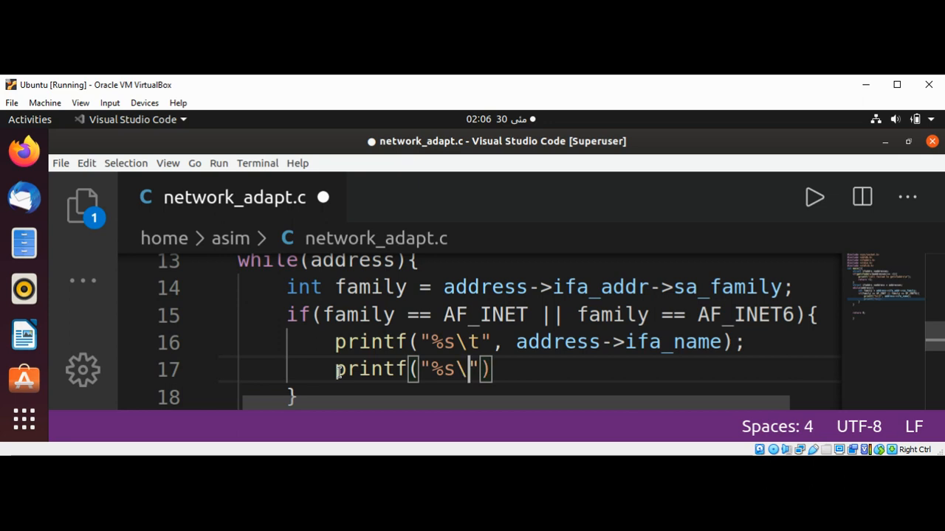
{"action": "type", "text": "t, f"}
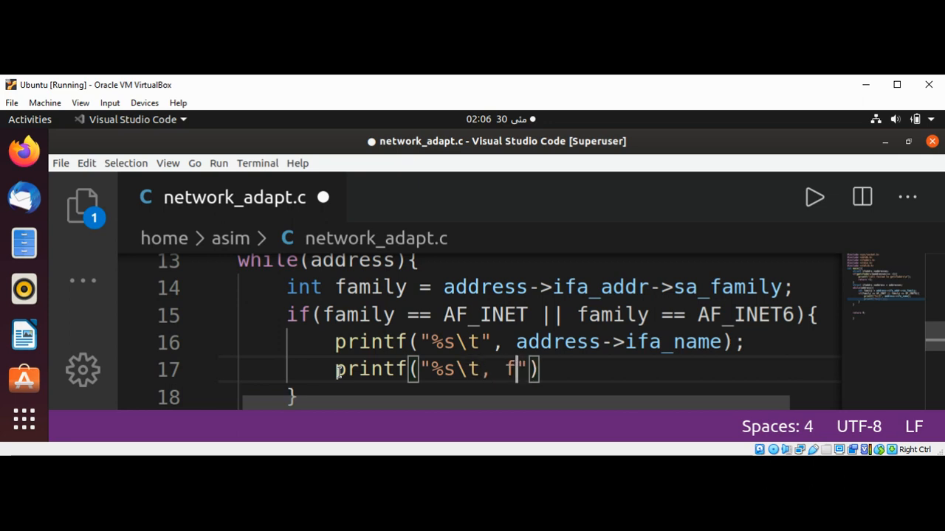
{"action": "type", "text": "amily =="}
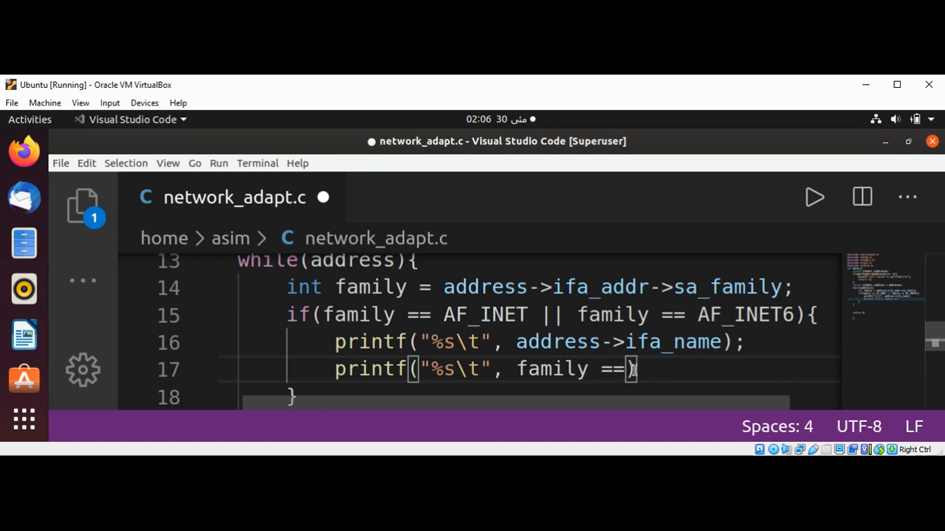
{"action": "type", "text": "AF"}
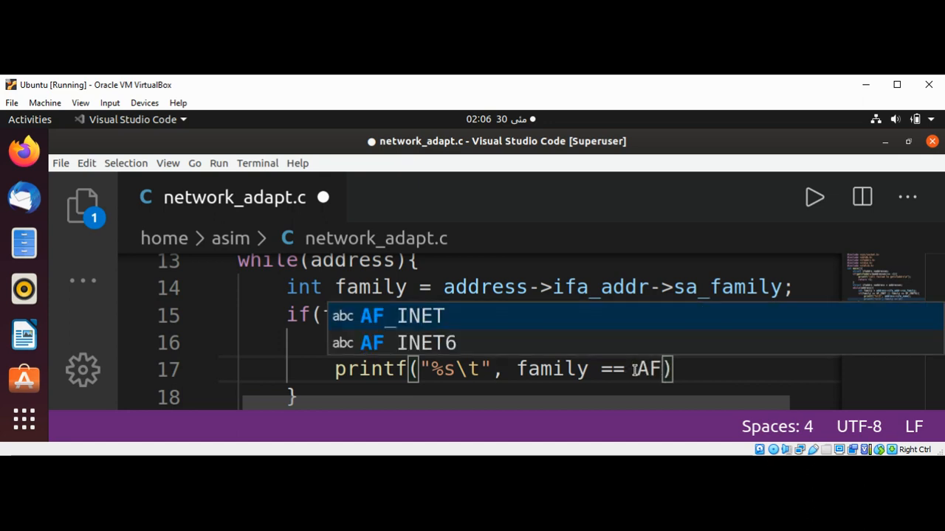
{"action": "type", "text": "_INET?"}
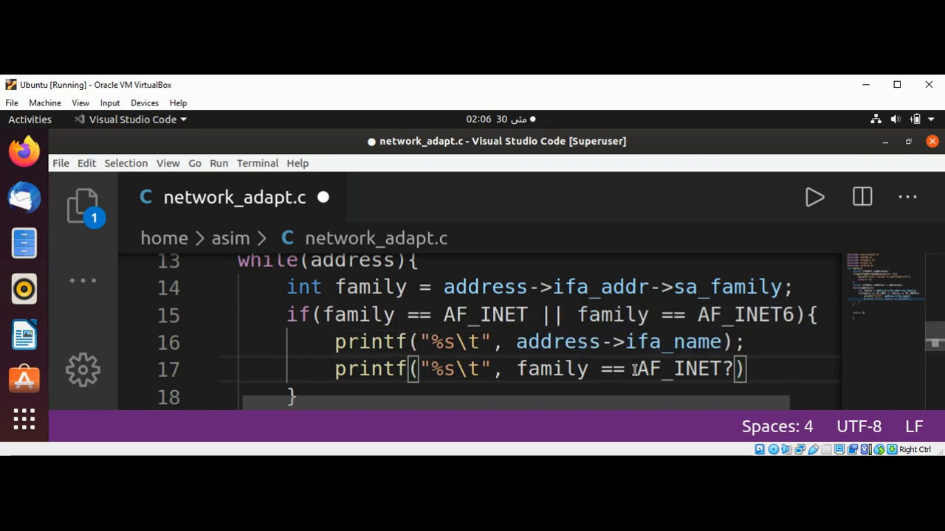
{"action": "type", "text": "\" \""}
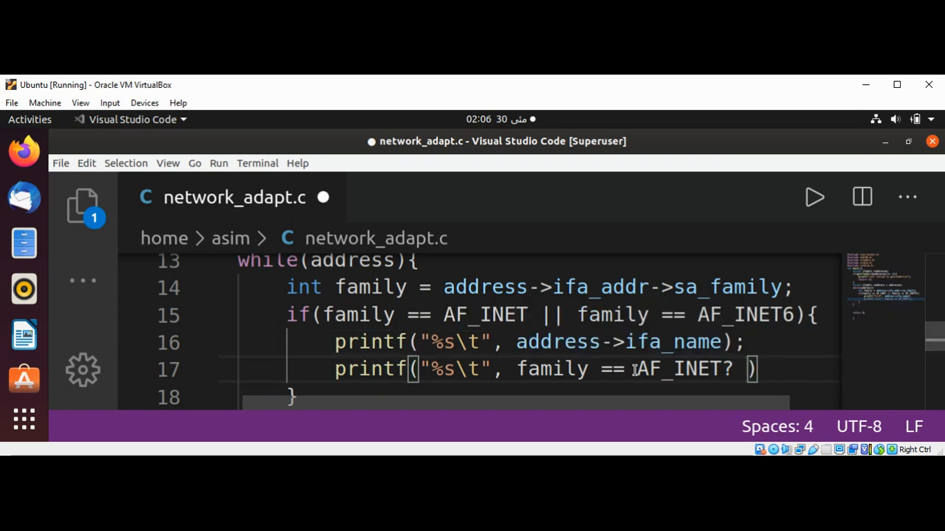
{"action": "type", "text": "?"}
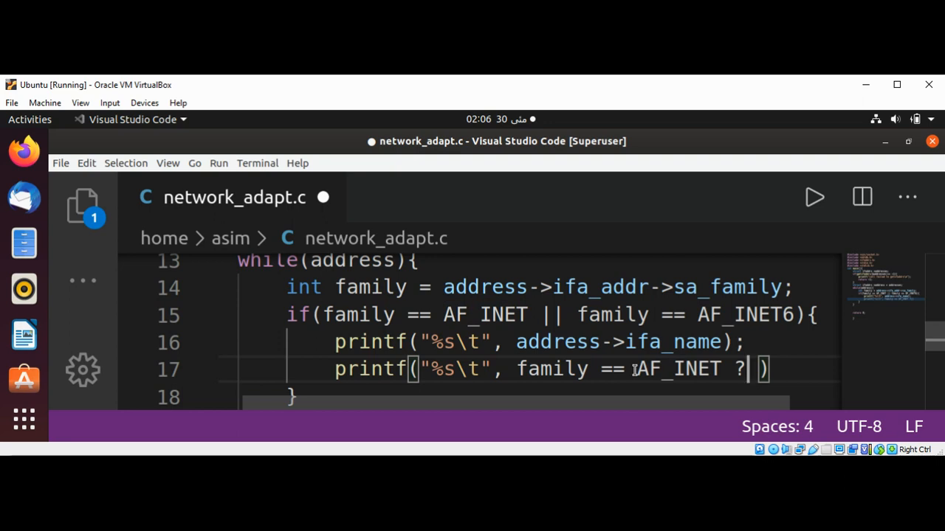
{"action": "type", "text": "\"IP\""}
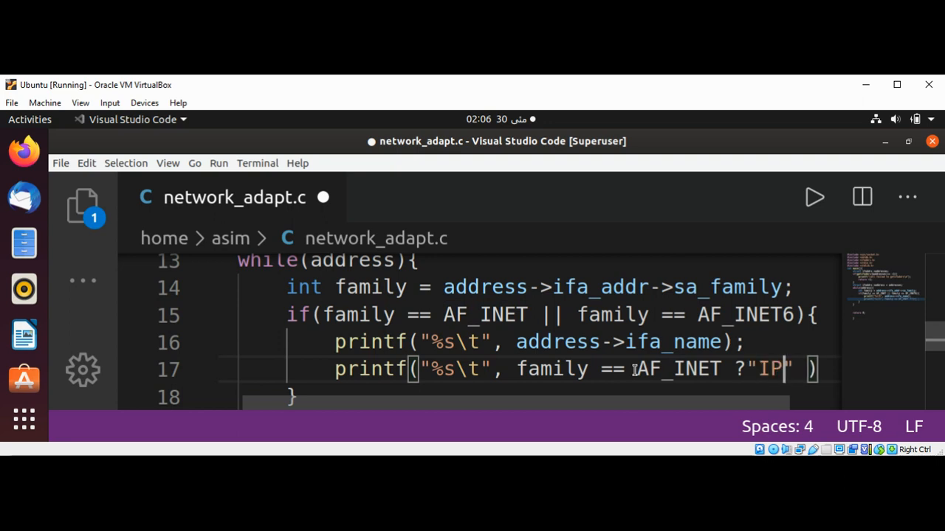
{"action": "type", "text": "v4"}
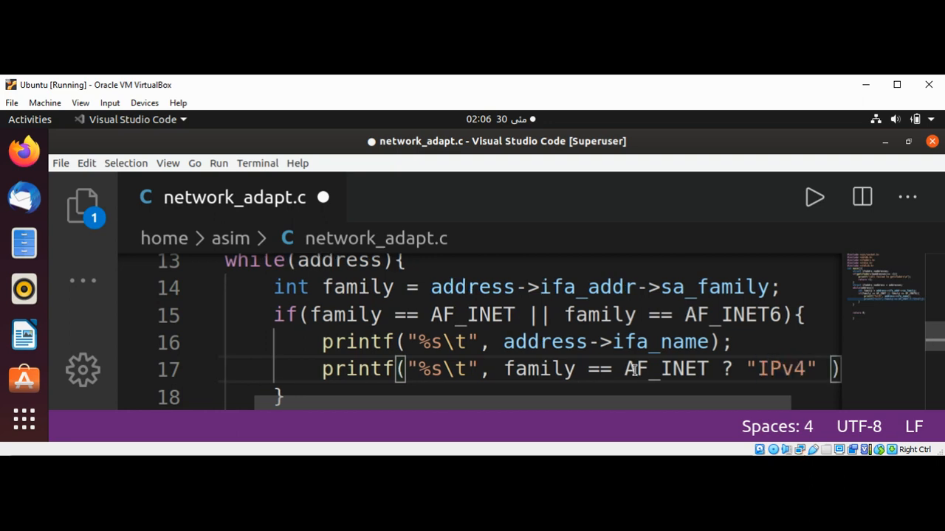
{"action": "left_click", "coordinate": [818, 369]}
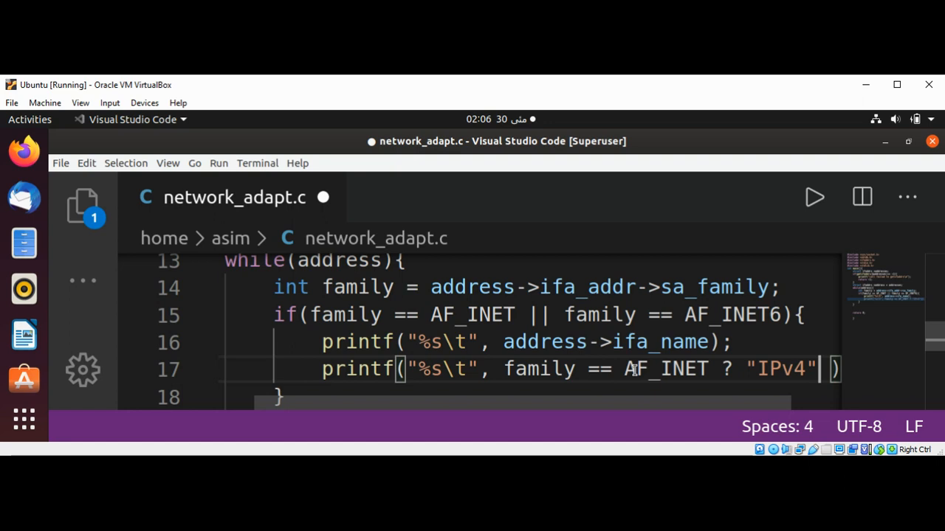
{"action": "type", "text": ":\""}
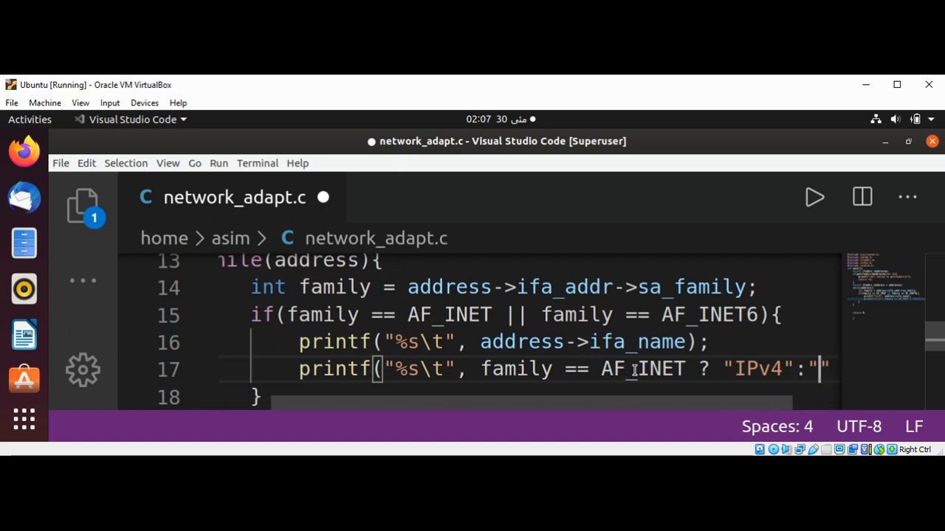
{"action": "type", "text": "IPv6"}
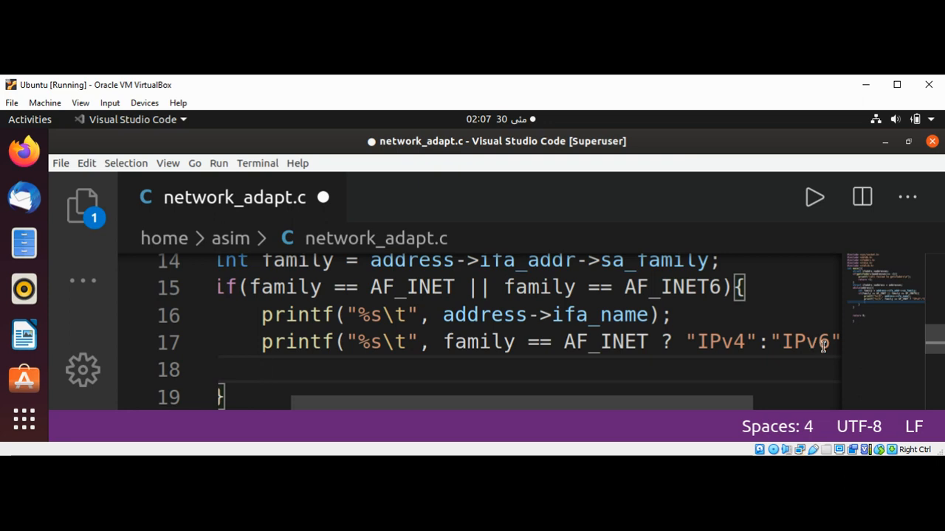
{"action": "mouse_move", "coordinate": [582, 346]}
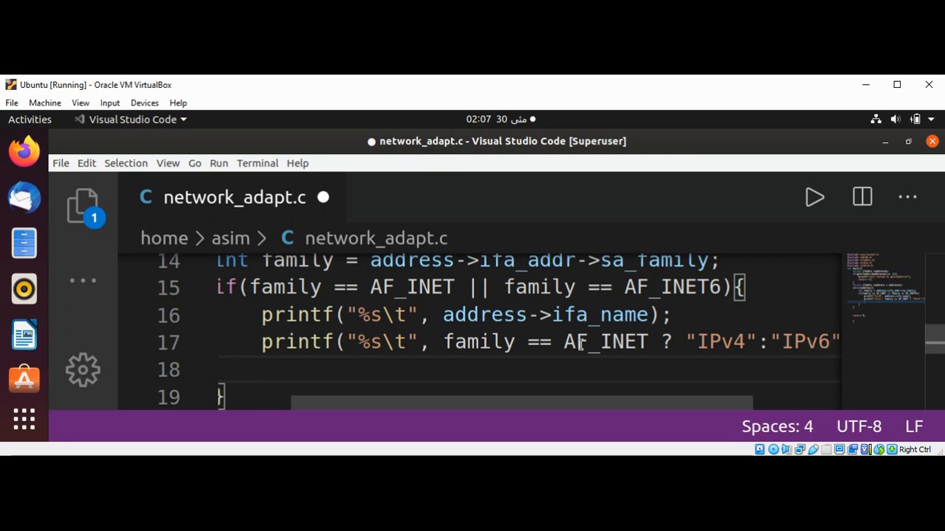
{"action": "mouse_move", "coordinate": [580, 346]}
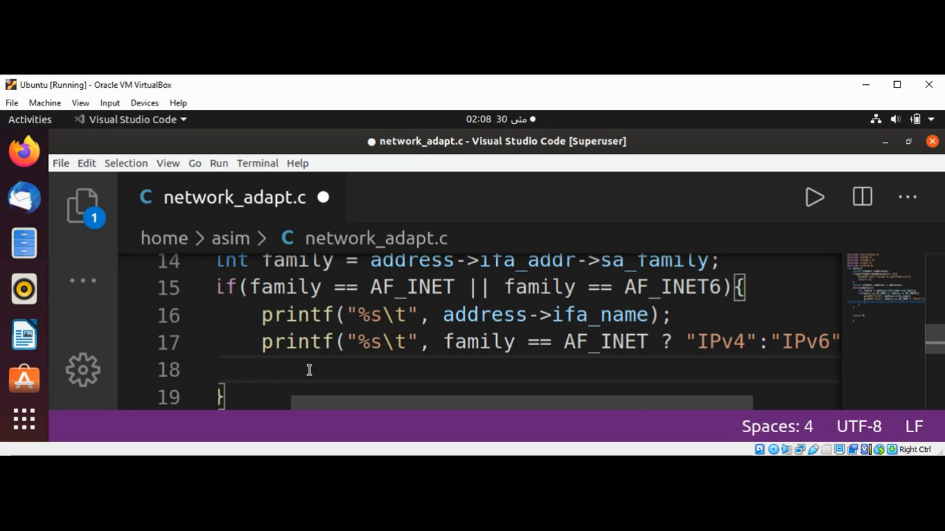
Declare the 100-element buffer chat ta[100]; and select its name for renaming
{"action": "type", "text": "chat"}
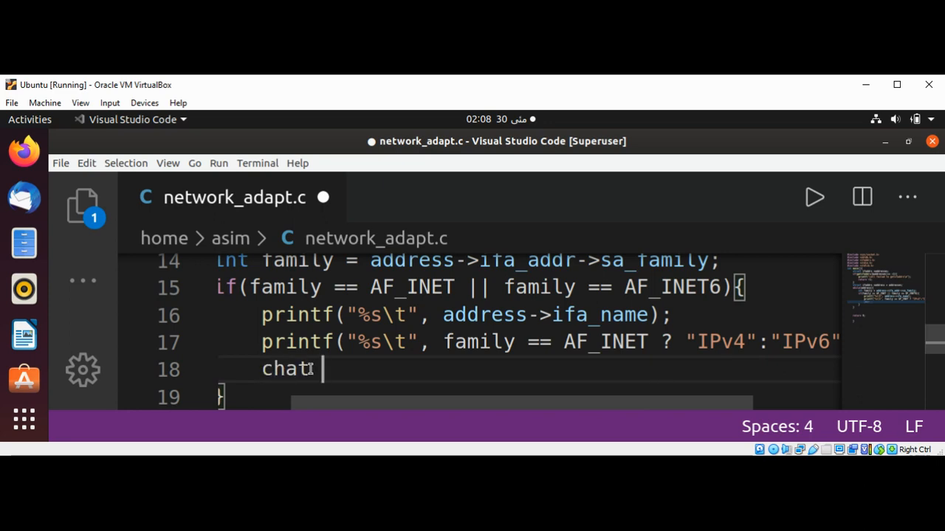
{"action": "type", "text": "td"}
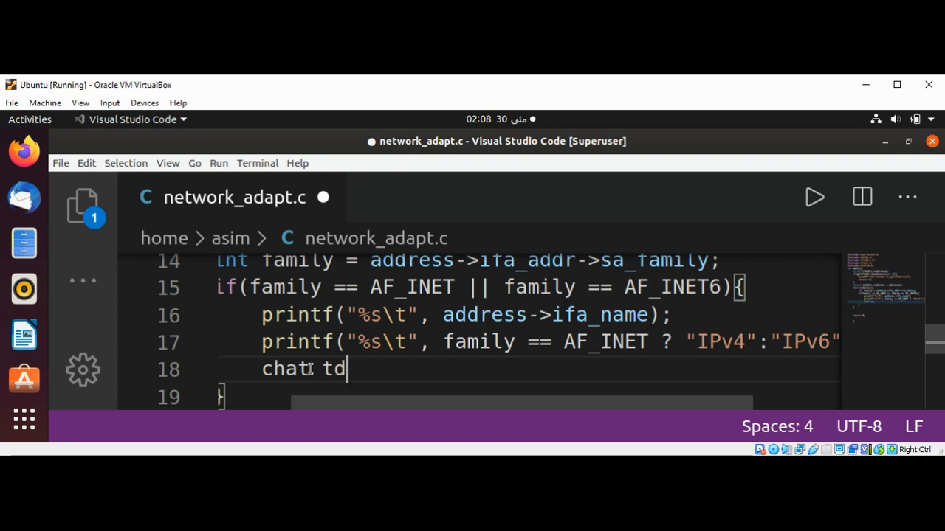
{"action": "type", "text": "[100]"}
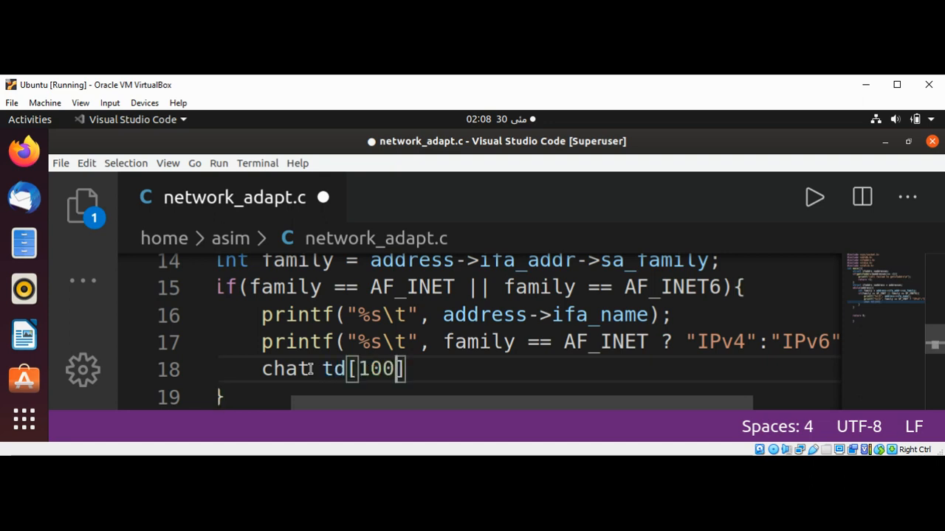
{"action": "type", "text": ";"}
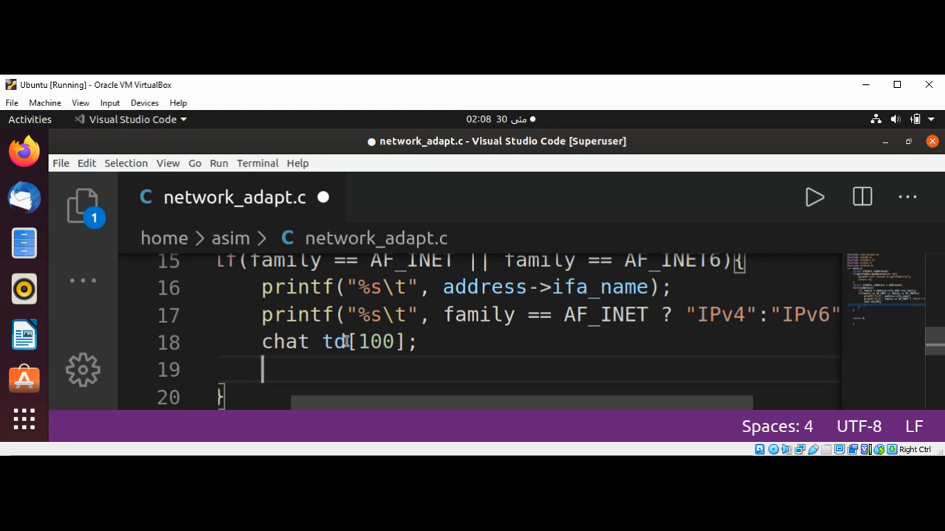
{"action": "double_click", "coordinate": [334, 343]}
{"action": "type", "text": "a"}
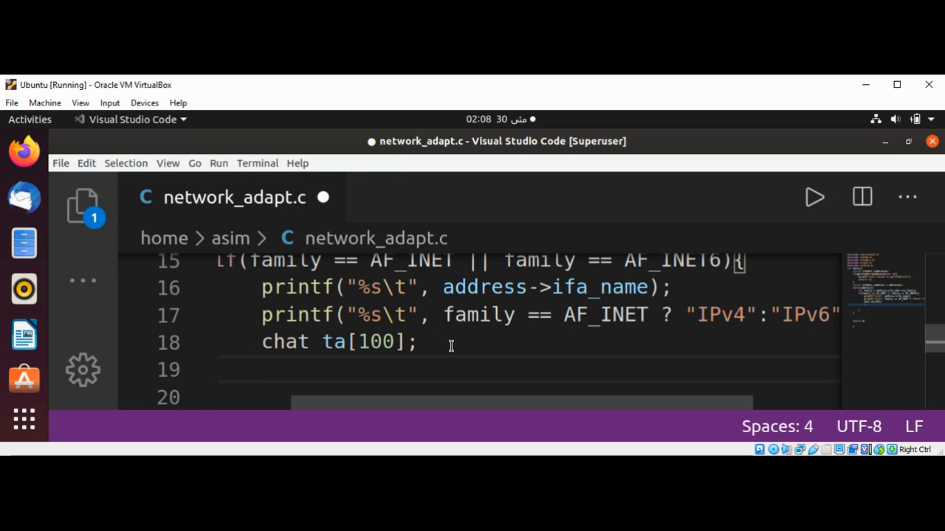
Begin const int family_size = family == AF_INET ? on line 19
{"action": "type", "text": "const"}
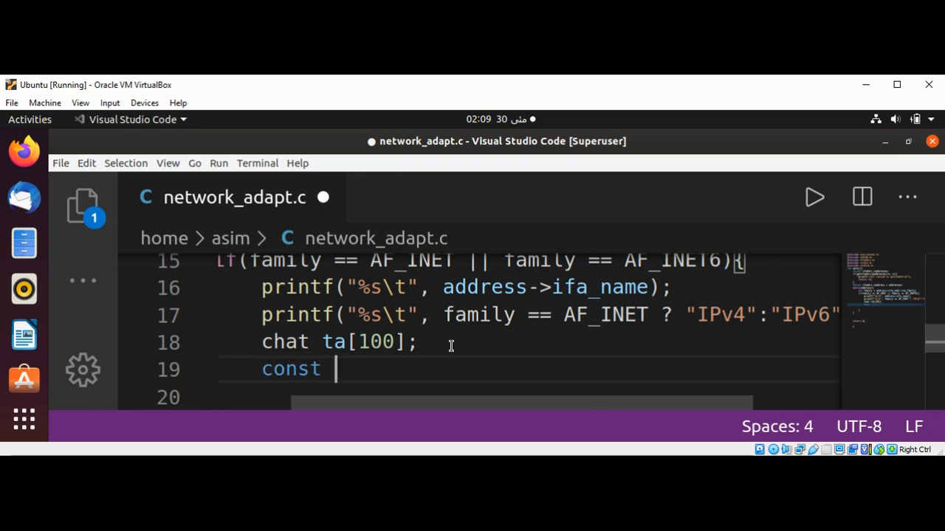
{"action": "type", "text": "int fami"}
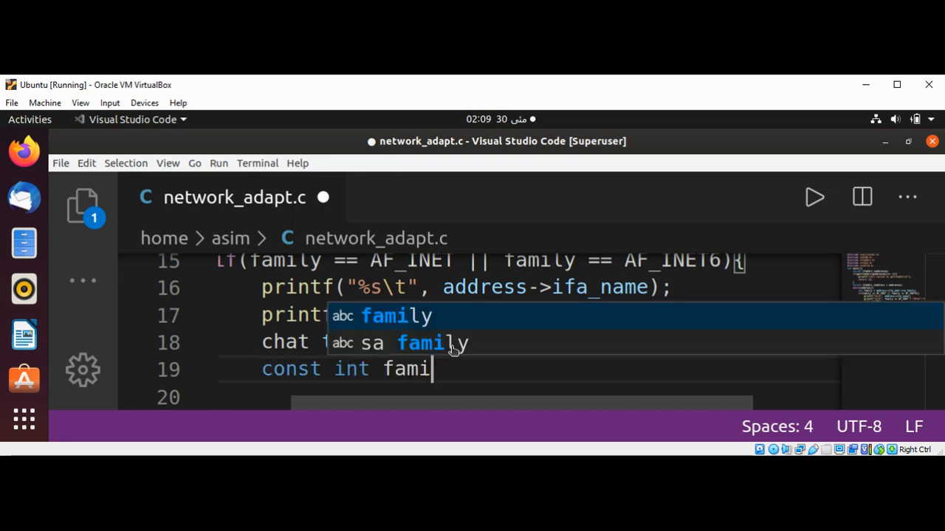
{"action": "type", "text": "_siz"}
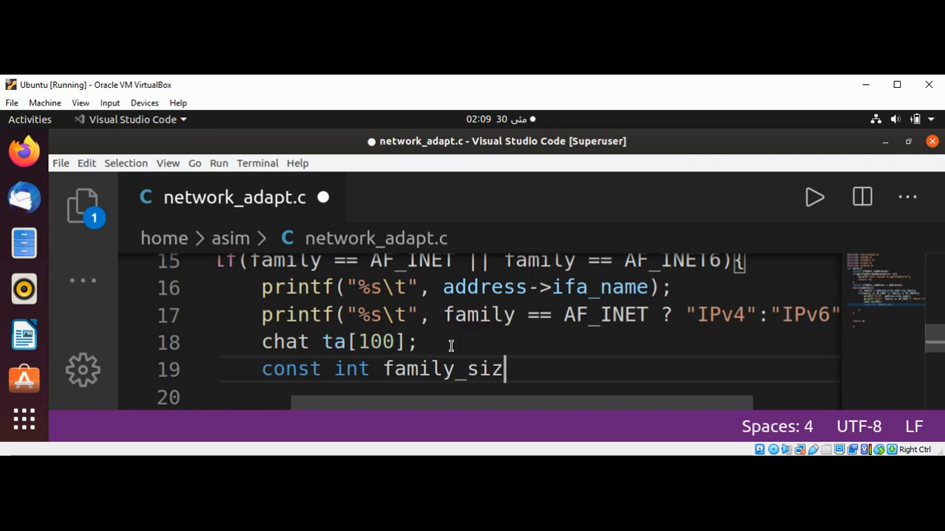
{"action": "type", "text": "e ="}
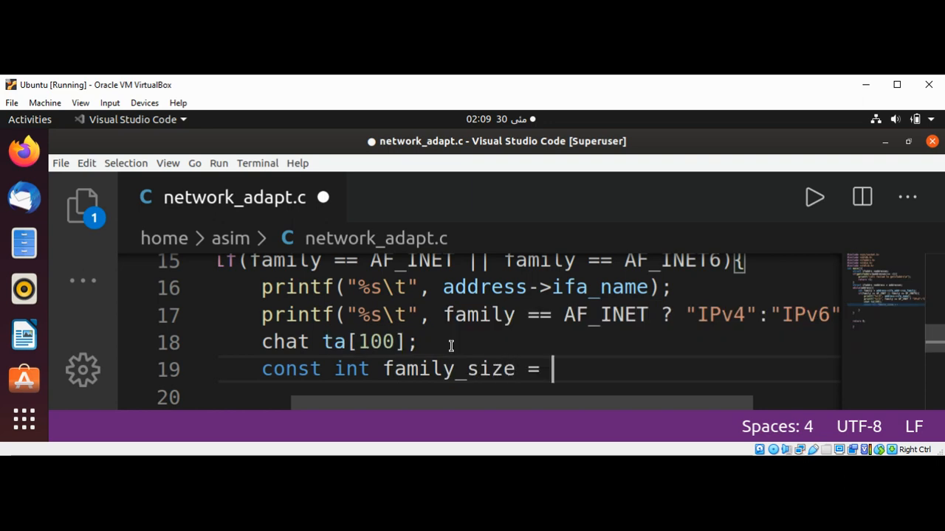
{"action": "type", "text": "family"}
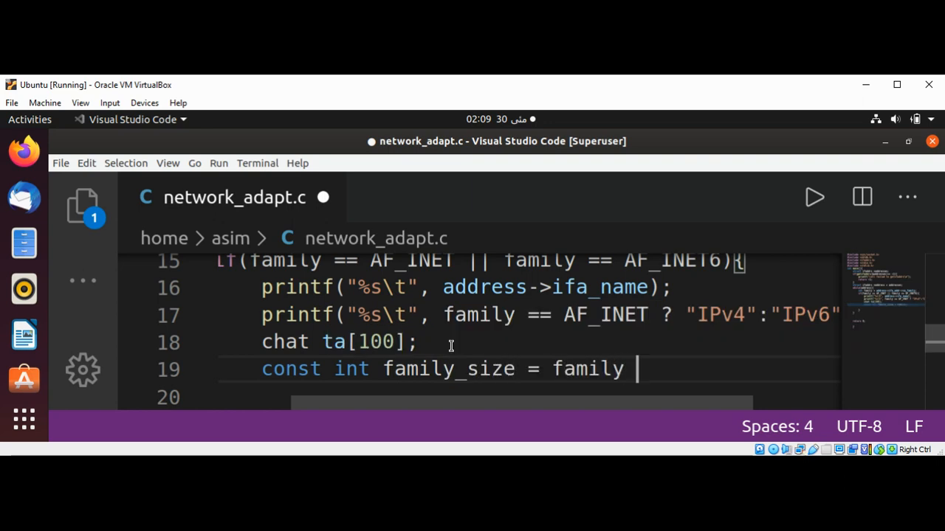
{"action": "type", "text": "=="}
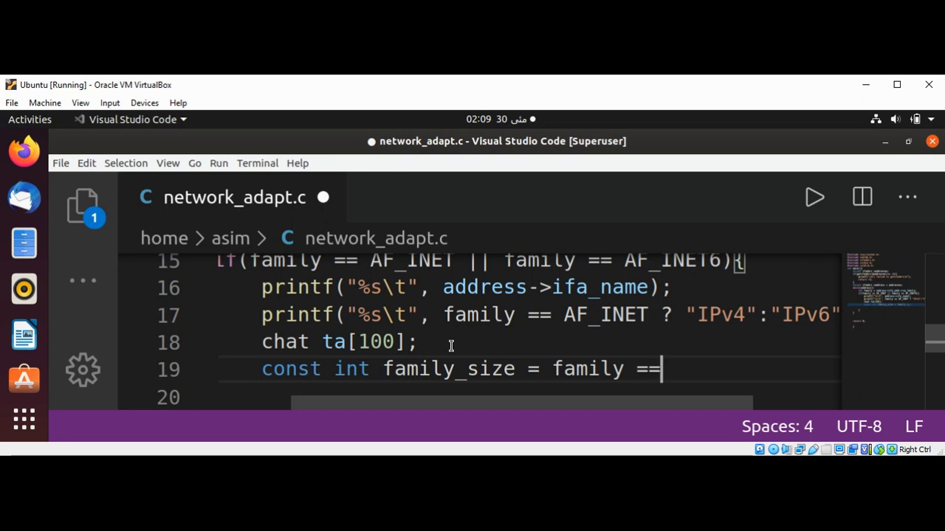
{"action": "type", "text": "AF_INET"}
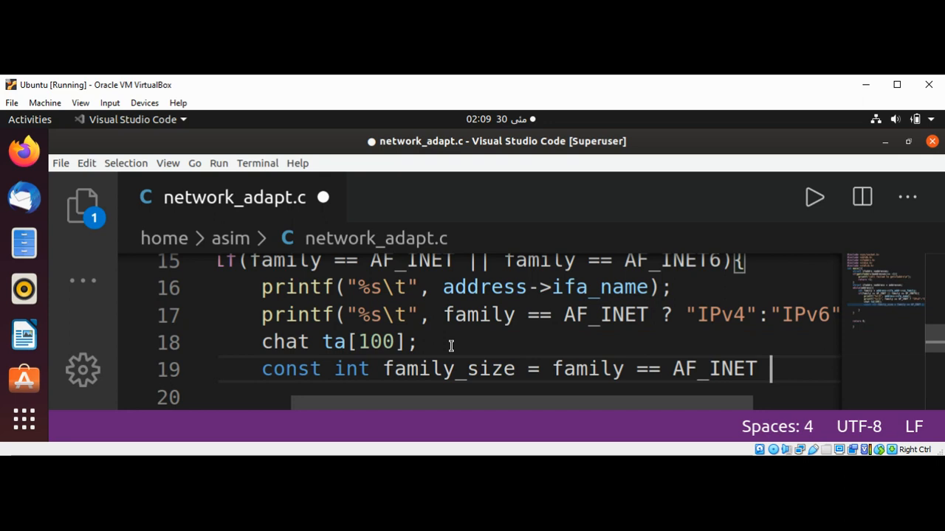
{"action": "type", "text": "? s"}
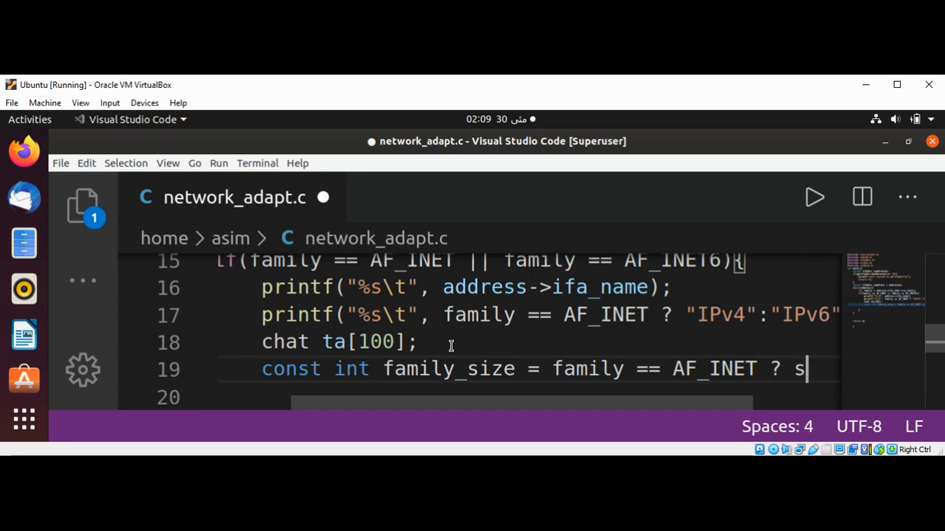
{"action": "type", "text": "ize"}
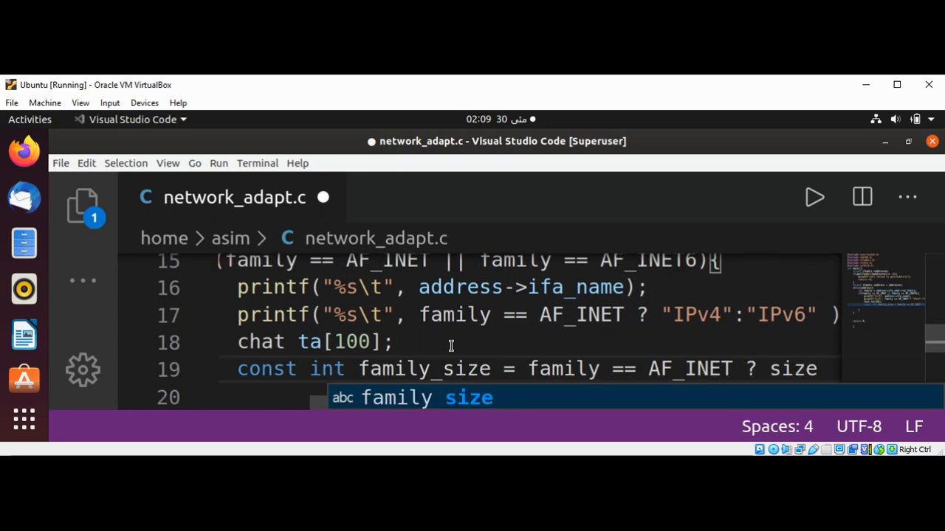
Finish the ternary with sizeof(struct sockaddr_in) : sizeof(struct sockaddr_in6)
{"action": "type", "text": "sizeof()"}
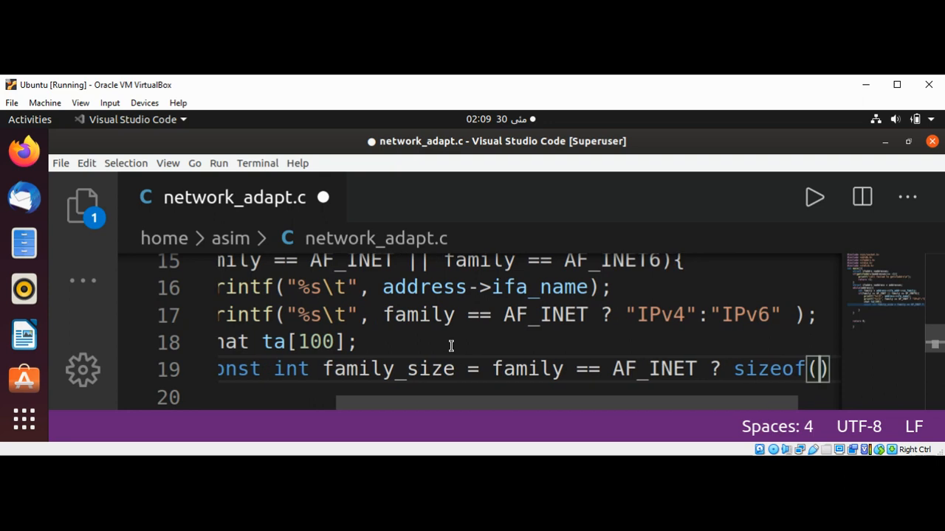
{"action": "type", "text": "s"}
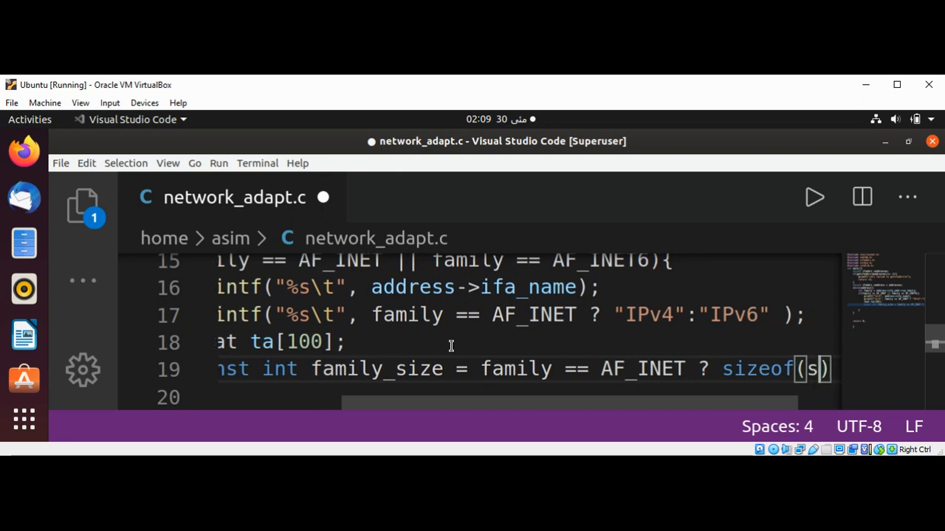
{"action": "type", "text": "truct"}
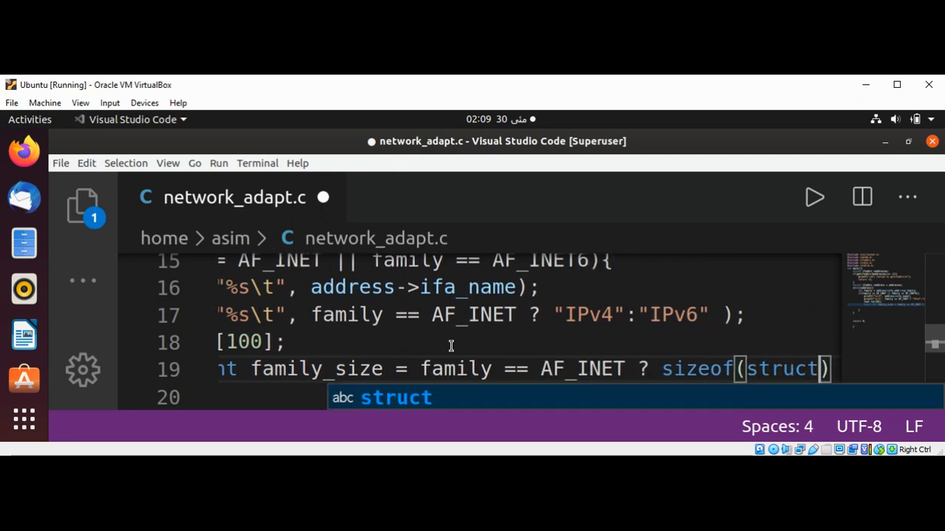
{"action": "type", "text": "sockaddr_"}
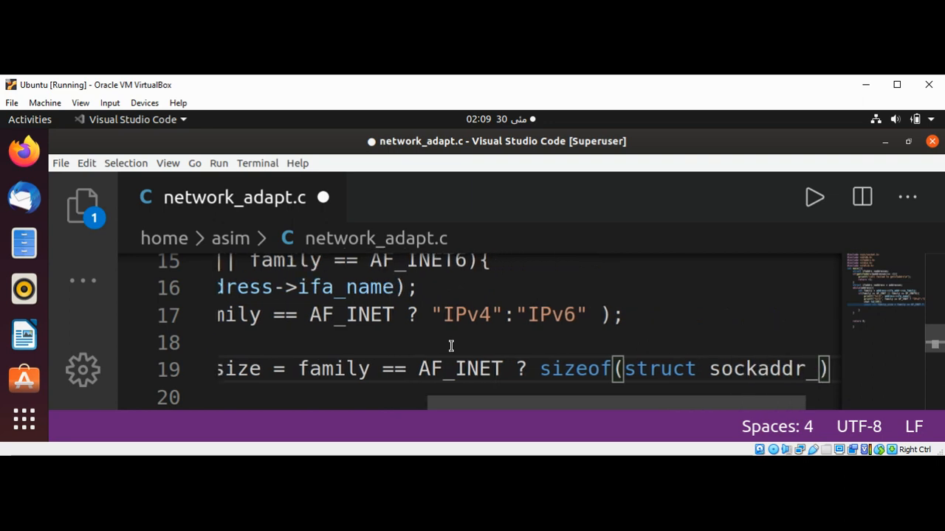
{"action": "type", "text": "in"}
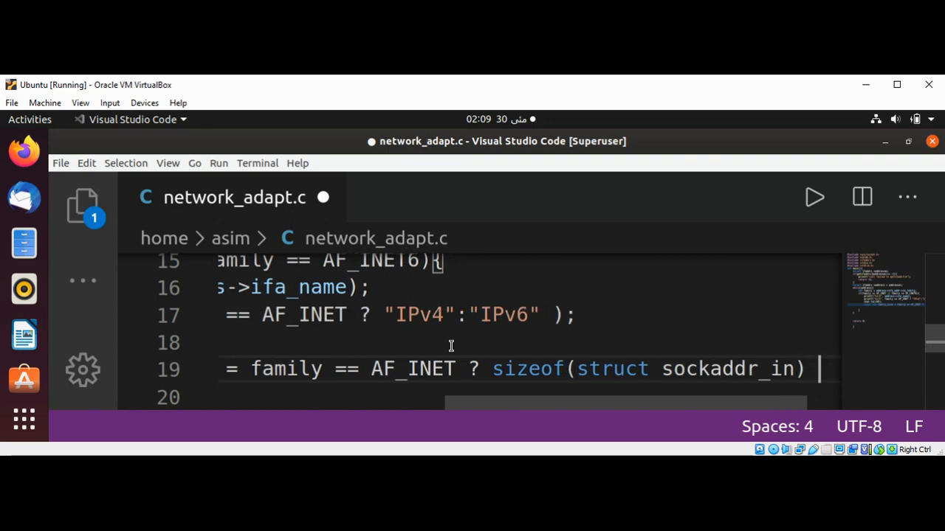
{"action": "type", "text": ": s"}
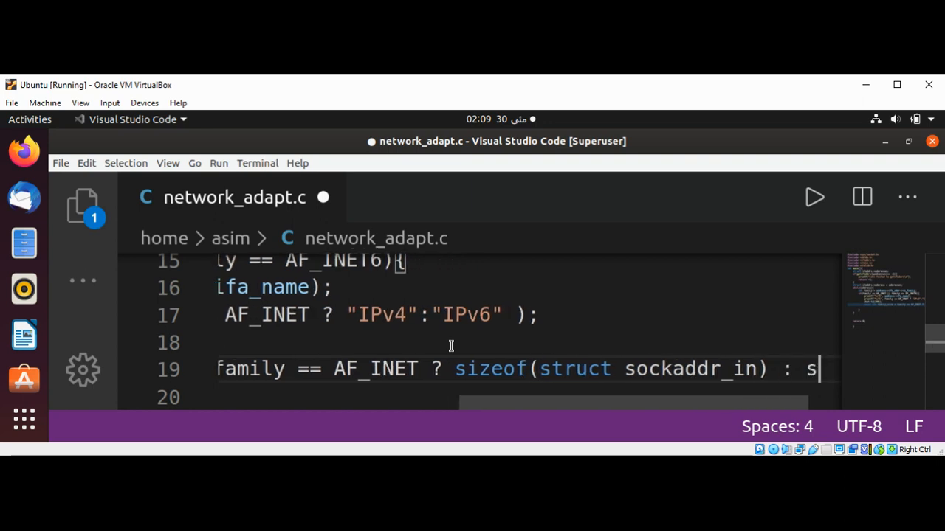
{"action": "type", "text": "izeof("}
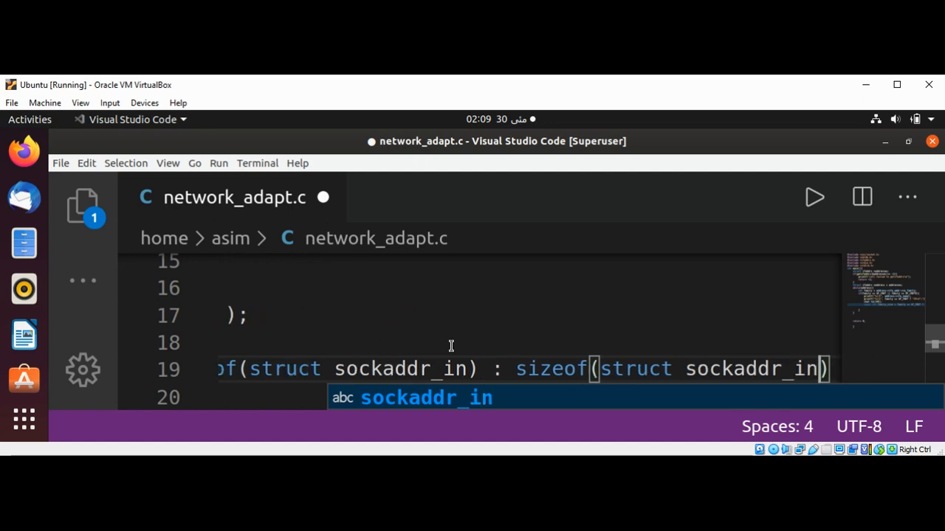
{"action": "type", "text": "6"}
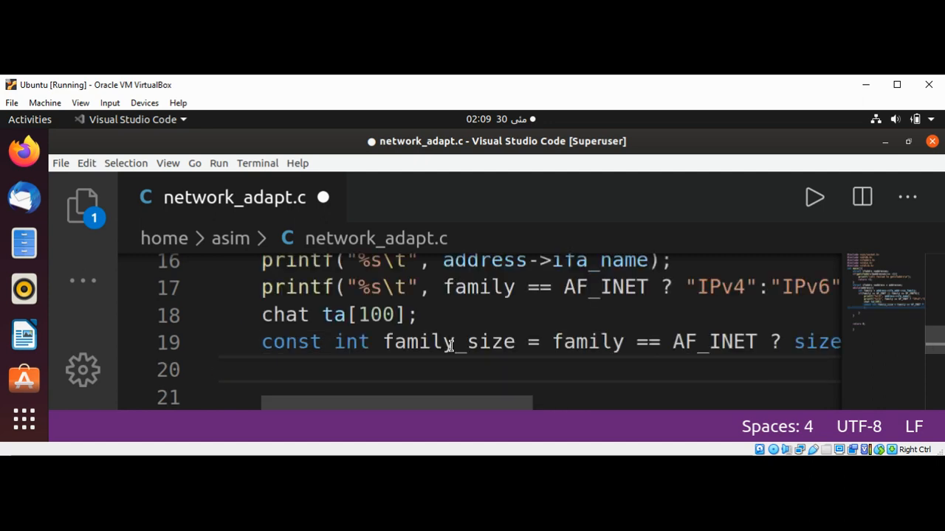
Start the getnameinfo call passing adress->ifa_addr as the first argument
{"action": "type", "text": "g"}
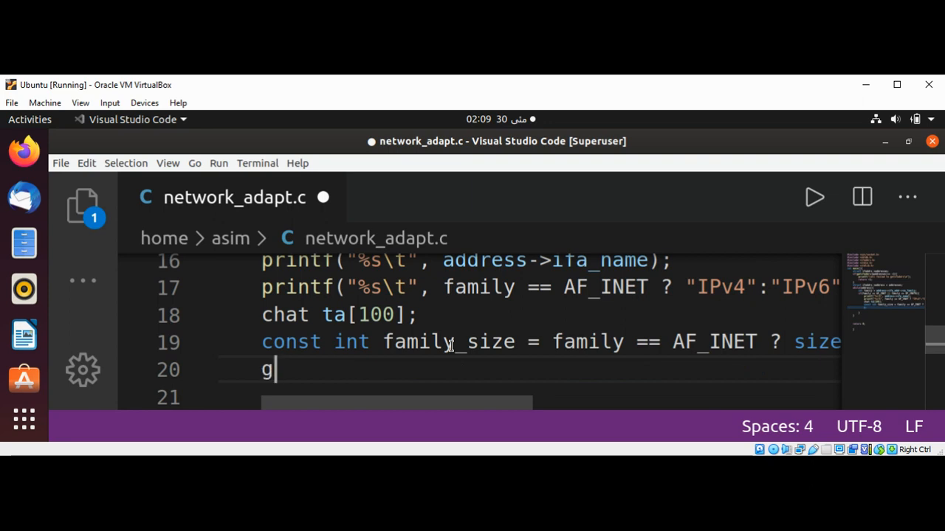
{"action": "type", "text": "etnam"}
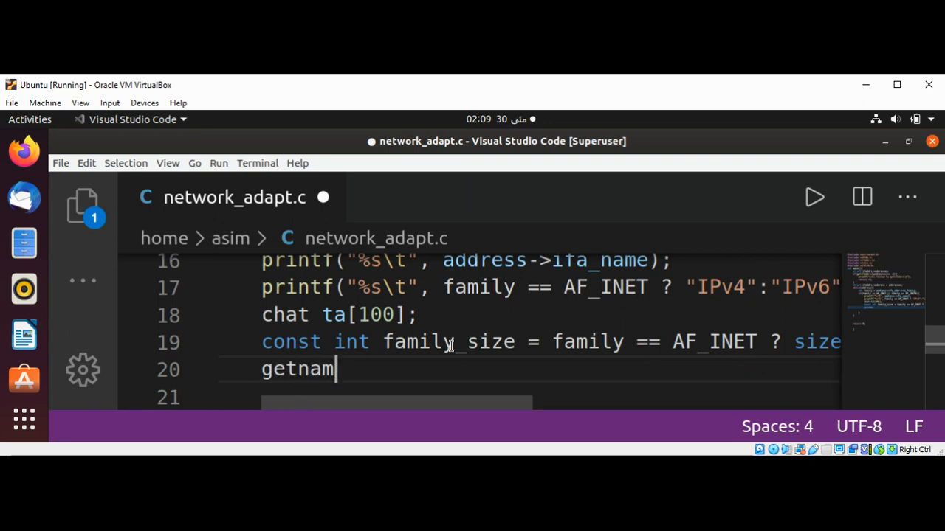
{"action": "type", "text": "einfo()"}
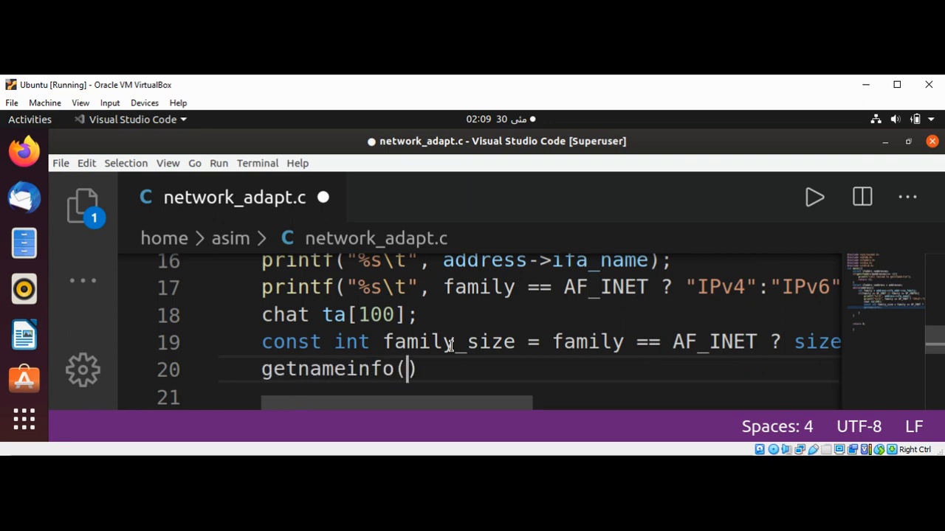
{"action": "type", "text": "adre"}
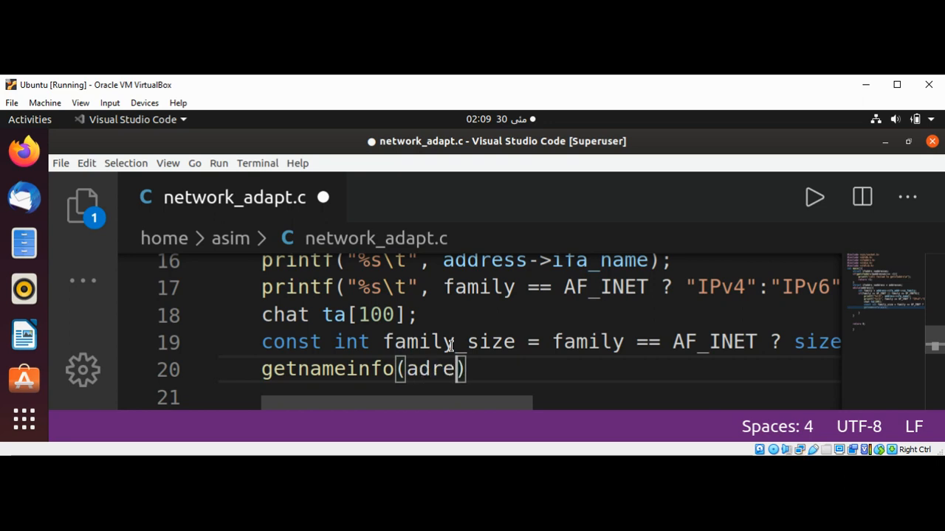
{"action": "type", "text": "ss->"}
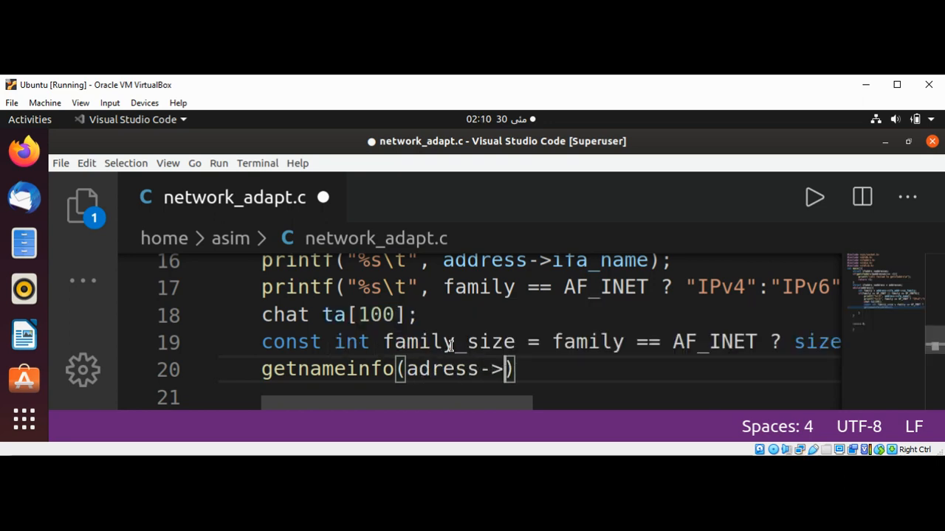
{"action": "type", "text": "i"}
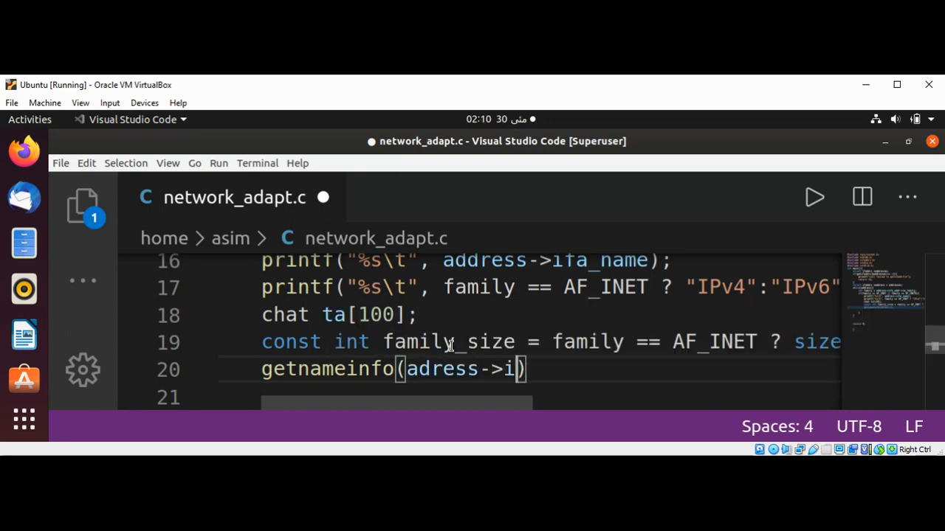
{"action": "type", "text": "fa_addr"}
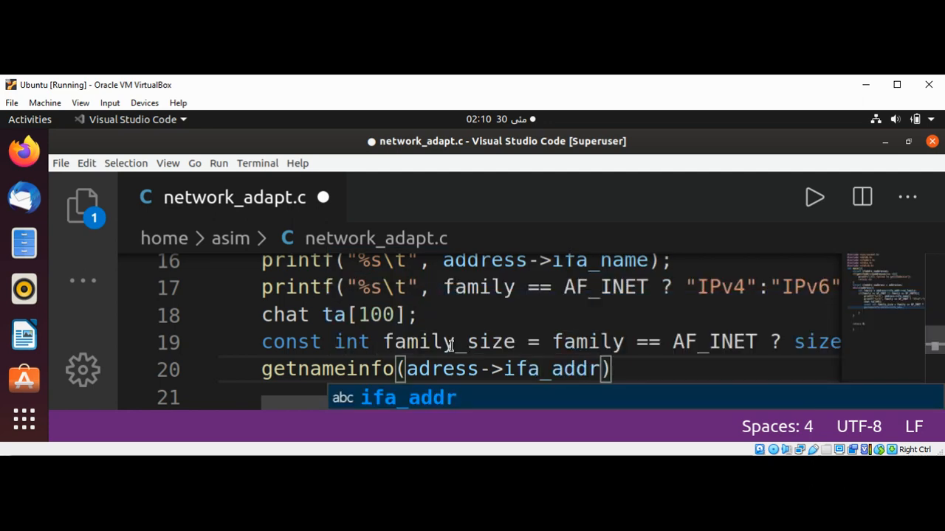
{"action": "type", "text": ","}
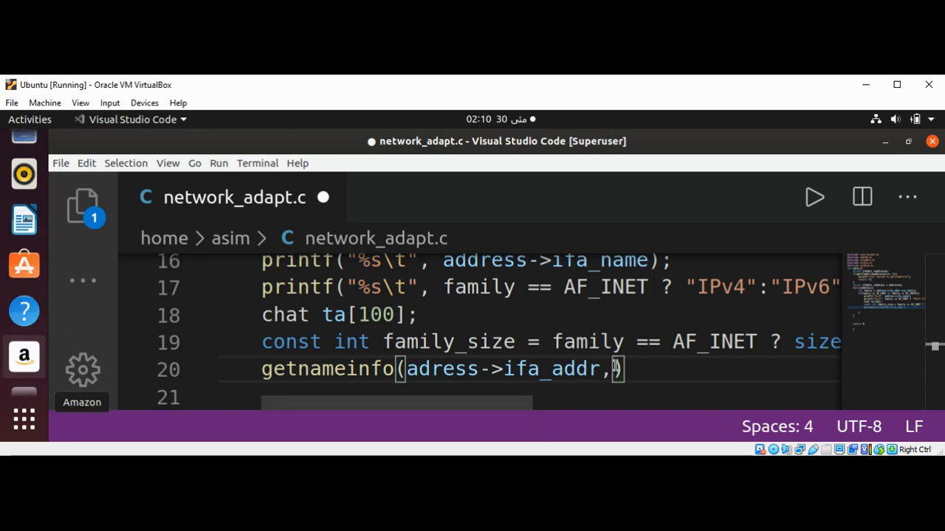
Finish the call with family_size, ta, sizeof(ta), zeros and NI_NUMERICHOST
{"action": "type", "text": "f"}
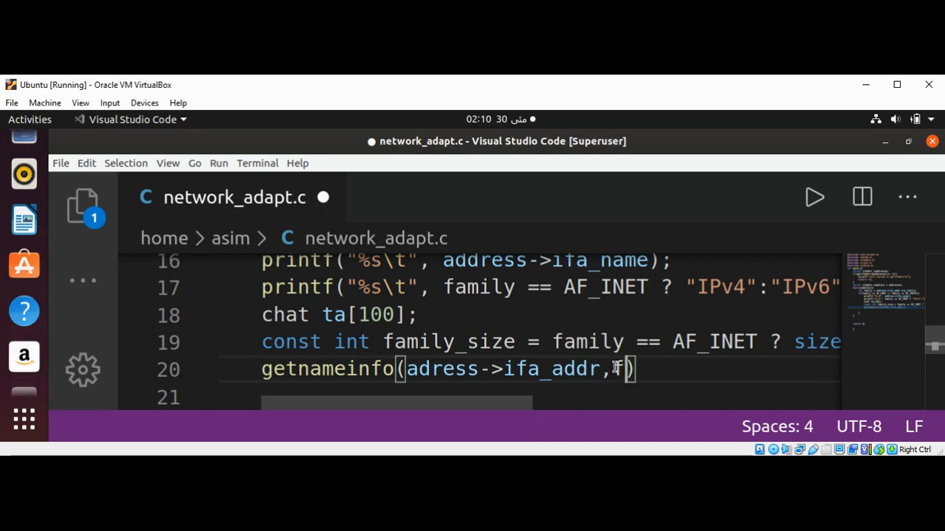
{"action": "type", "text": "family_size,"}
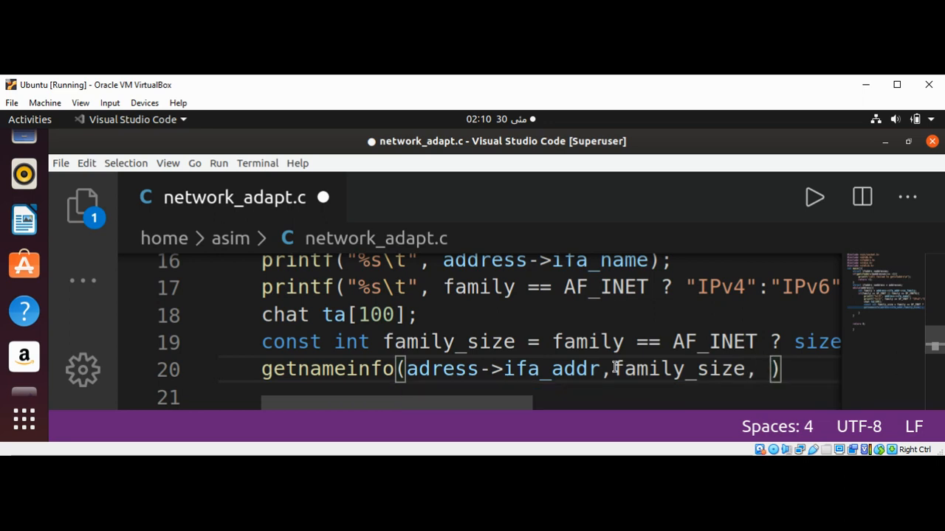
{"action": "type", "text": "ta"}
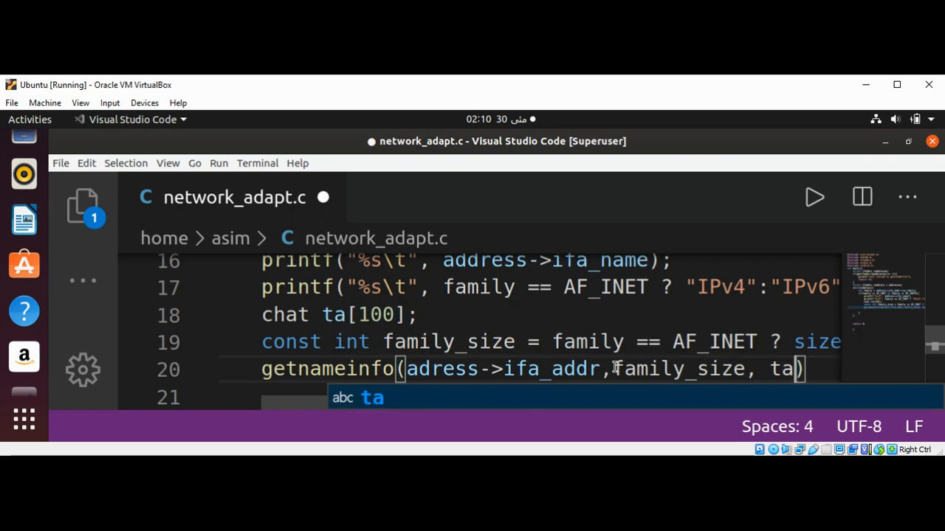
{"action": "type", "text": ",s"}
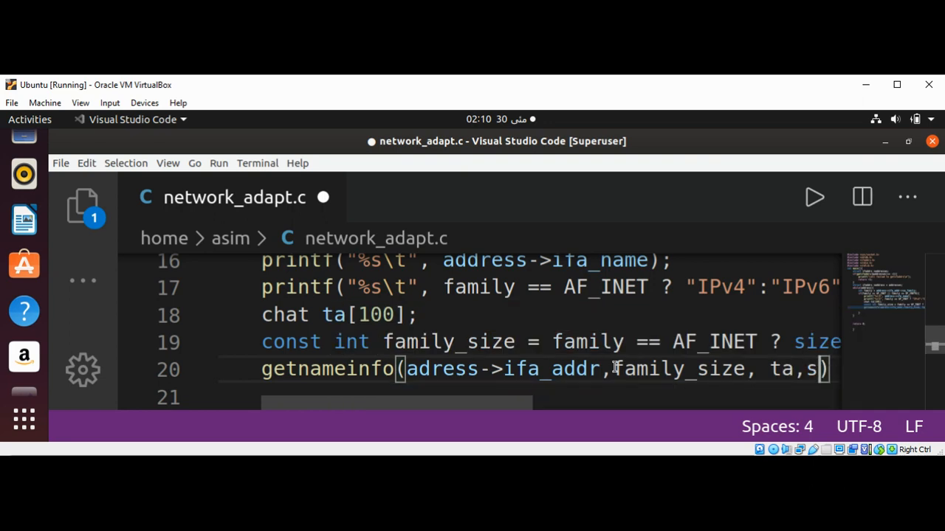
{"action": "type", "text": "izeof(ta"}
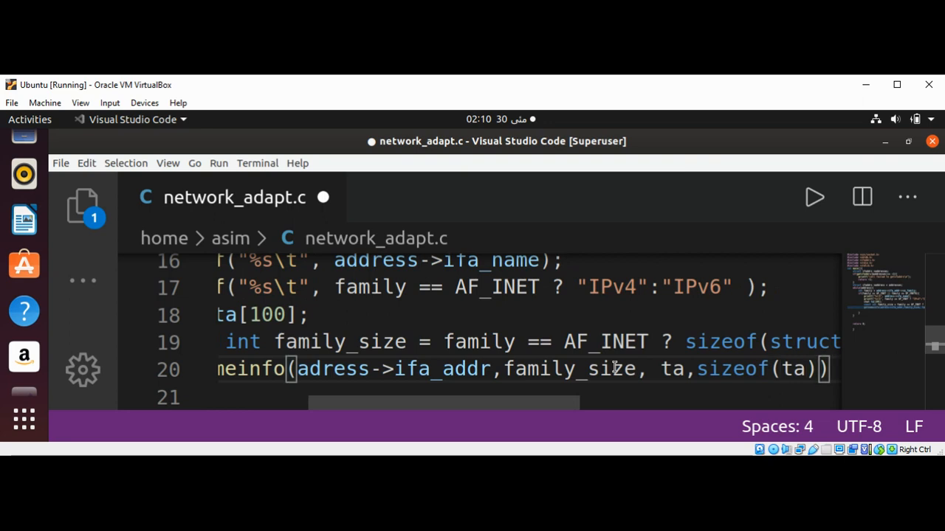
{"action": "type", "text": ",0,0,NI_"}
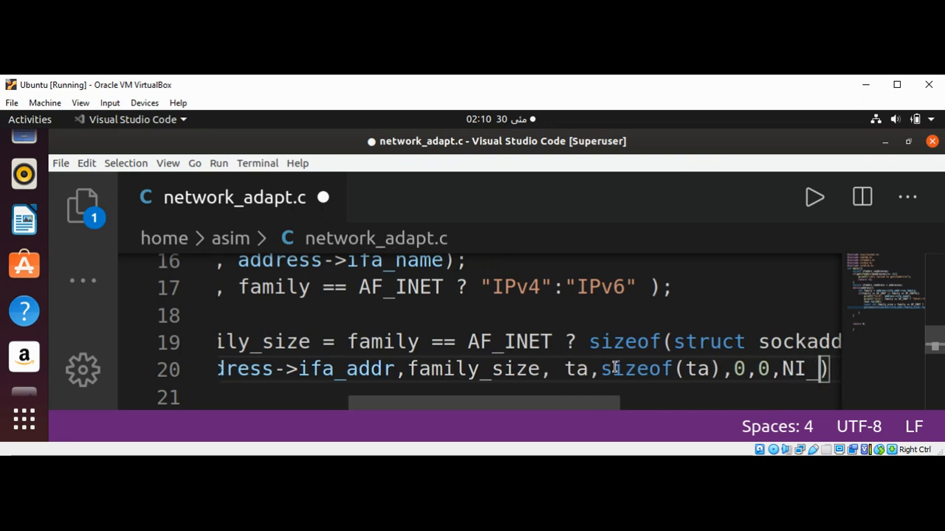
{"action": "type", "text": "NUME"}
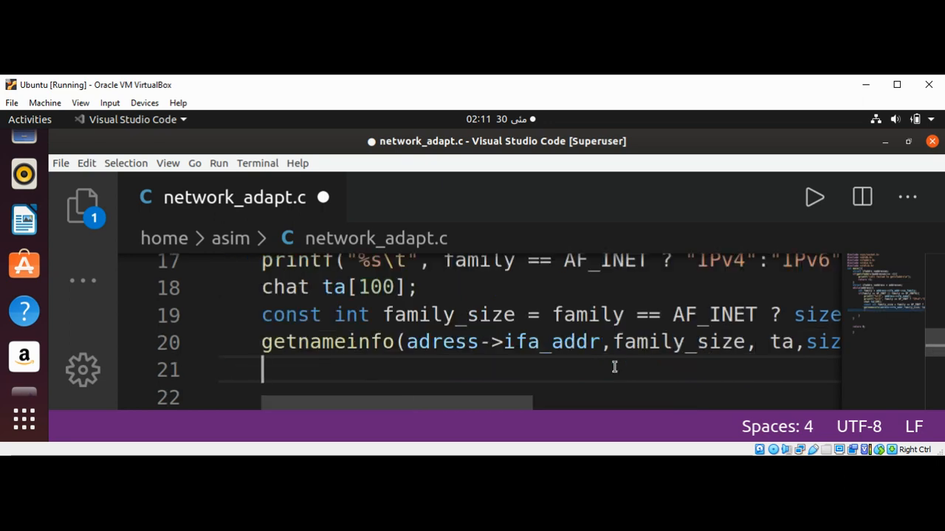
Add printf("\t%s\n", ta); to print the address string tab-indented
{"action": "type", "text": "printf"}
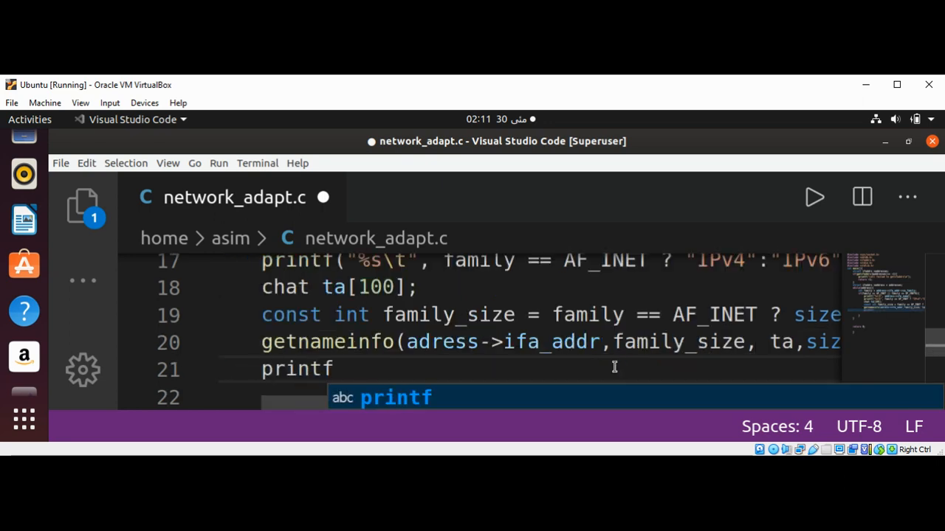
{"action": "type", "text": "(\""}
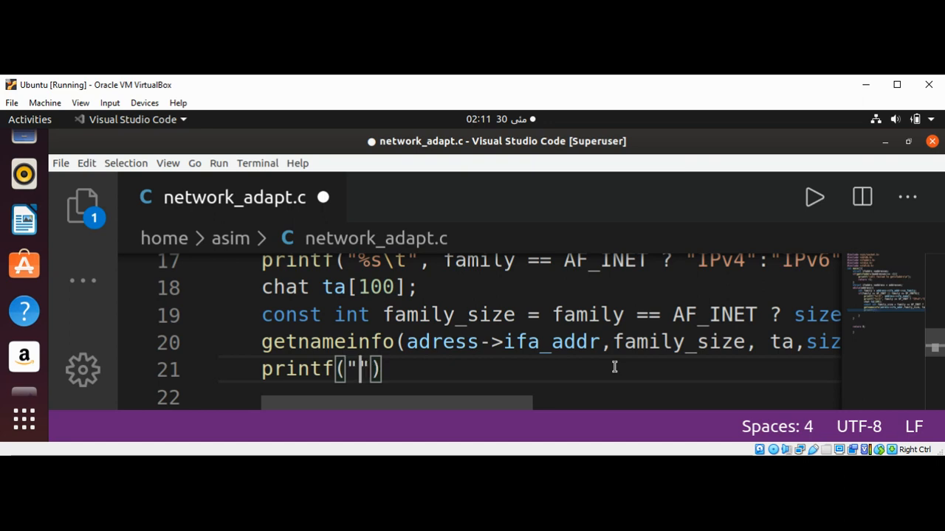
{"action": "type", "text": "\\t"}
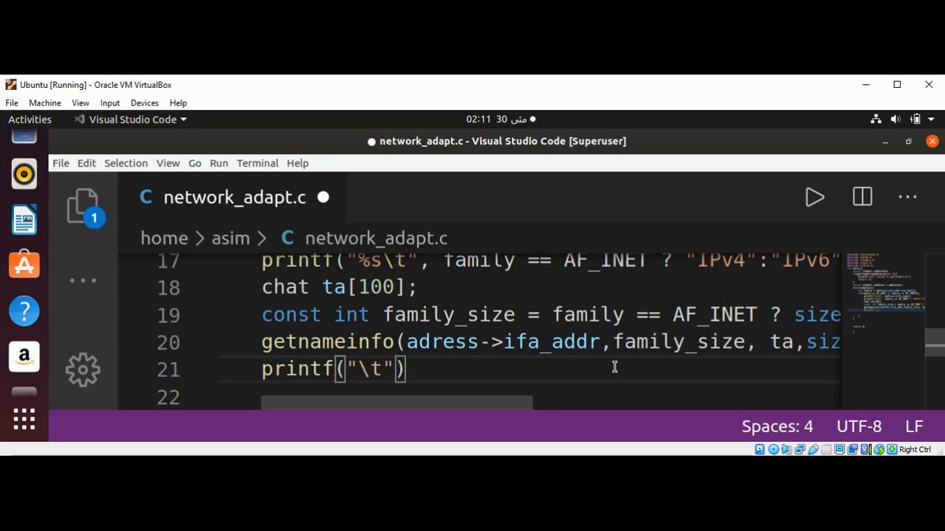
{"action": "type", "text": "%s"}
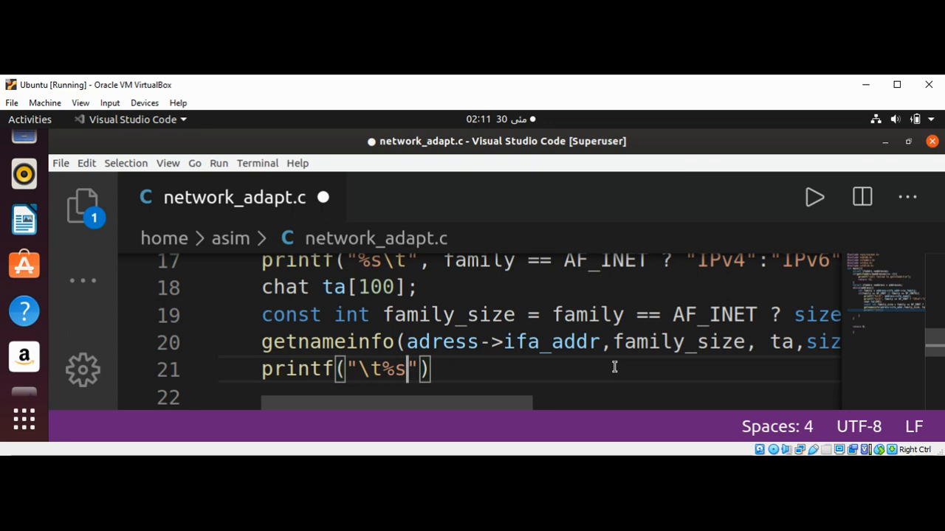
{"action": "type", "text": "\\n"}
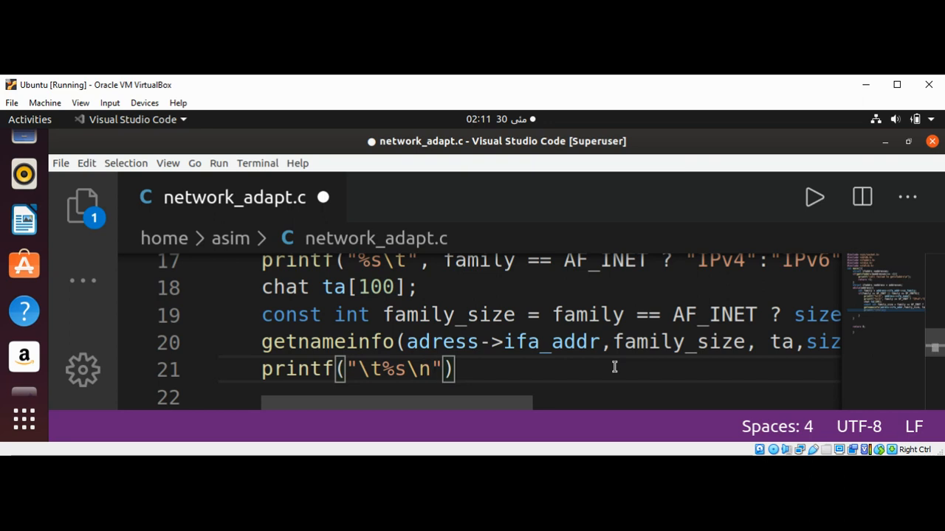
{"action": "type", "text": ","}
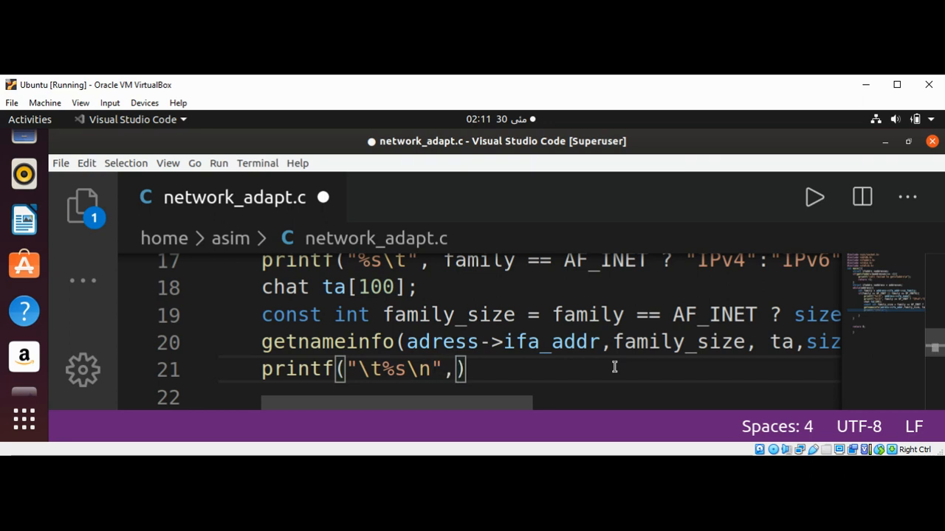
{"action": "type", "text": "ta"}
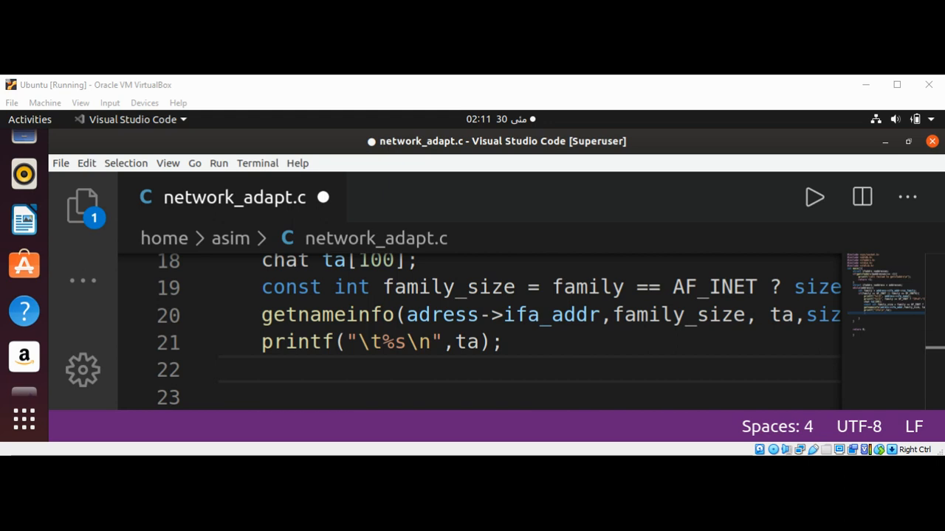
Write adress = adress->ifa_next; at the end of the loop body
{"action": "scroll", "scroll_direction": "down", "scroll_amount": 3}
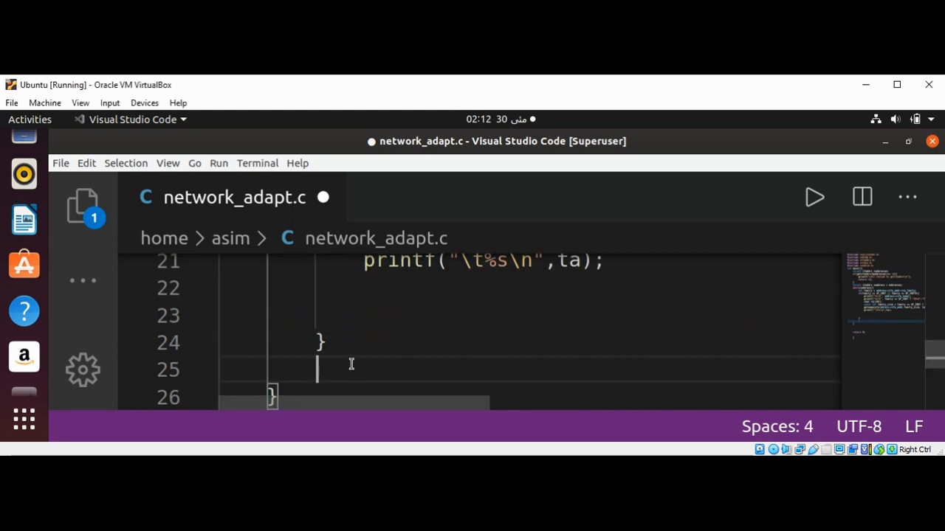
{"action": "type", "text": "ad"}
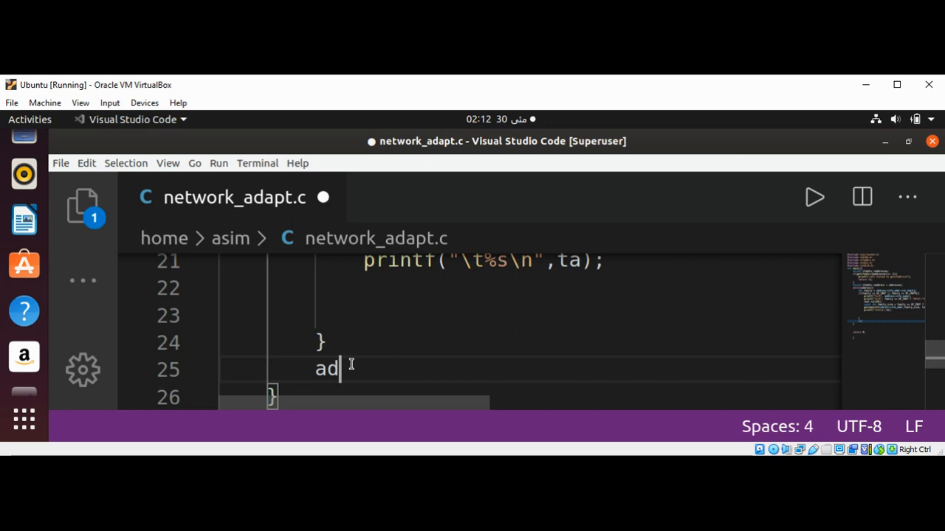
{"action": "type", "text": "ress ="}
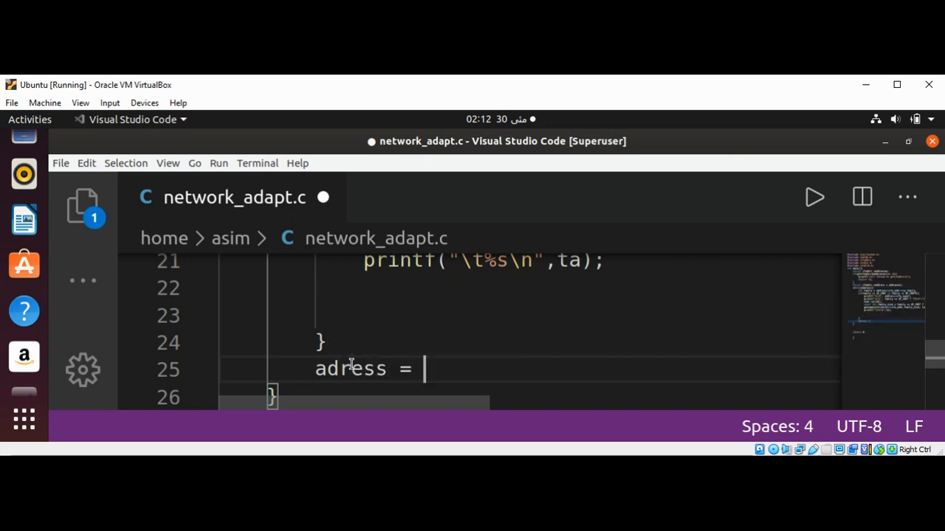
{"action": "type", "text": "adress-"}
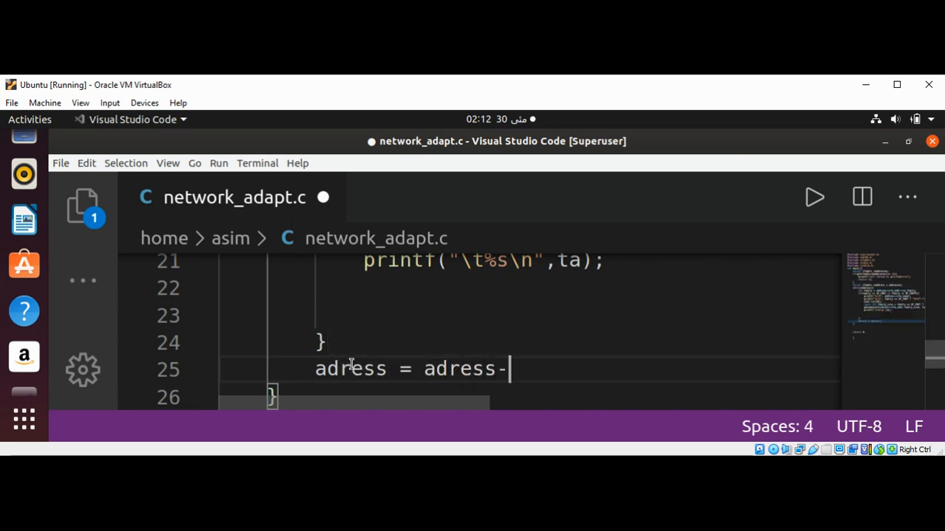
{"action": "type", "text": ">"}
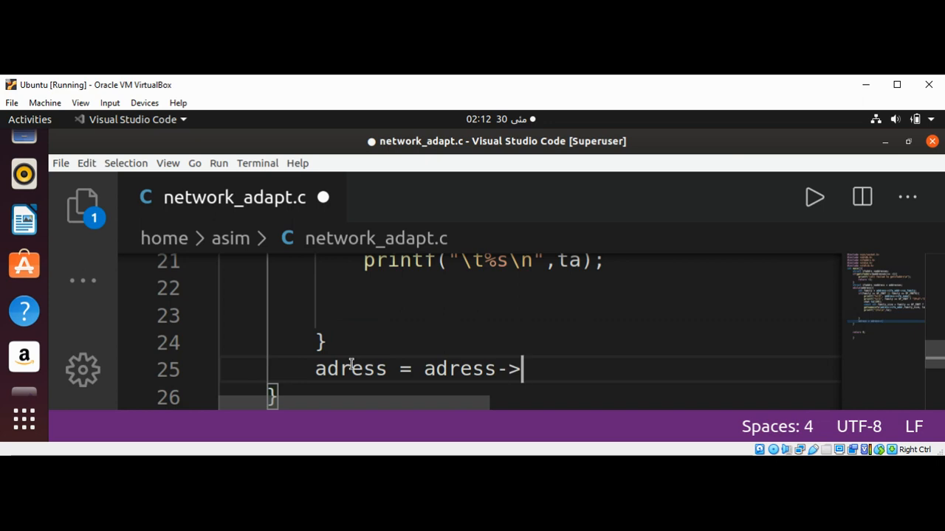
{"action": "type", "text": "ifa"}
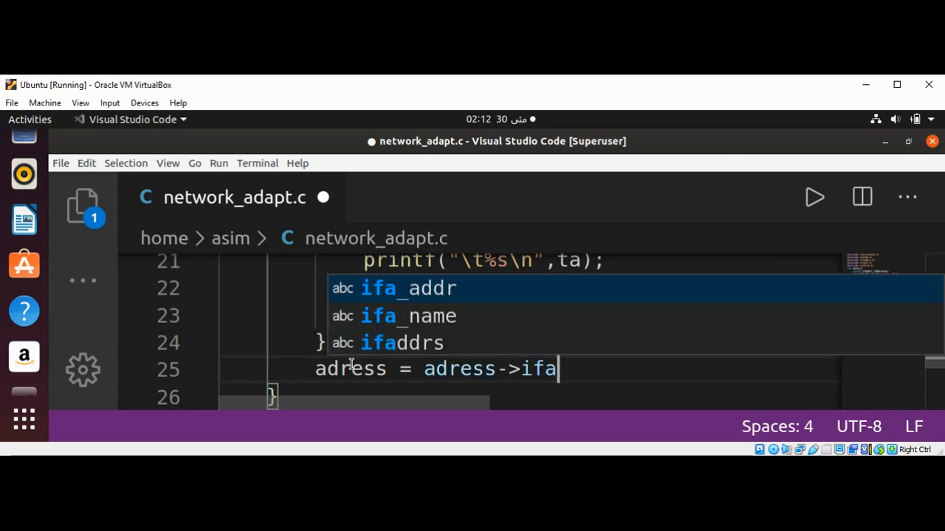
{"action": "type", "text": "_next"}
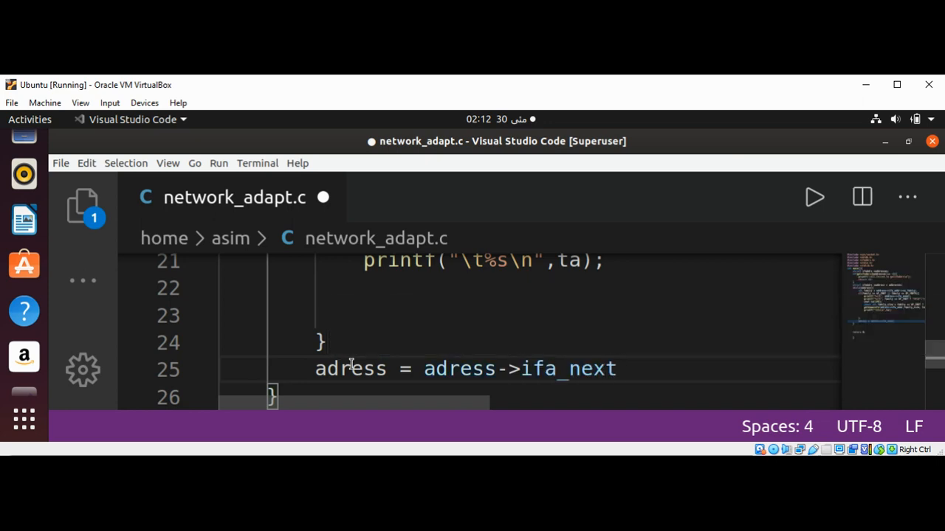
{"action": "type", "text": ";"}
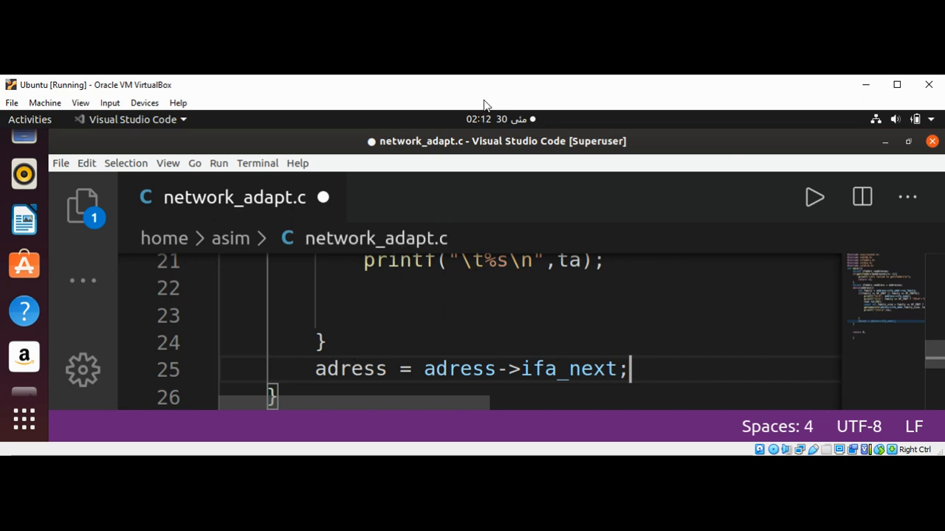
{"action": "mouse_move", "coordinate": [485, 92]}
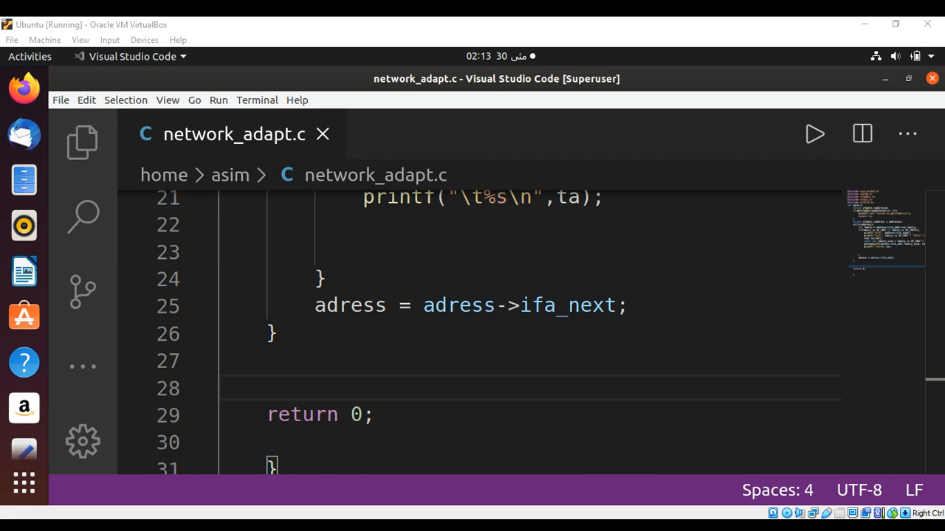
Add freeifaddrs(addresses); above return 0 and save the file
{"action": "left_click", "coordinate": [268, 388]}
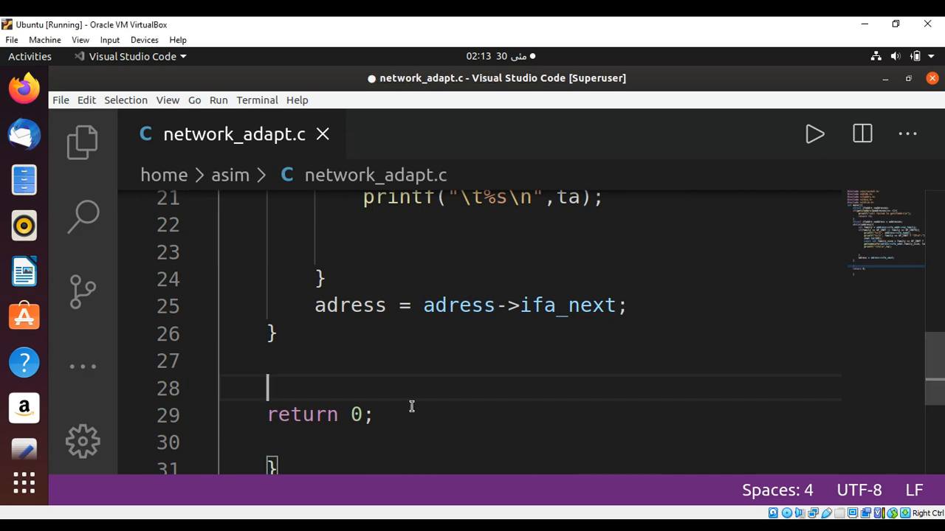
{"action": "type", "text": "freeifad"}
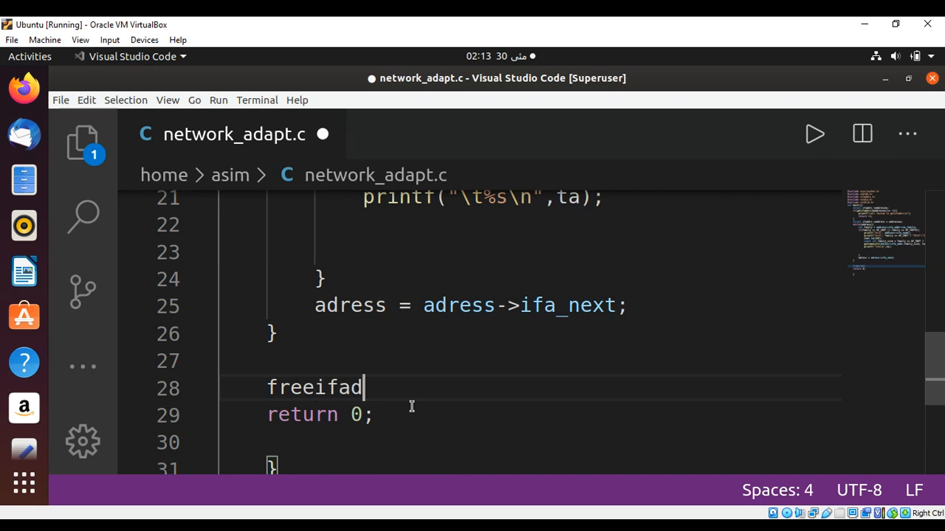
{"action": "type", "text": "drs"}
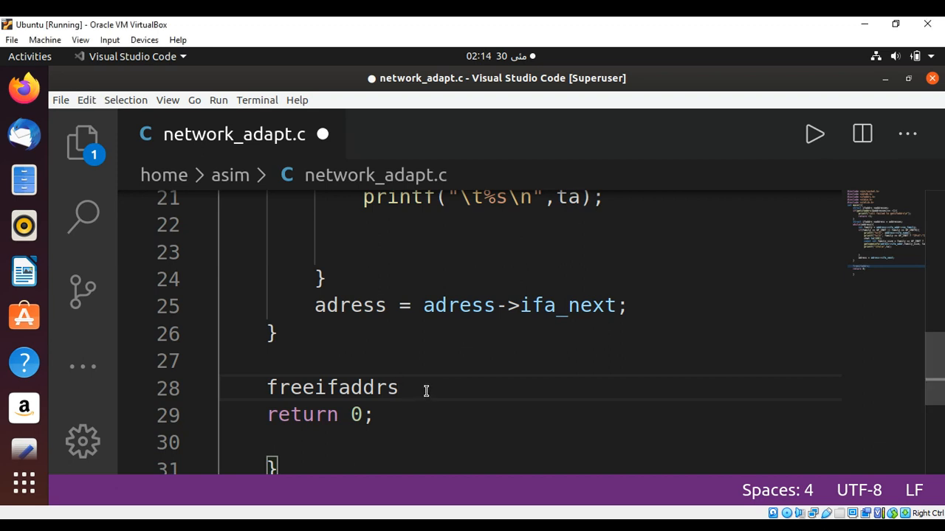
{"action": "type", "text": "(a"}
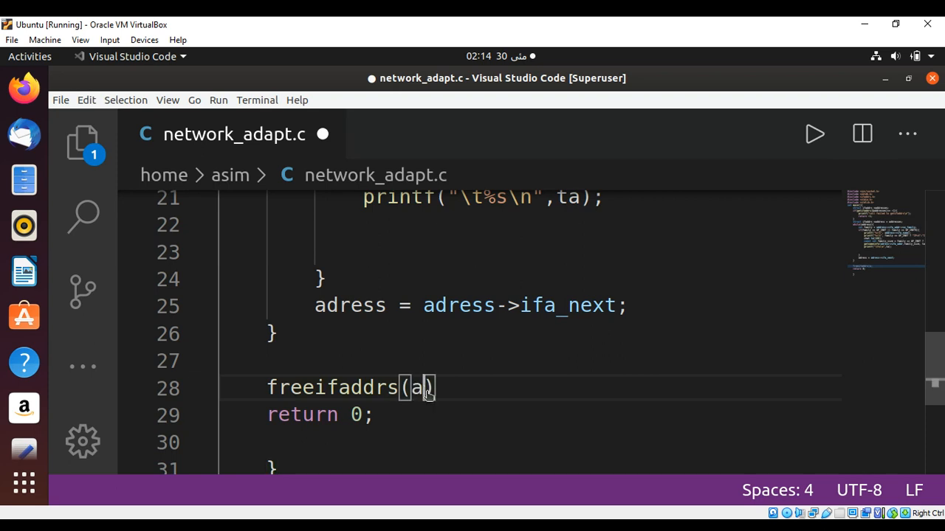
{"action": "type", "text": "ddre"}
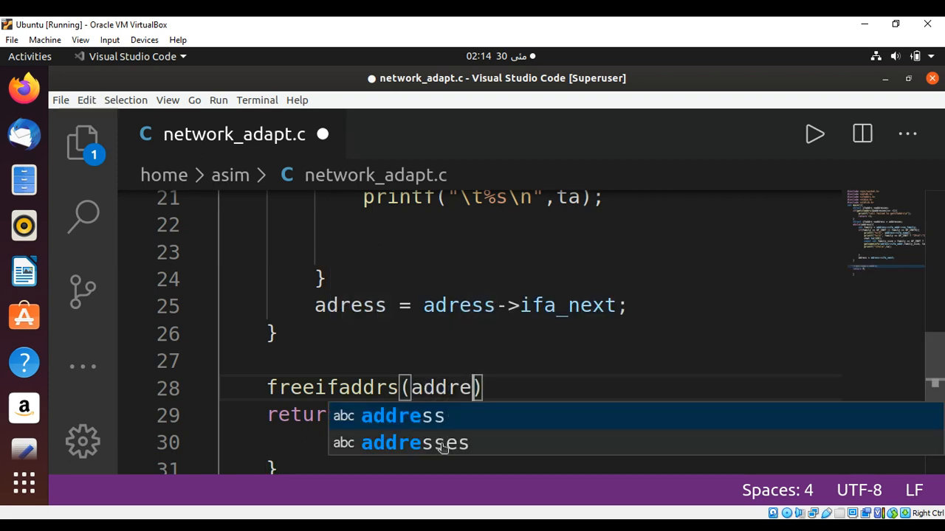
{"action": "left_click", "coordinate": [415, 443]}
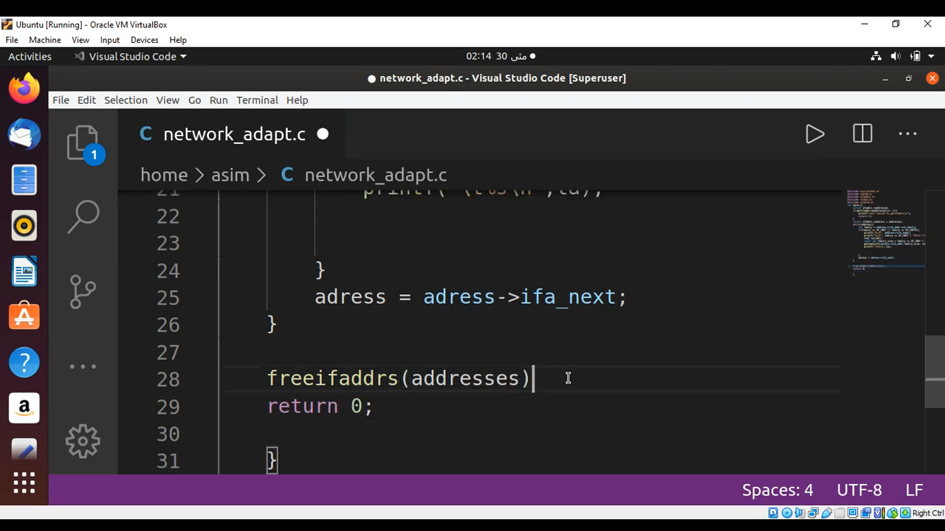
{"action": "type", "text": ";"}
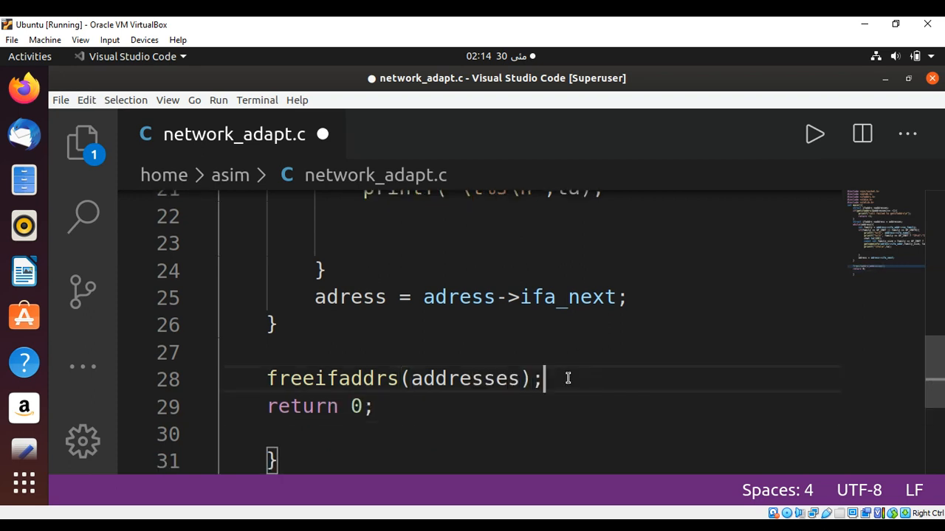
{"action": "key", "text": "ctrl+s"}
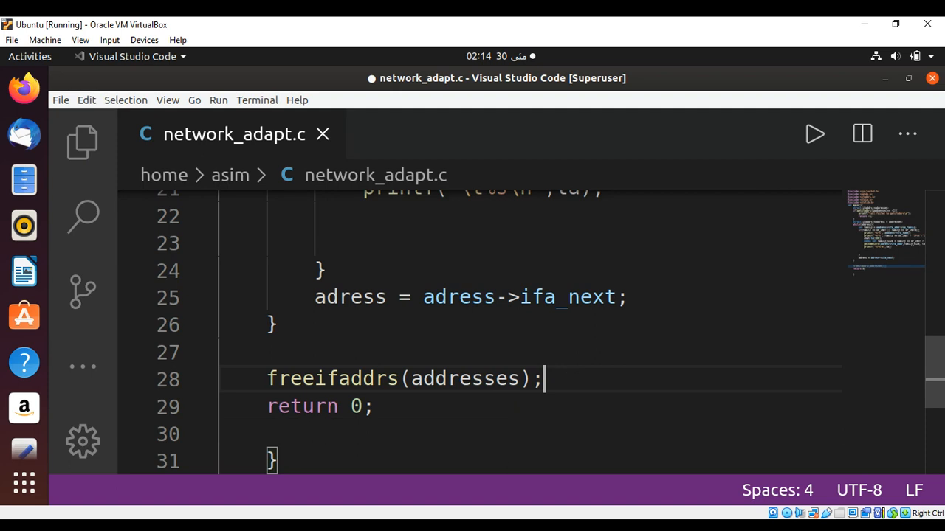
{"action": "key", "text": "ctrl+s"}
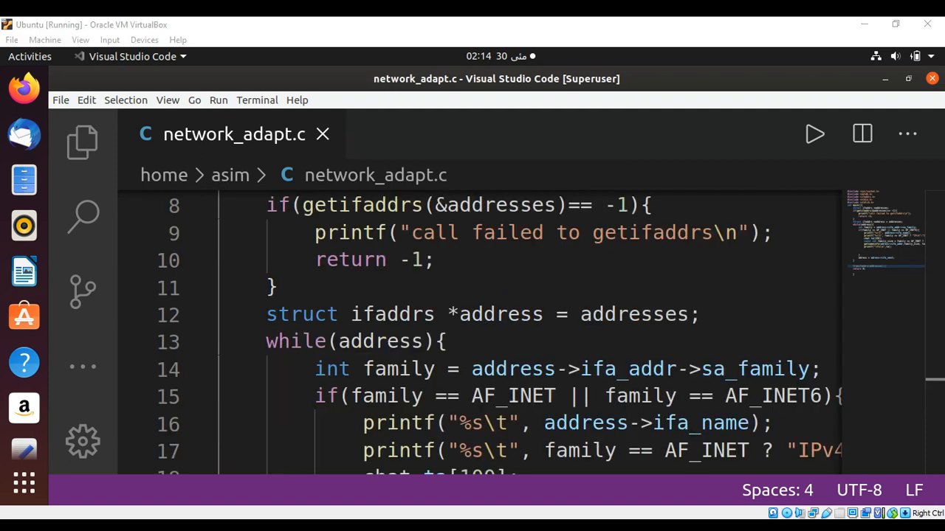
Fix adress to address in the getnameinfo call and save
{"action": "scroll", "scroll_direction": "down", "scroll_amount": 3}
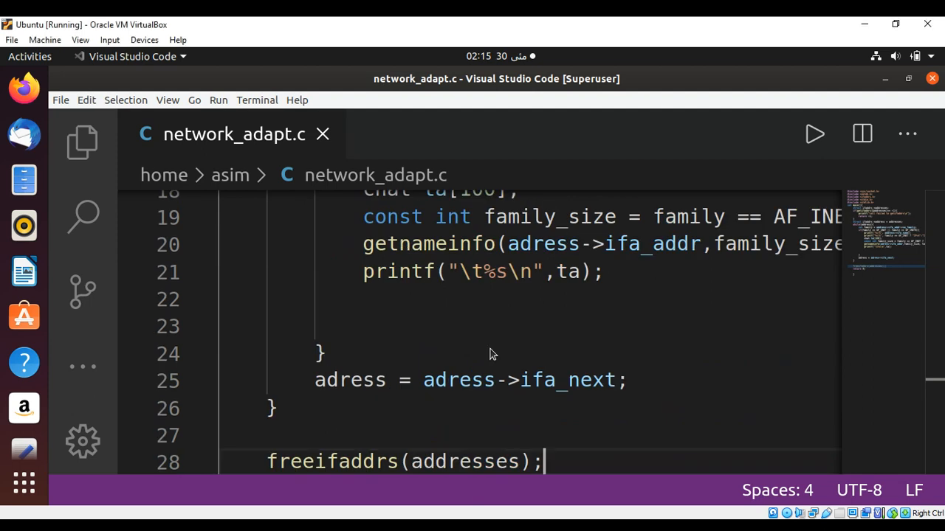
{"action": "mouse_move", "coordinate": [416, 245]}
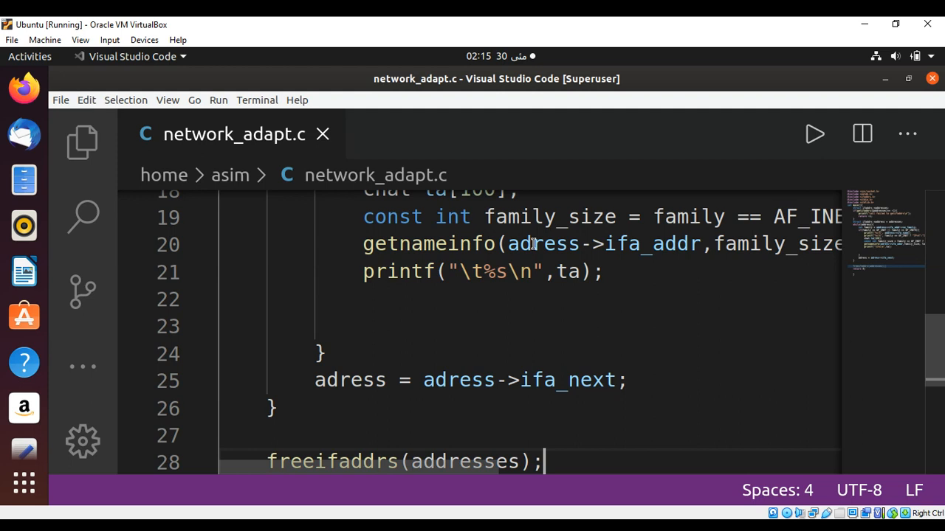
{"action": "double_click", "coordinate": [543, 244]}
{"action": "type", "text": "s"}
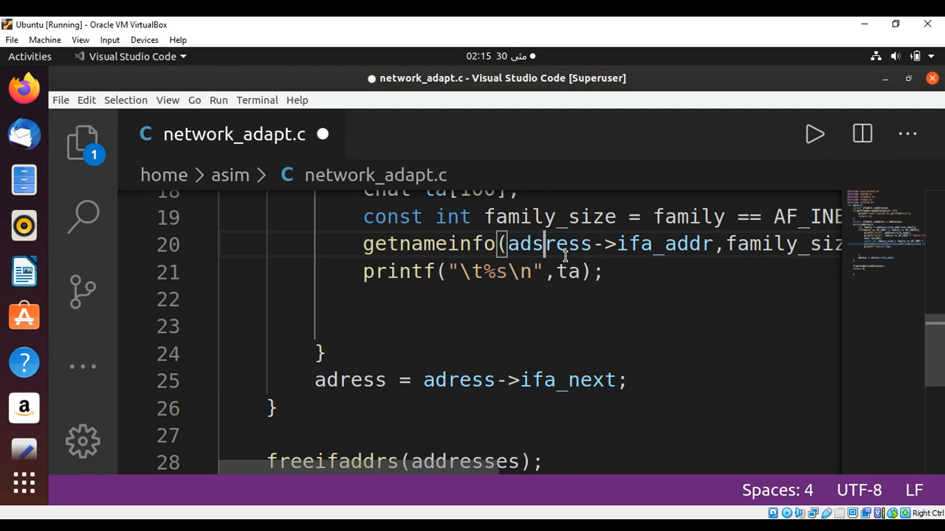
{"action": "type", "text": "d"}
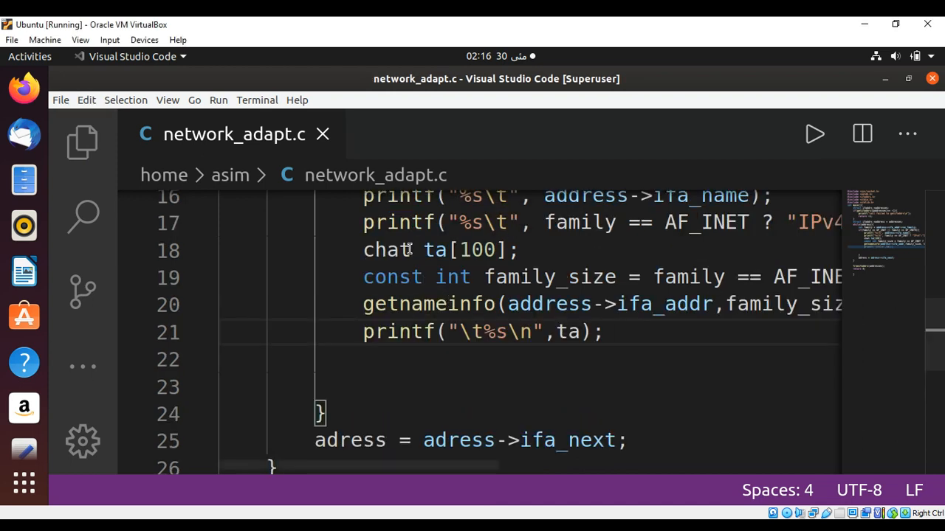
{"action": "double_click", "coordinate": [387, 249]}
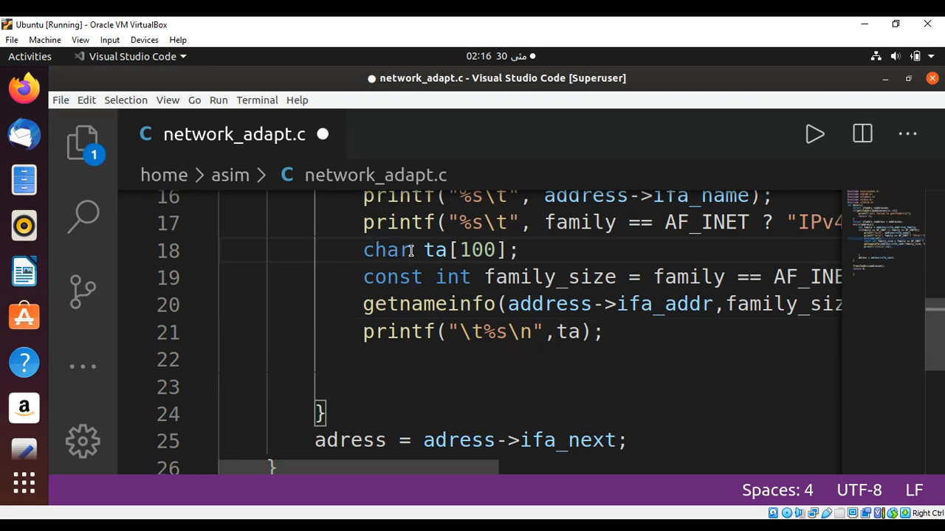
{"action": "left_click", "coordinate": [412, 250]}
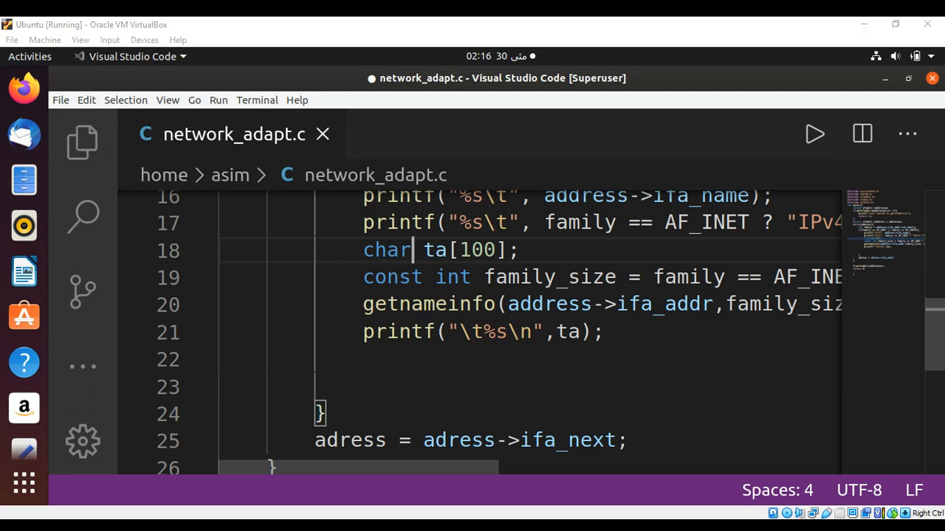
{"action": "key", "text": "ctrl+s"}
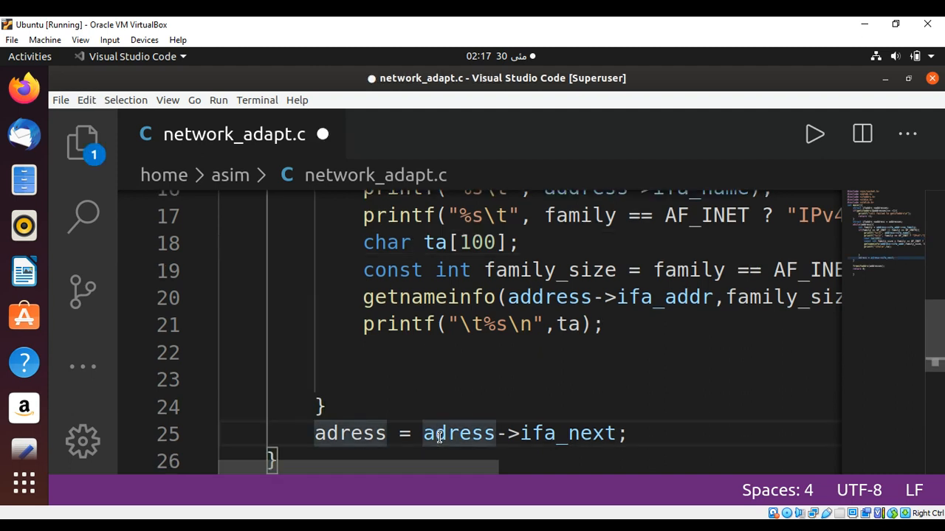
Fix the remaining adress spelling on the ifa_next line
{"action": "type", "text": "d"}
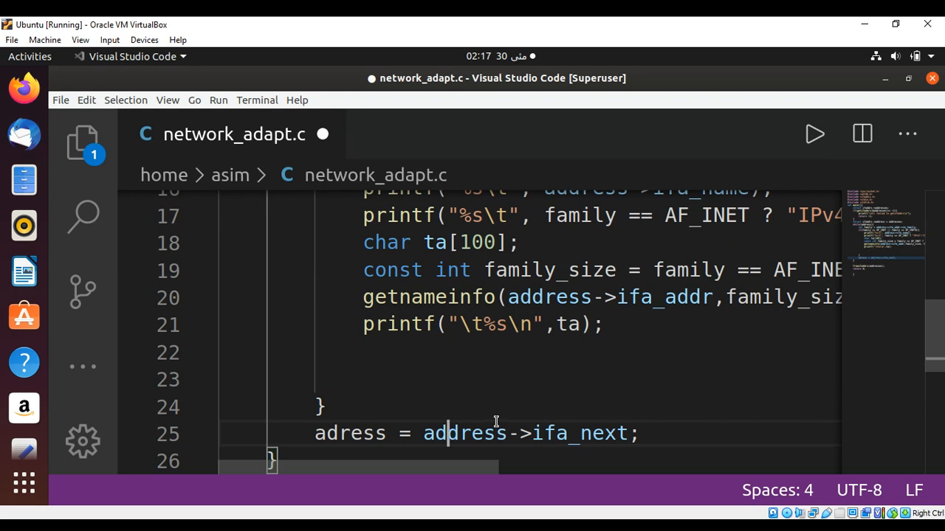
{"action": "double_click", "coordinate": [463, 433]}
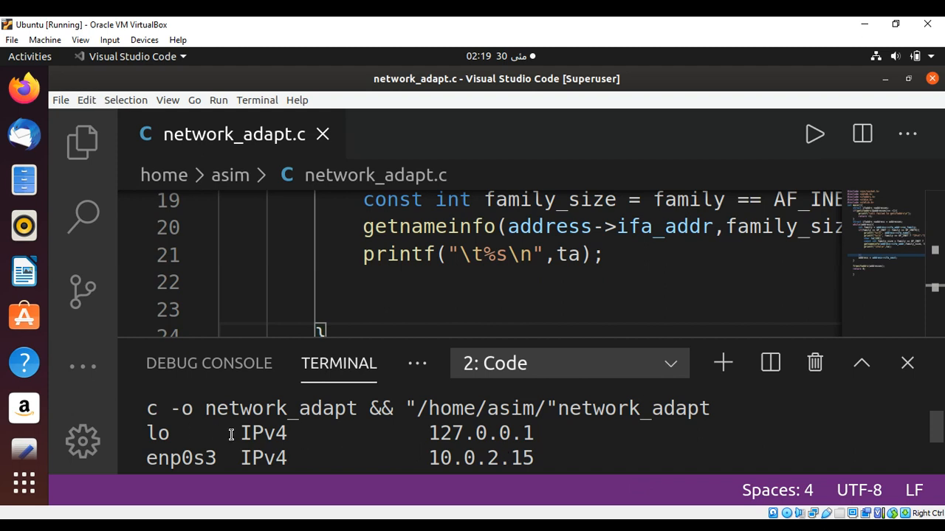
{"action": "mouse_move", "coordinate": [406, 431]}
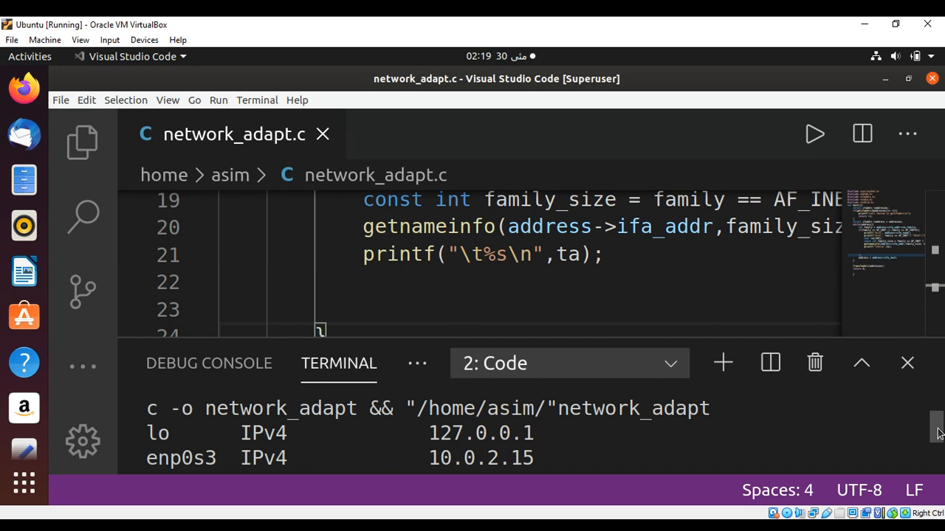
Scroll the terminal to read the lo and enp0s3 IPv4/IPv6 output
{"action": "scroll", "scroll_direction": "down", "scroll_amount": 3}
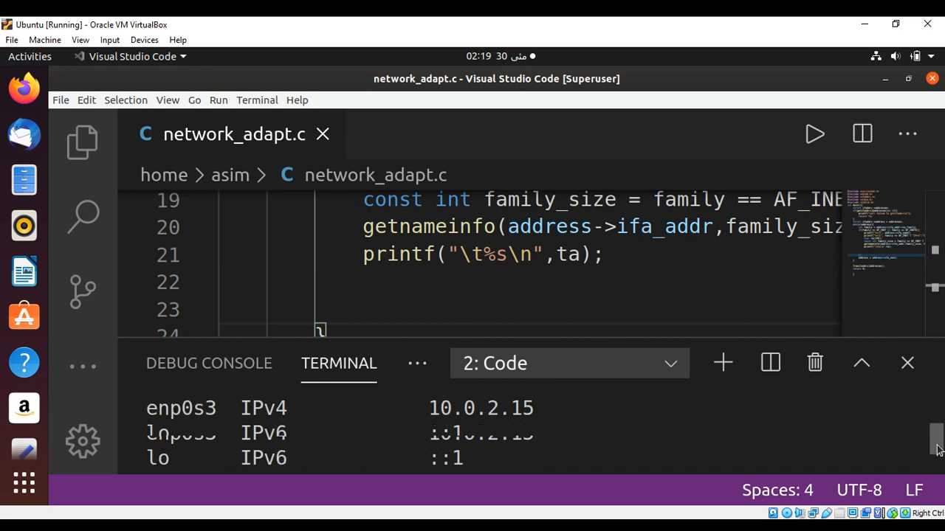